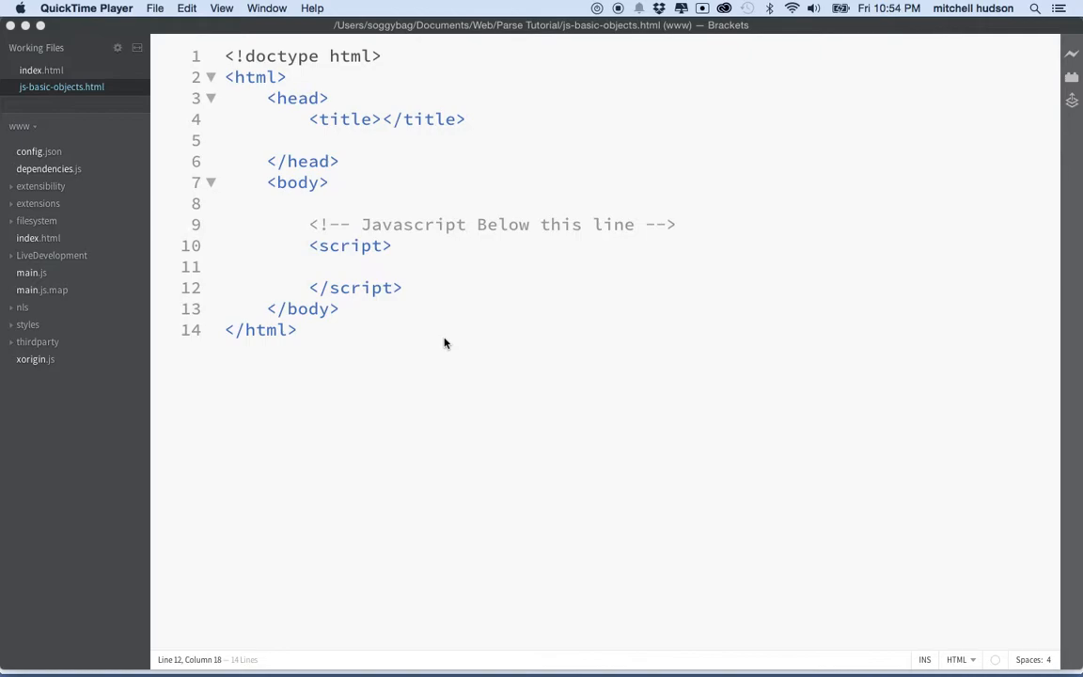
pyautogui.moveTo(346, 282)
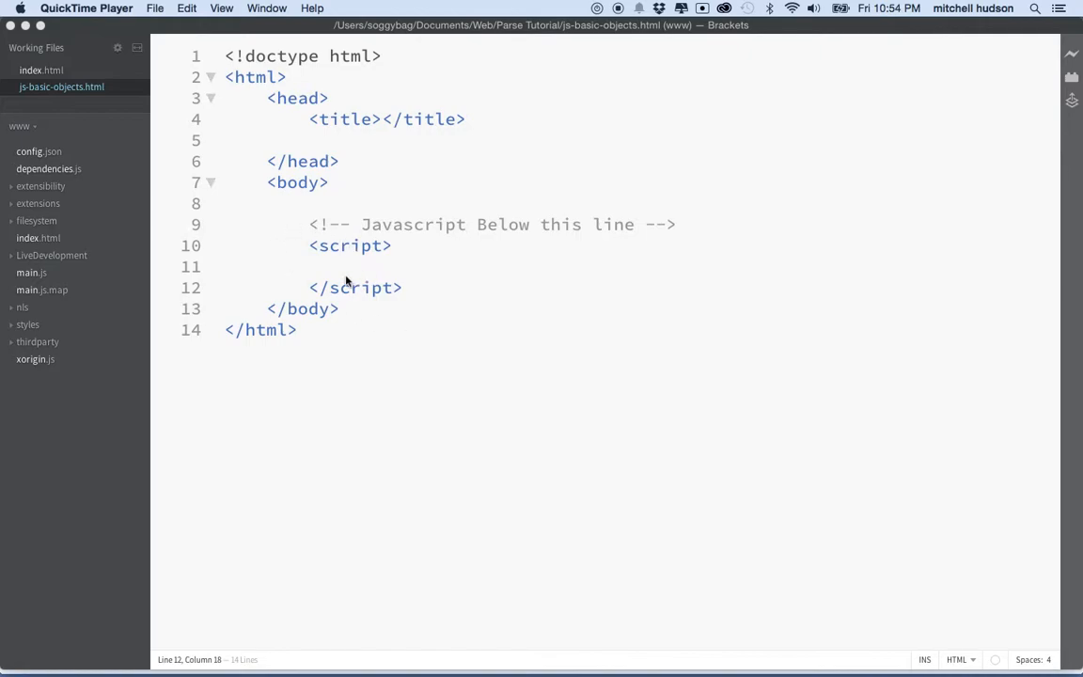
pyautogui.moveTo(358, 233)
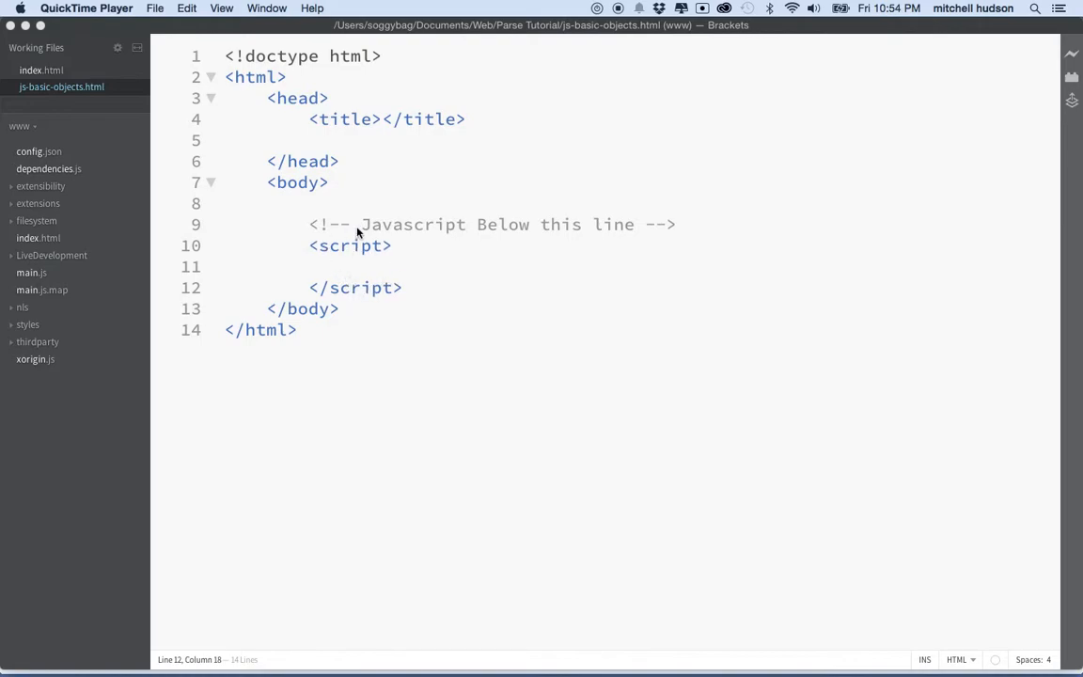
pyautogui.moveTo(543, 121)
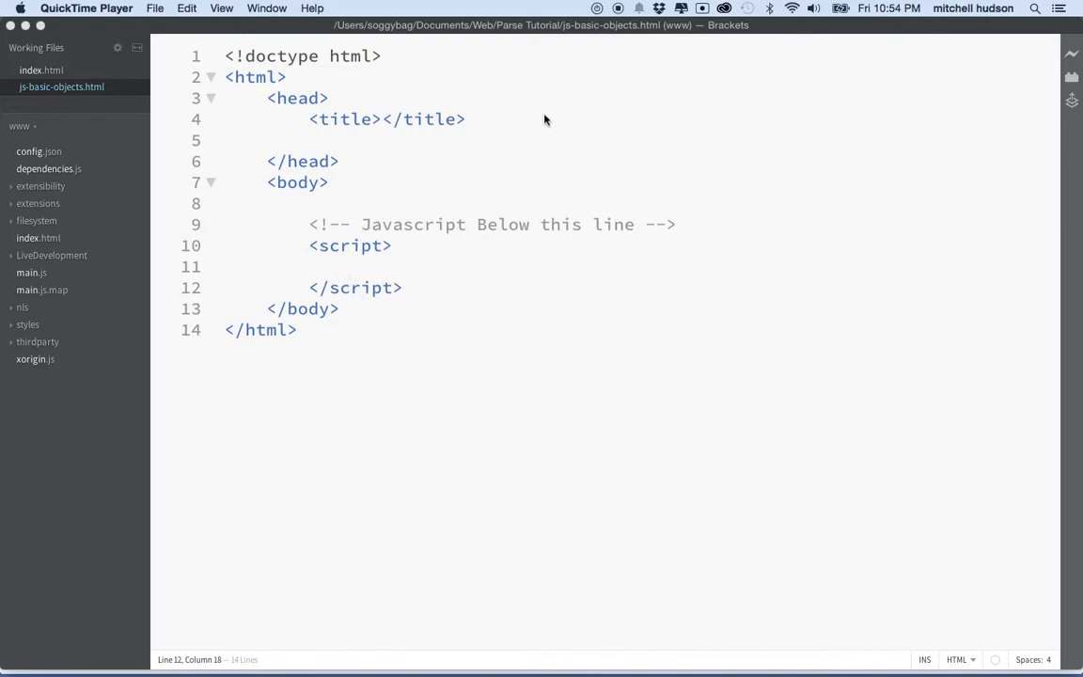
pyautogui.moveTo(462, 167)
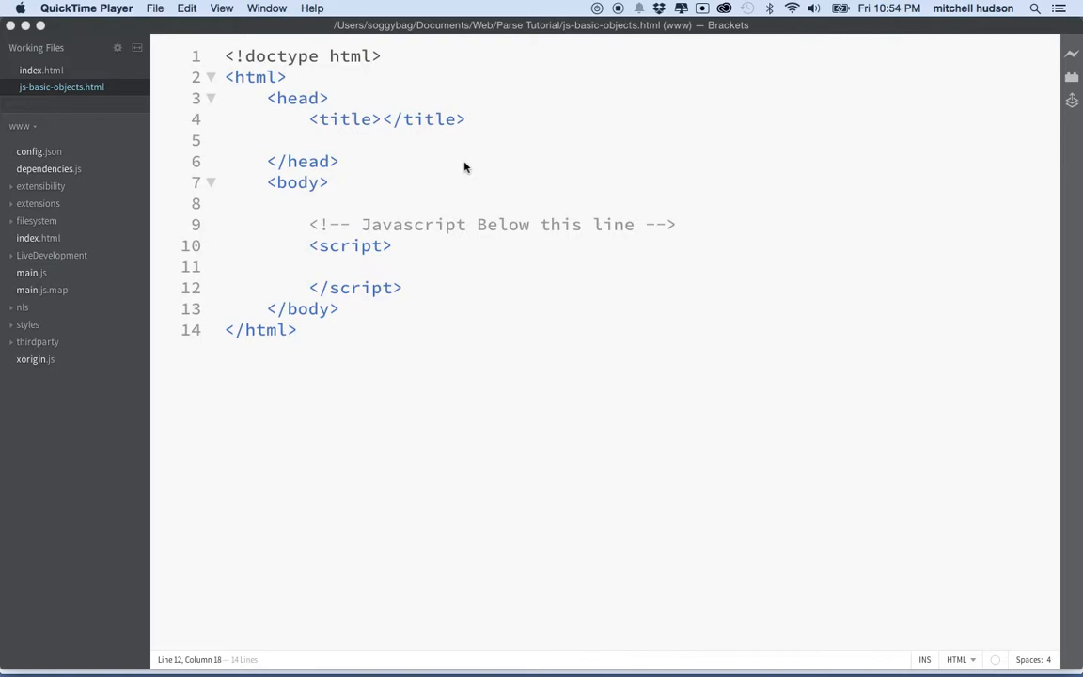
pyautogui.moveTo(368, 270)
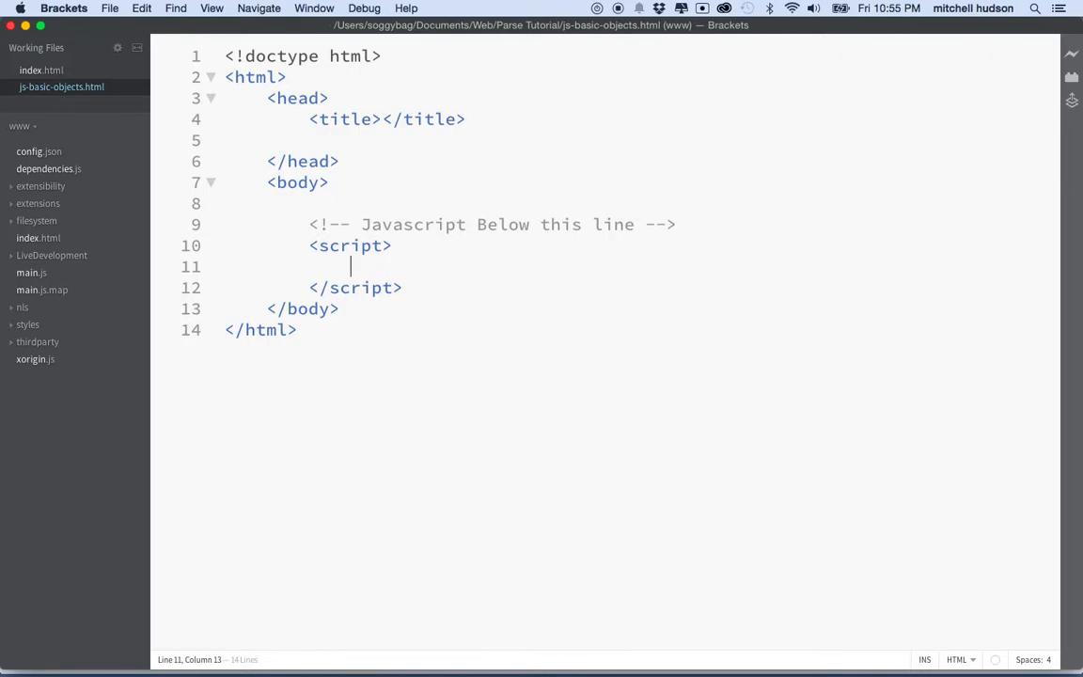
# Declare var n = 10; inside the script block.
pyautogui.write('var')
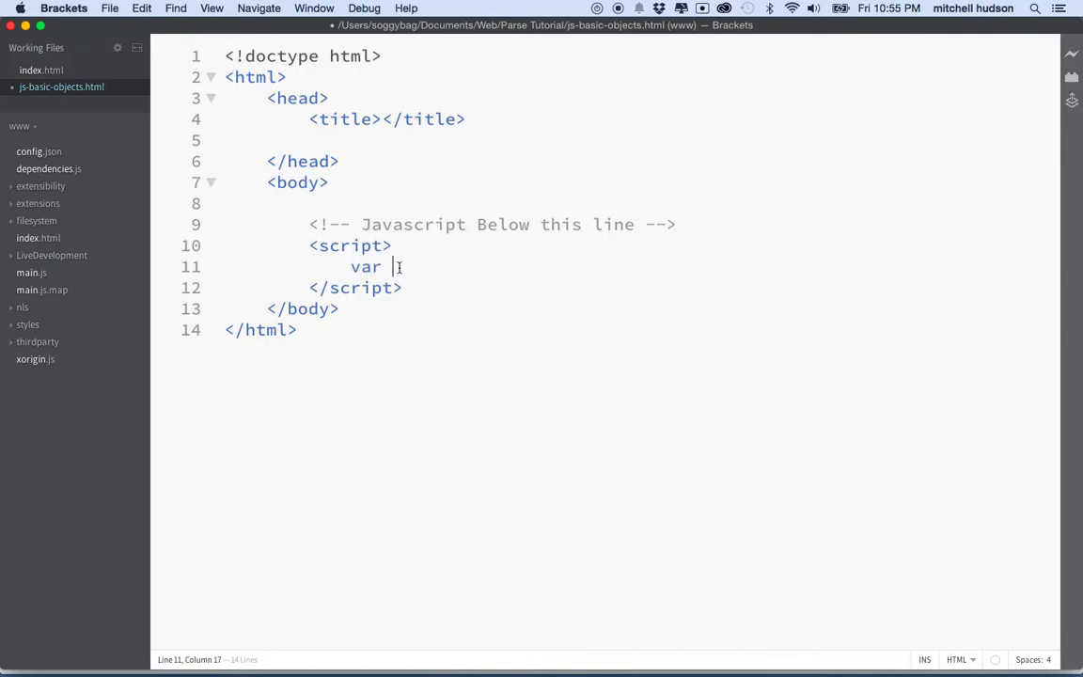
pyautogui.write('n =')
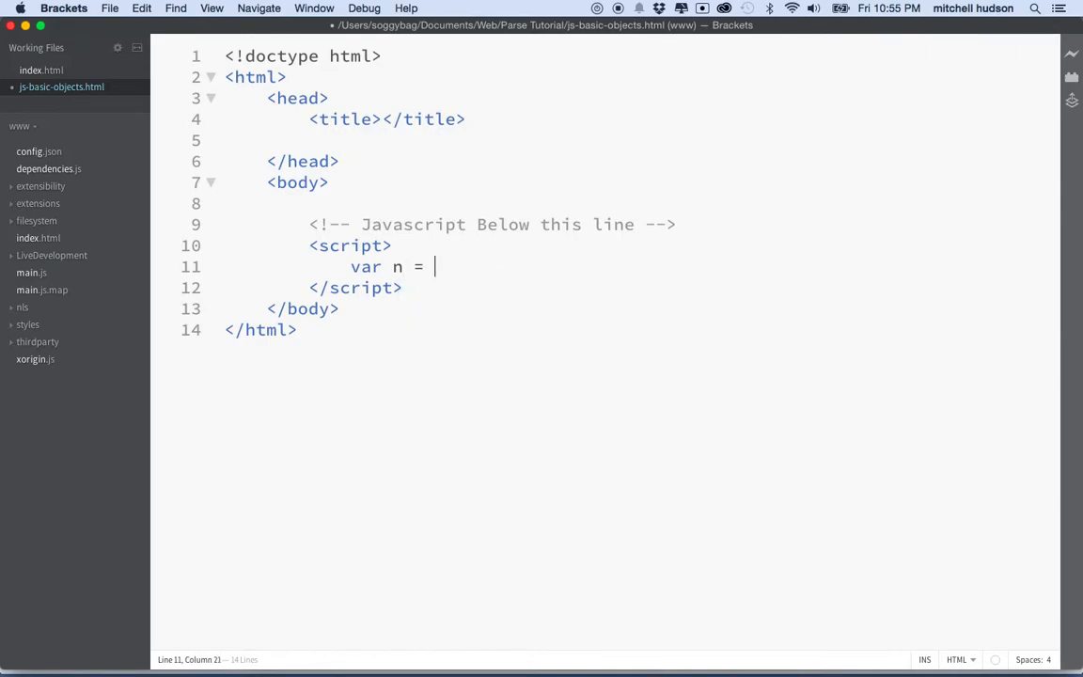
pyautogui.write('10;')
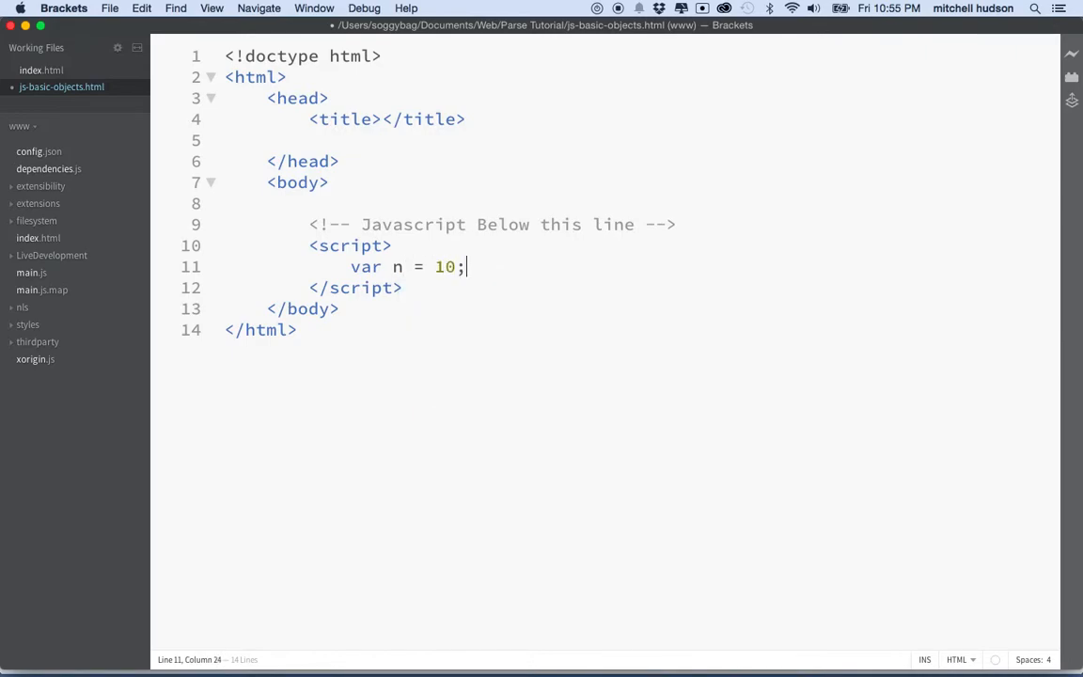
pyautogui.press('Return')
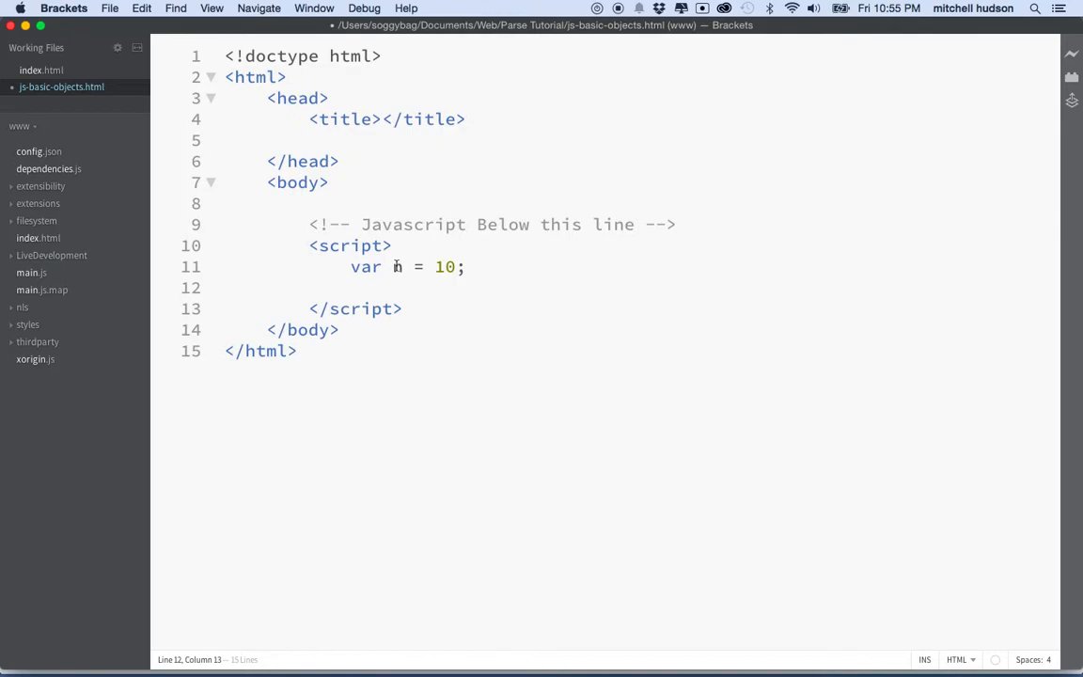
pyautogui.doubleClick(397, 267)
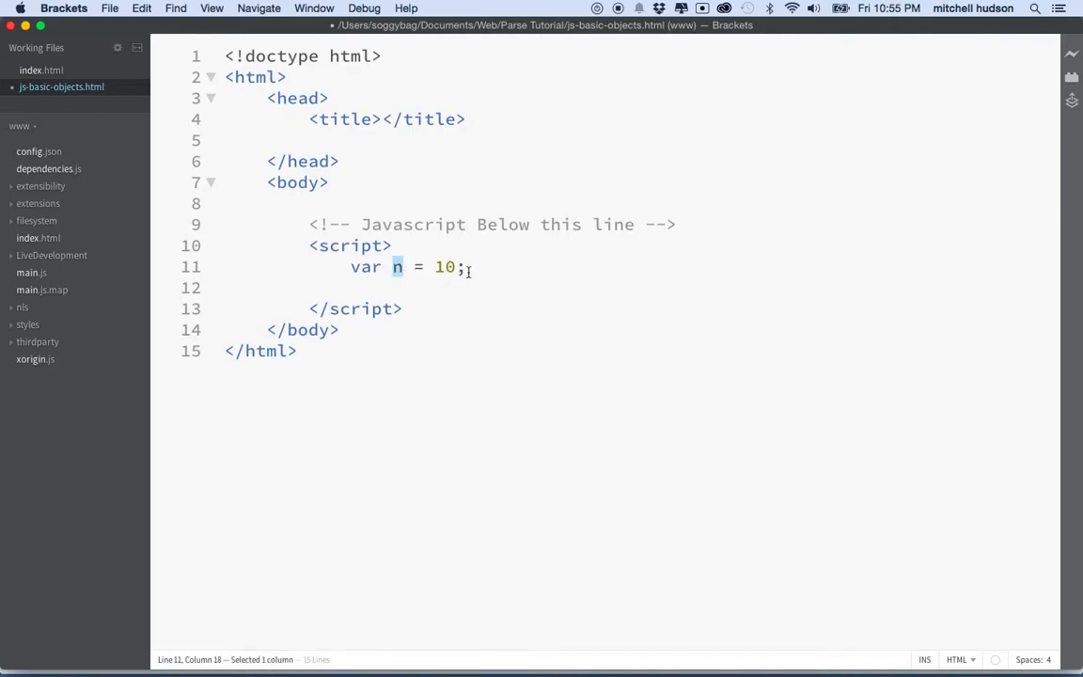
# Declare var name = "Joe"; on the following line.
pyautogui.write('var')
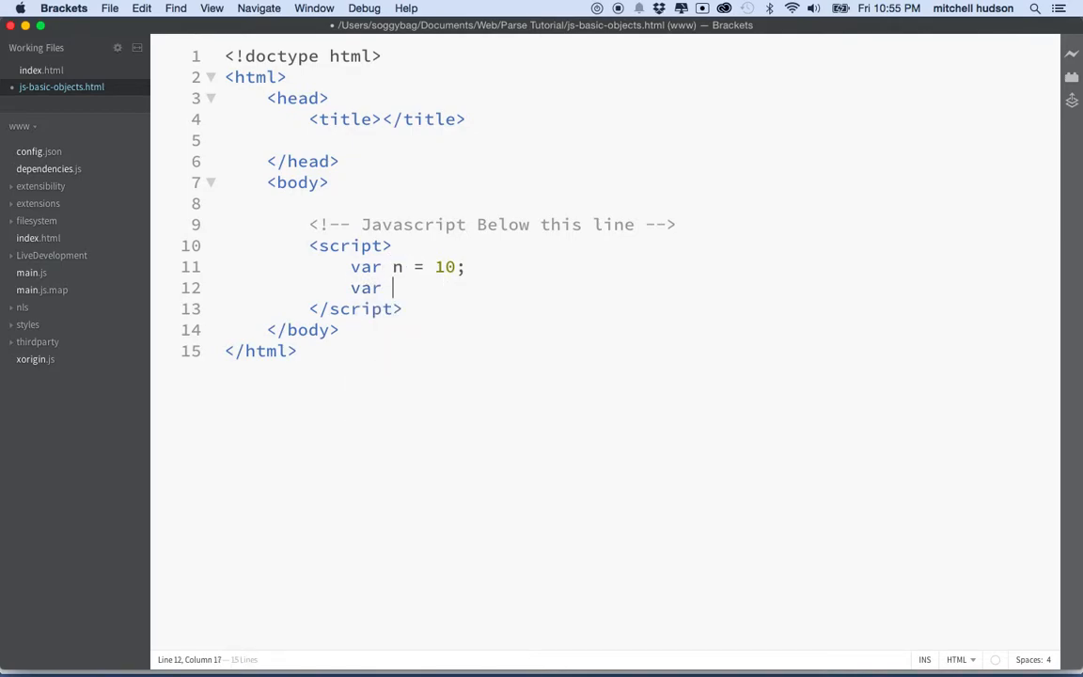
pyautogui.write('name = ""')
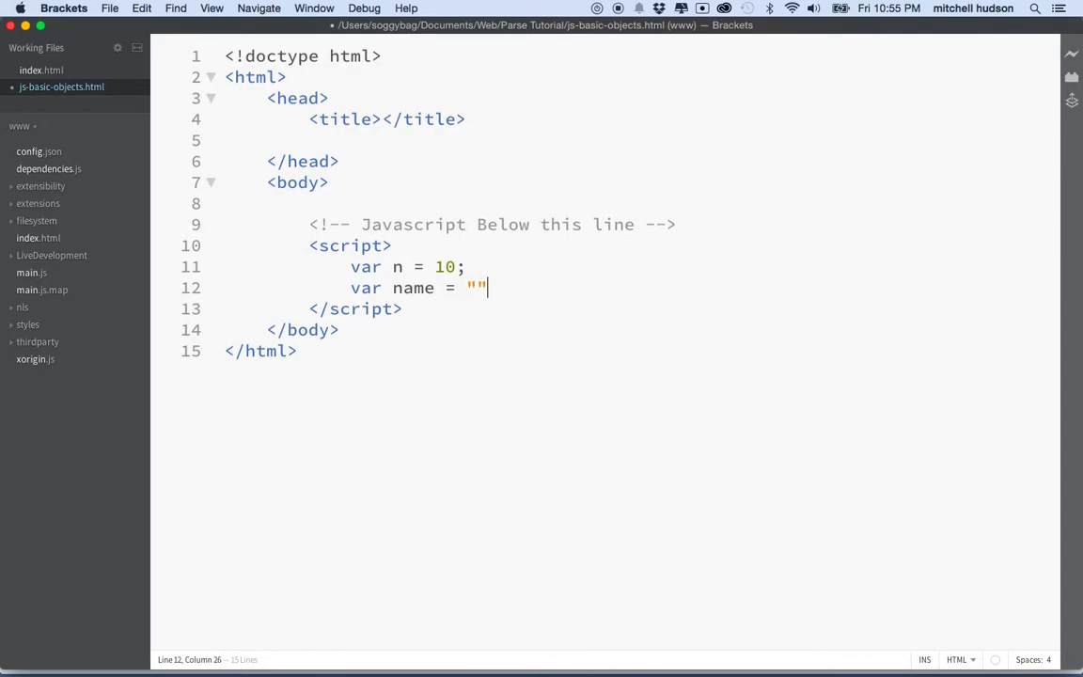
pyautogui.write('Joe')
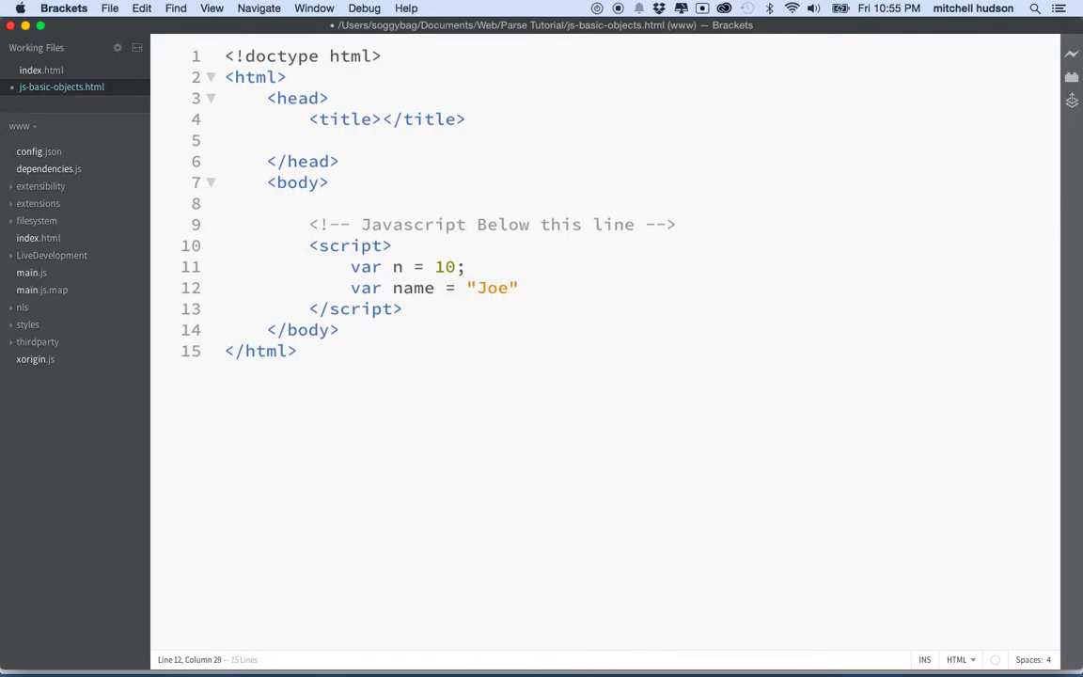
pyautogui.write(';')
pyautogui.press('enter')
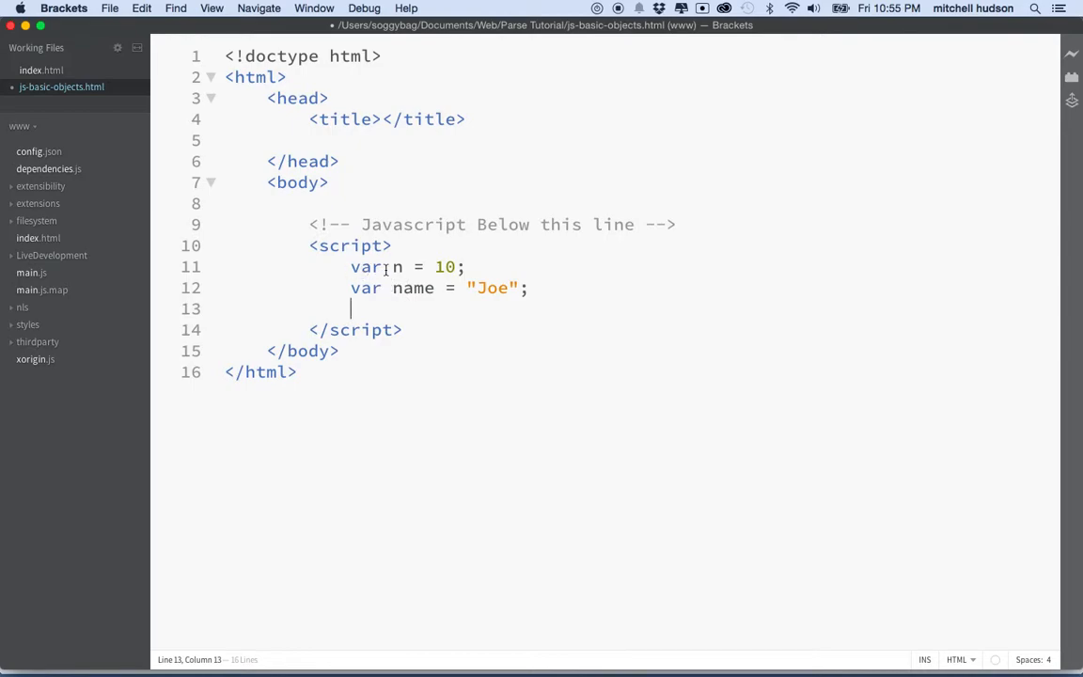
pyautogui.doubleClick(397, 267)
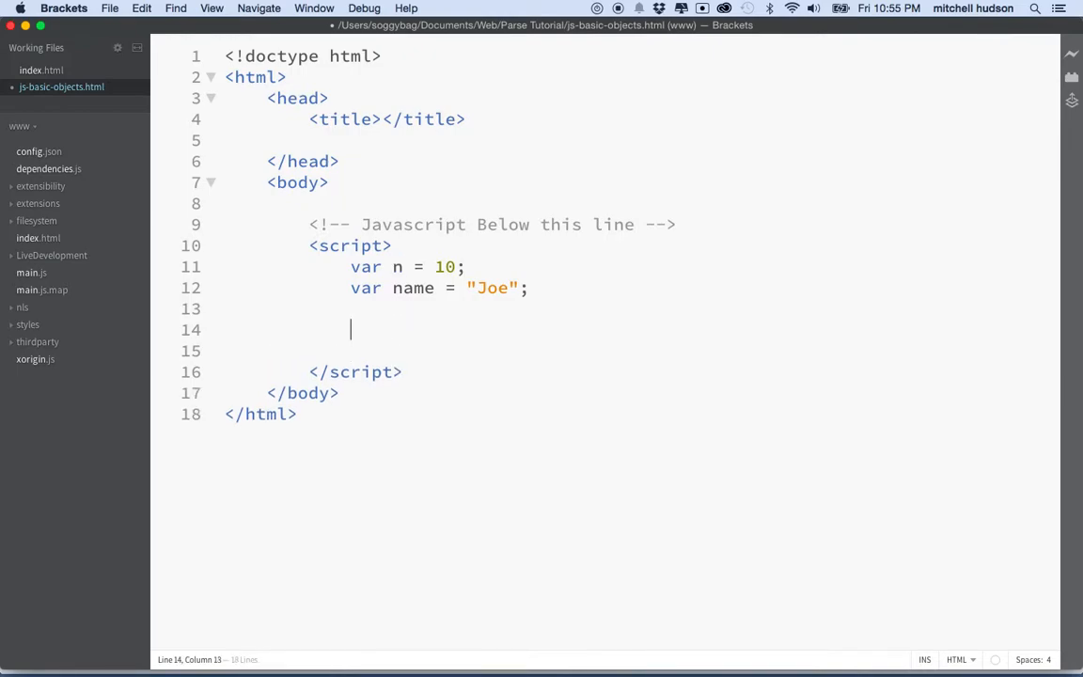
# Add console.log(n); below the two variable declarations.
pyautogui.write('console.log();')
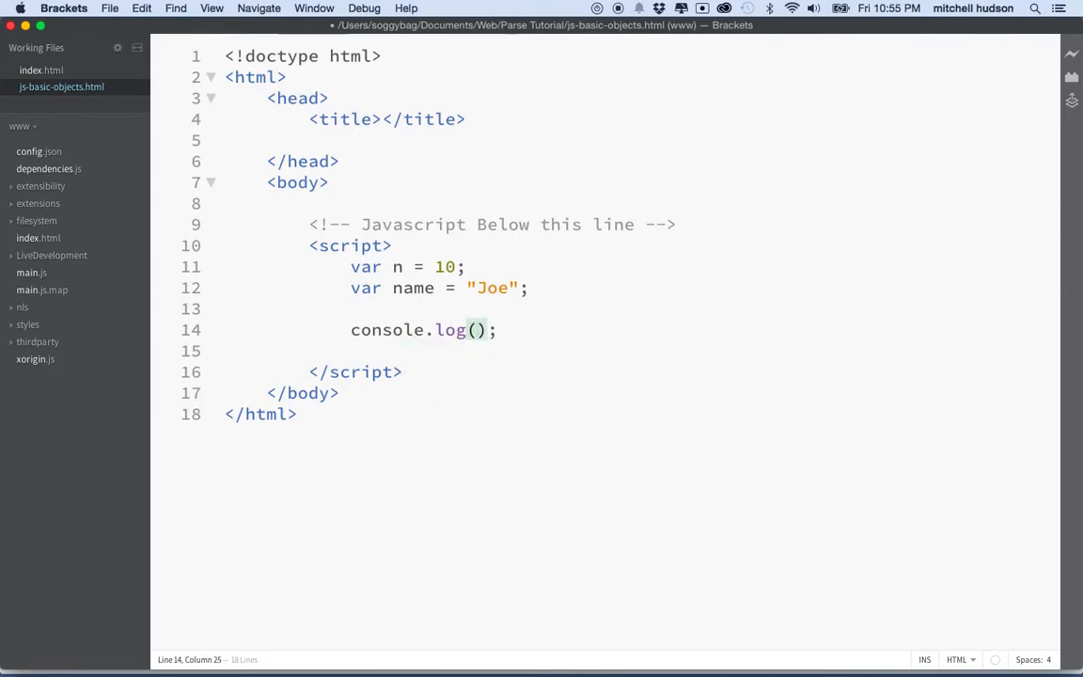
pyautogui.write('n')
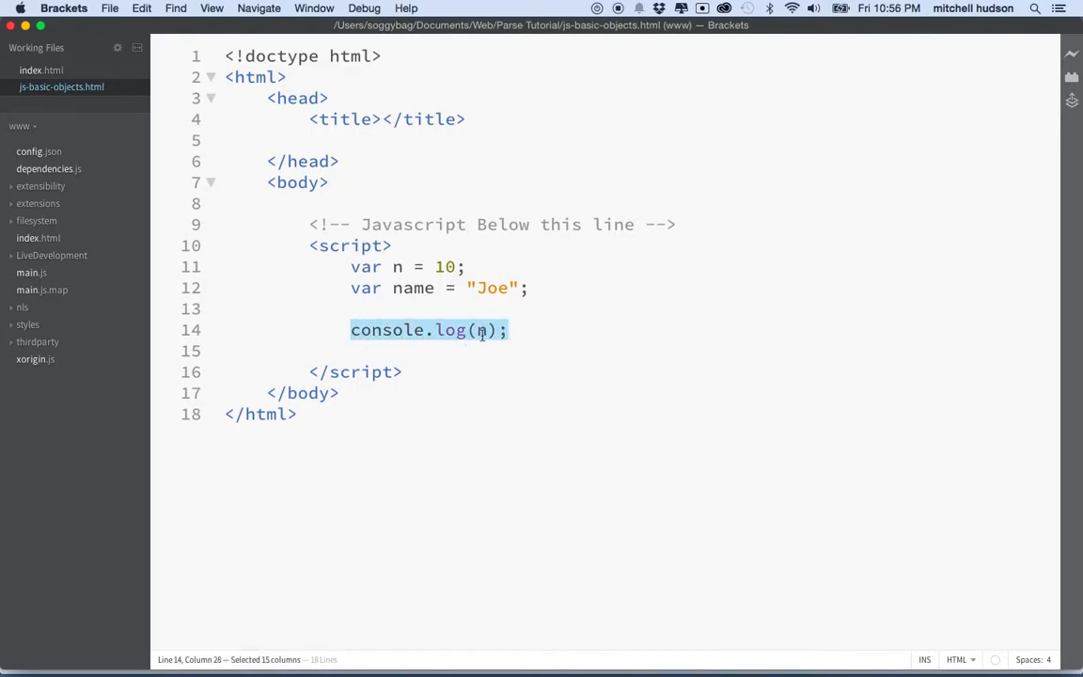
pyautogui.click(481, 330)
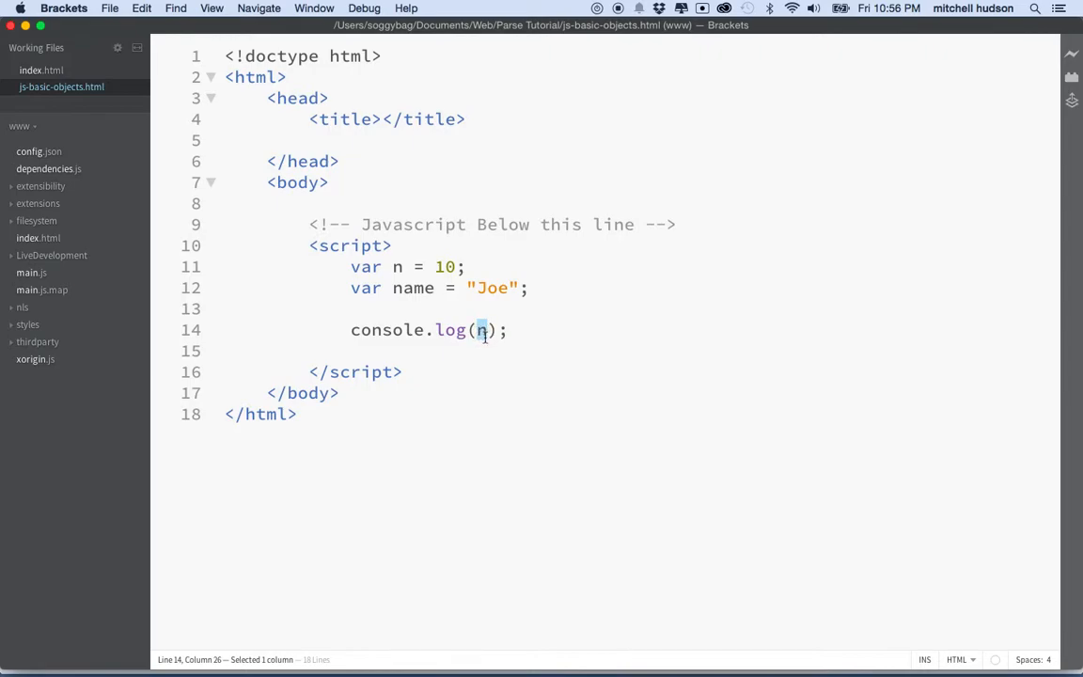
pyautogui.doubleClick(444, 267)
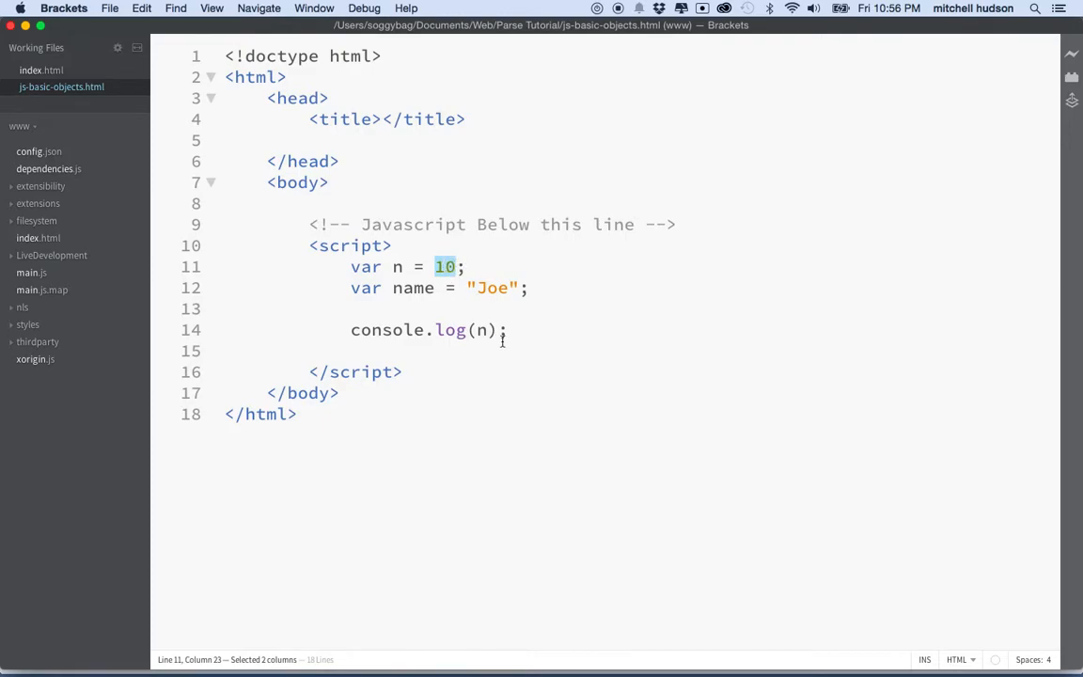
pyautogui.doubleClick(481, 331)
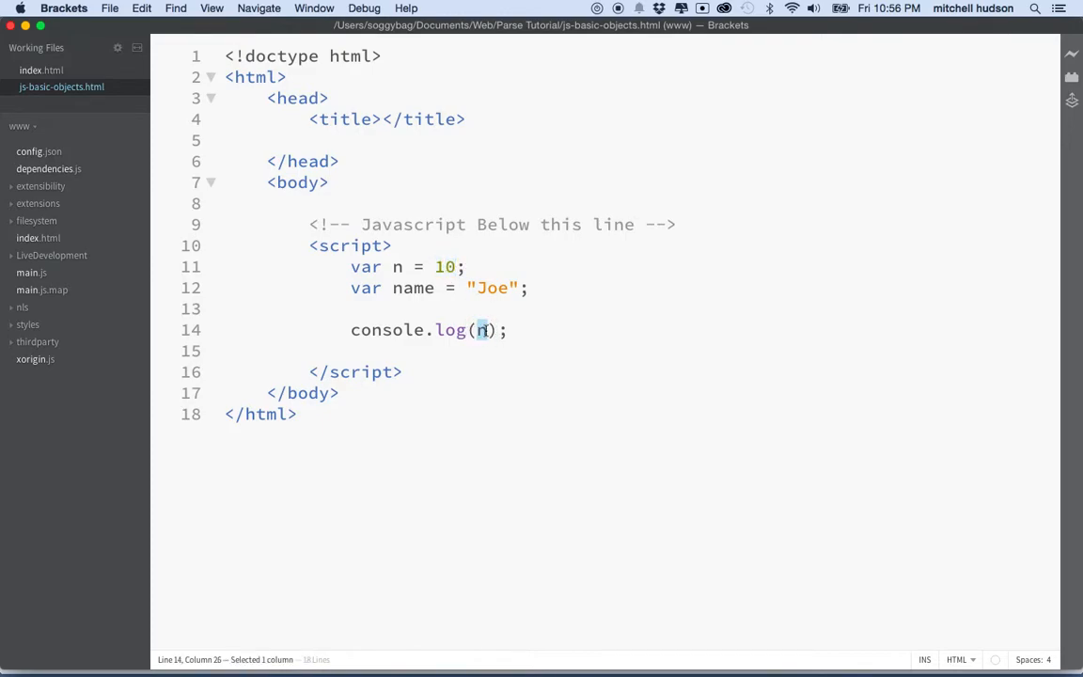
pyautogui.moveTo(173, 650)
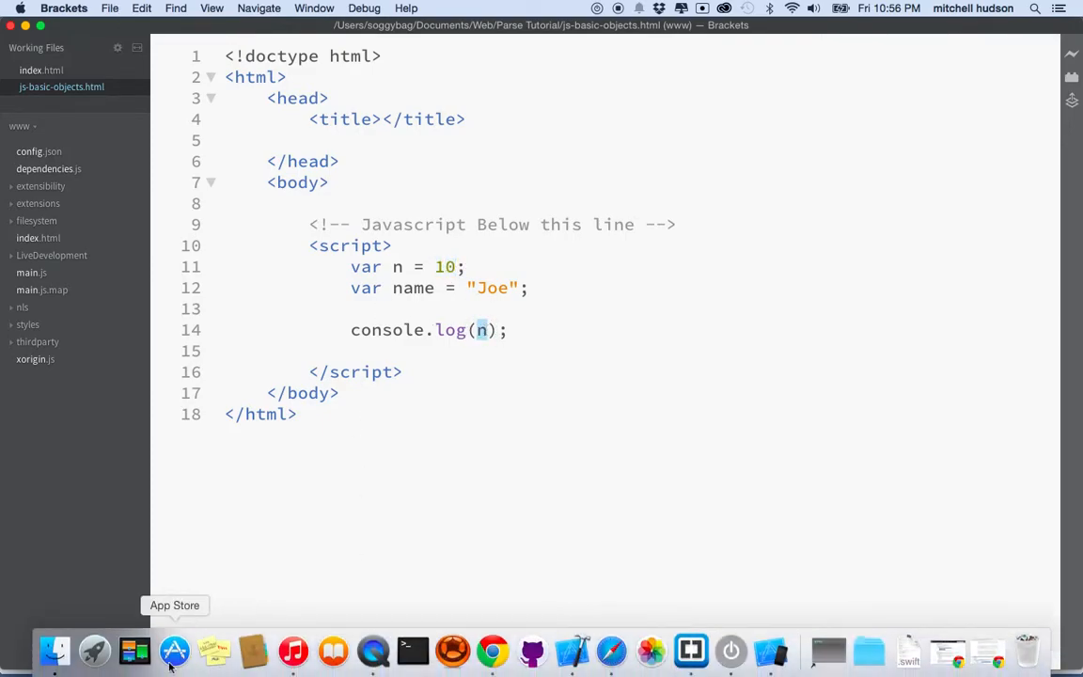
# Locate js-basic-objects.html in Finder and open it in Chrome.
pyautogui.click(53, 651)
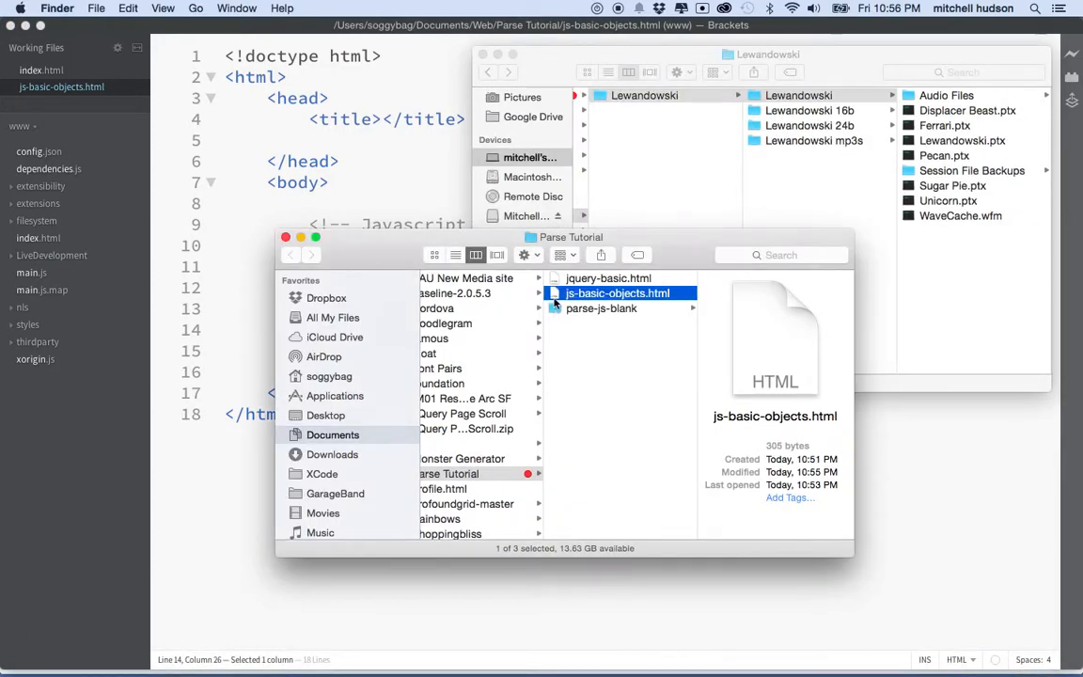
pyautogui.moveTo(571, 649)
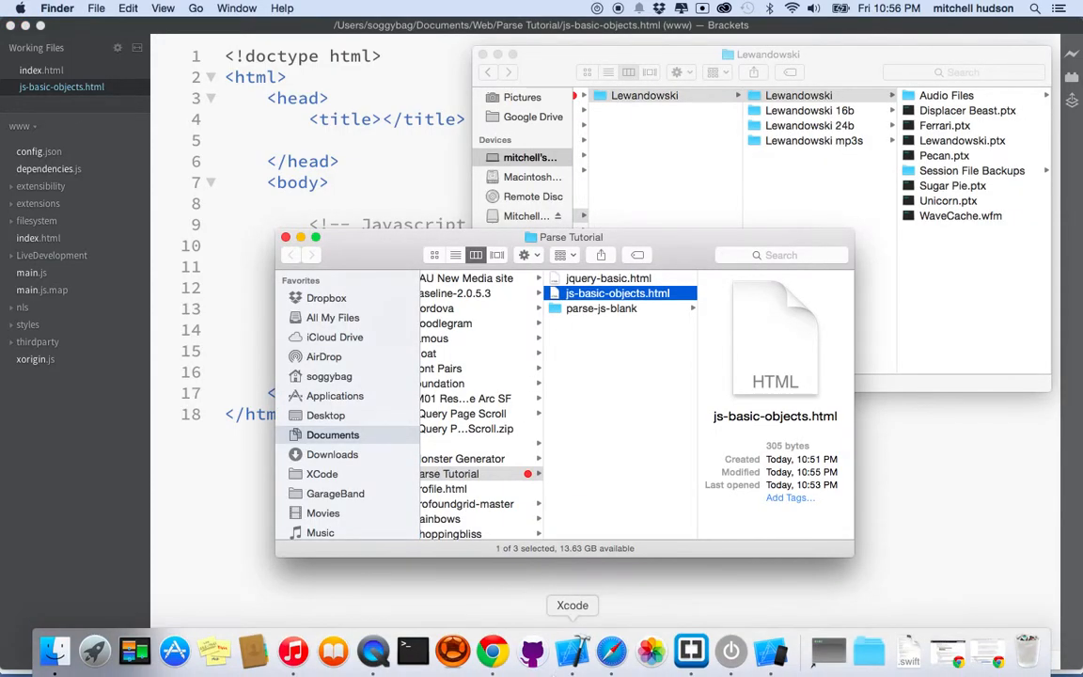
pyautogui.click(493, 650)
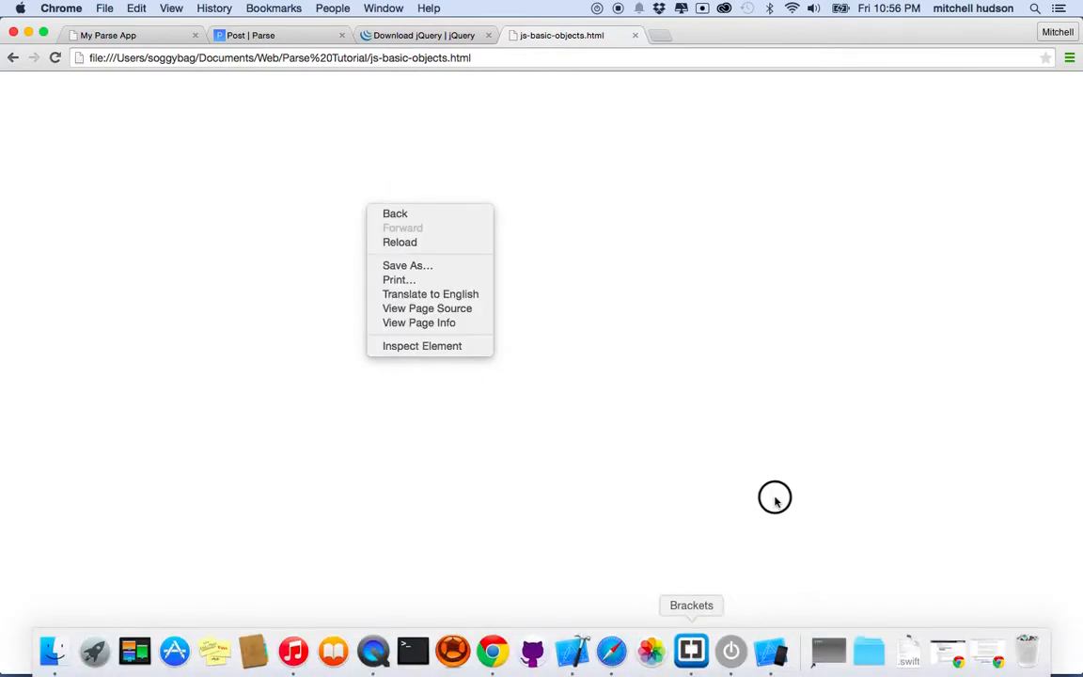
pyautogui.click(692, 650)
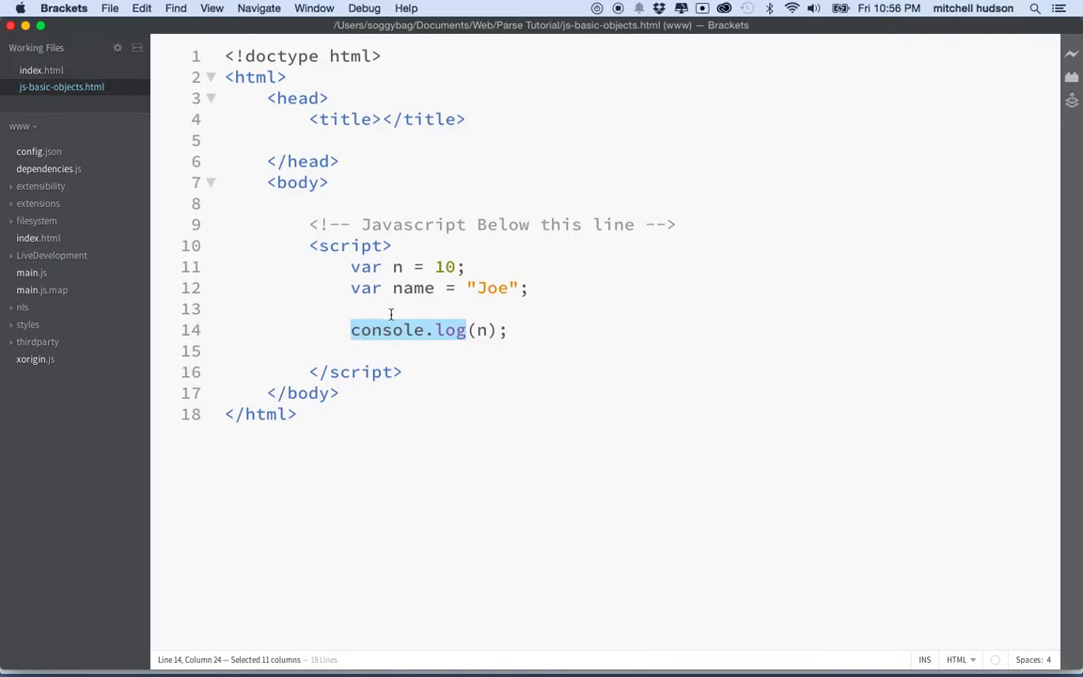
pyautogui.moveTo(399, 331)
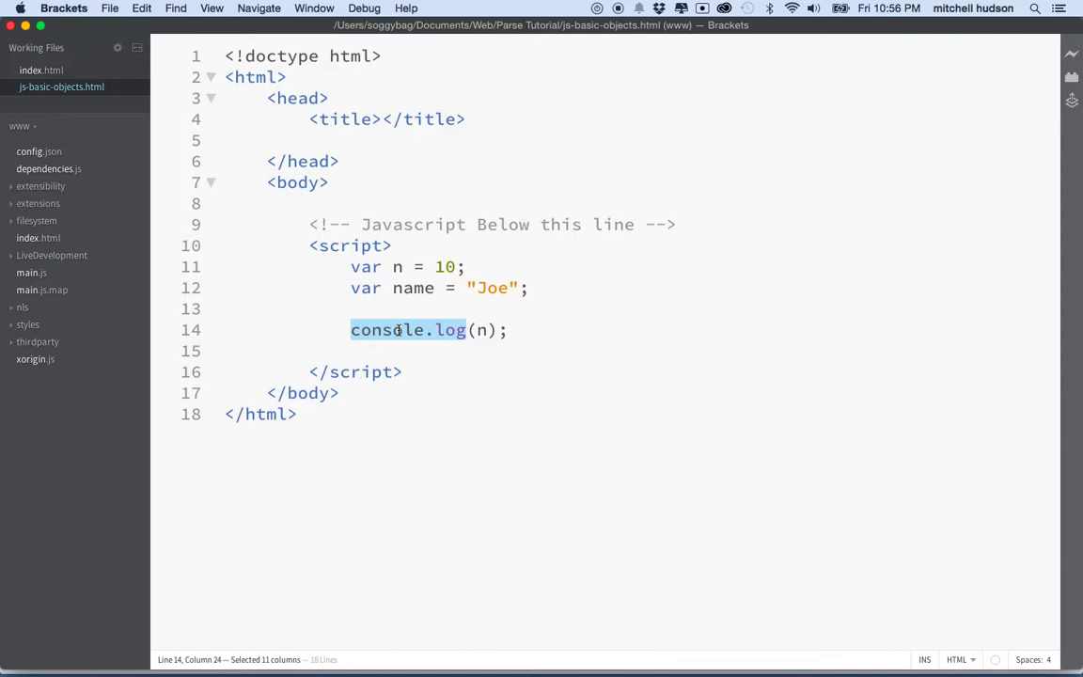
# Separate the declarations from console.log(n) with blank lines, then return to Chrome.
pyautogui.click(481, 329)
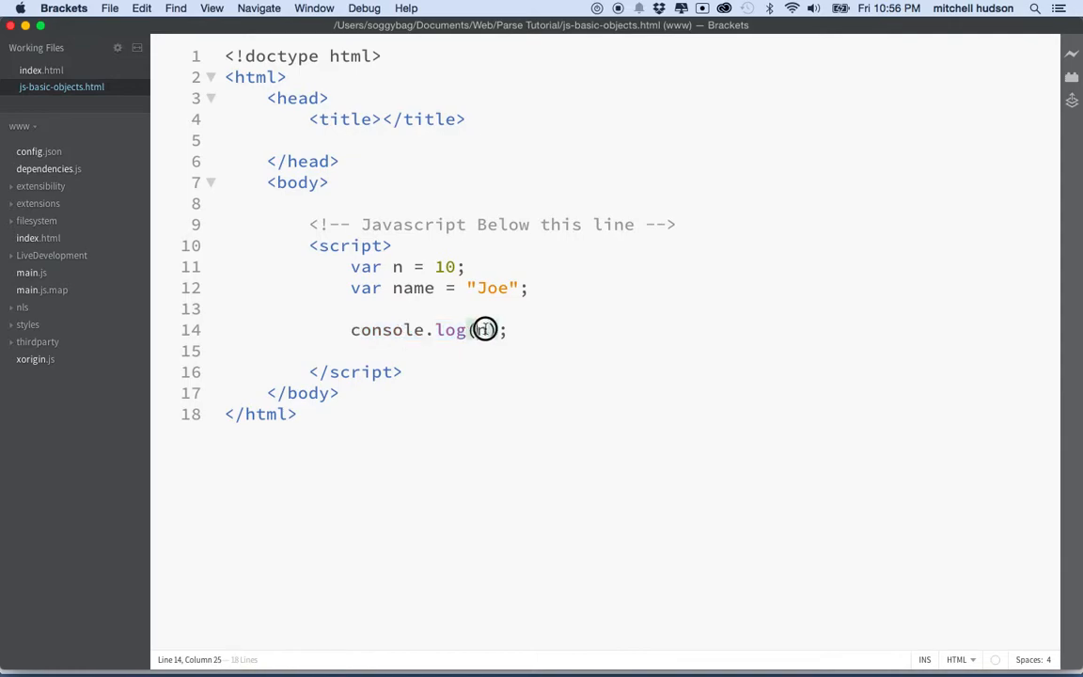
pyautogui.doubleClick(481, 329)
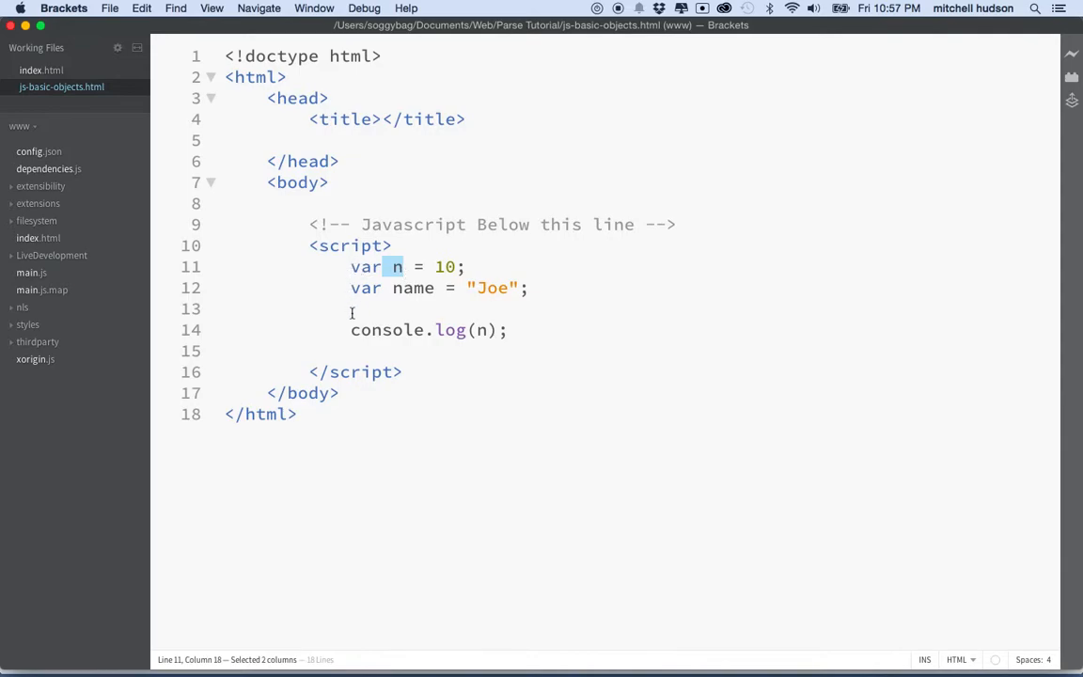
pyautogui.press('Return')
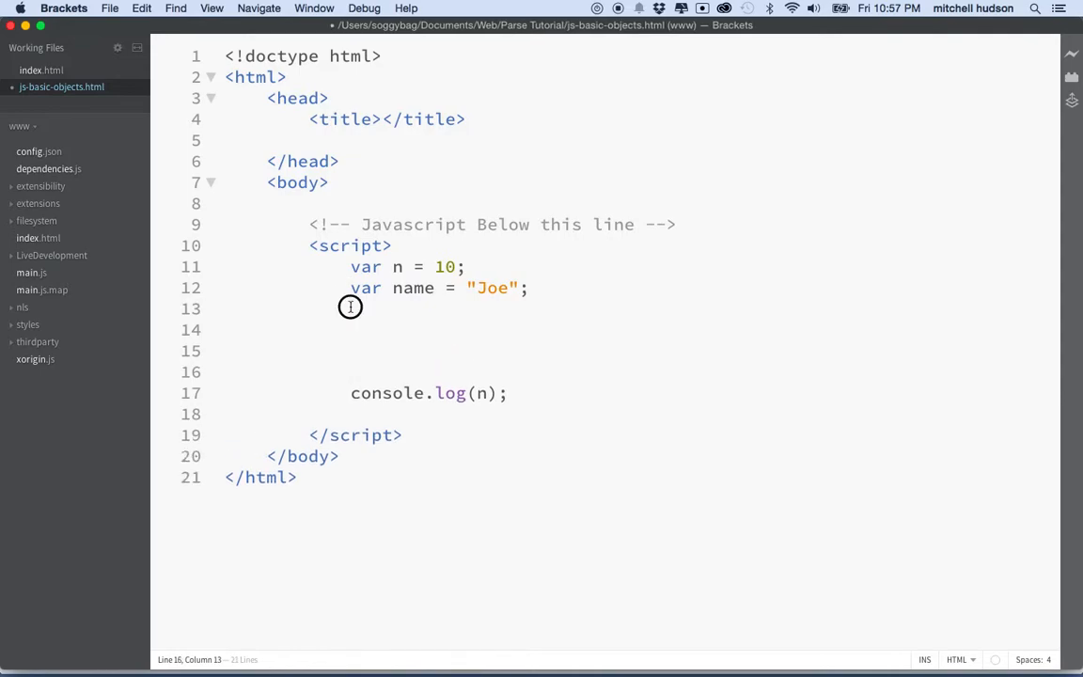
pyautogui.moveTo(349, 308); pyautogui.dragTo(368, 372)
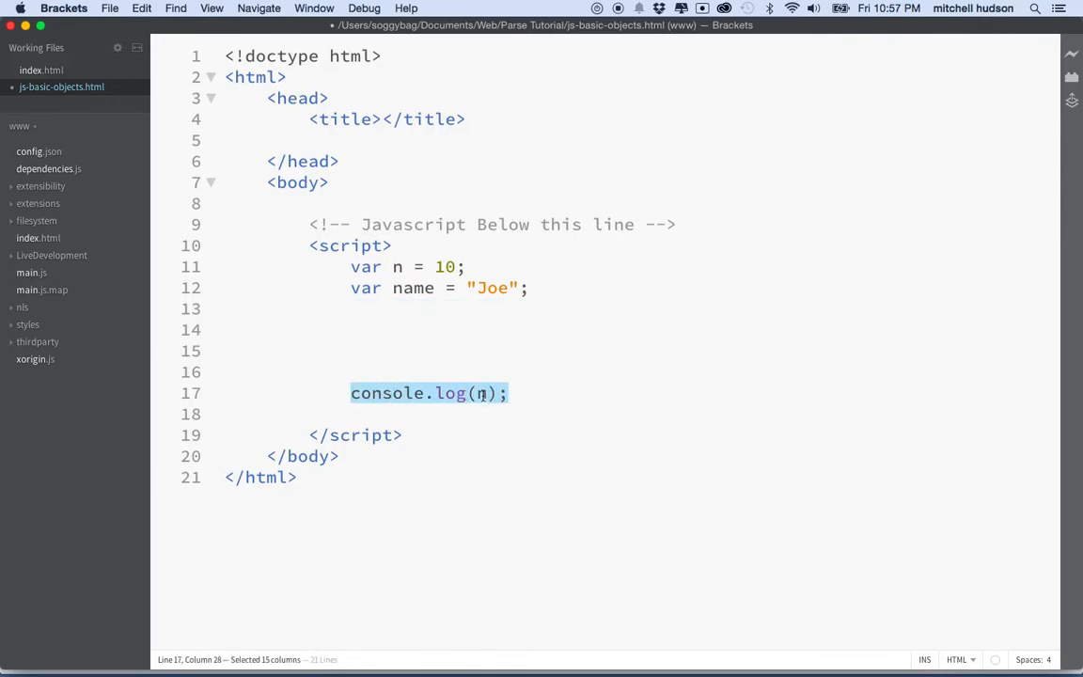
pyautogui.click(481, 393)
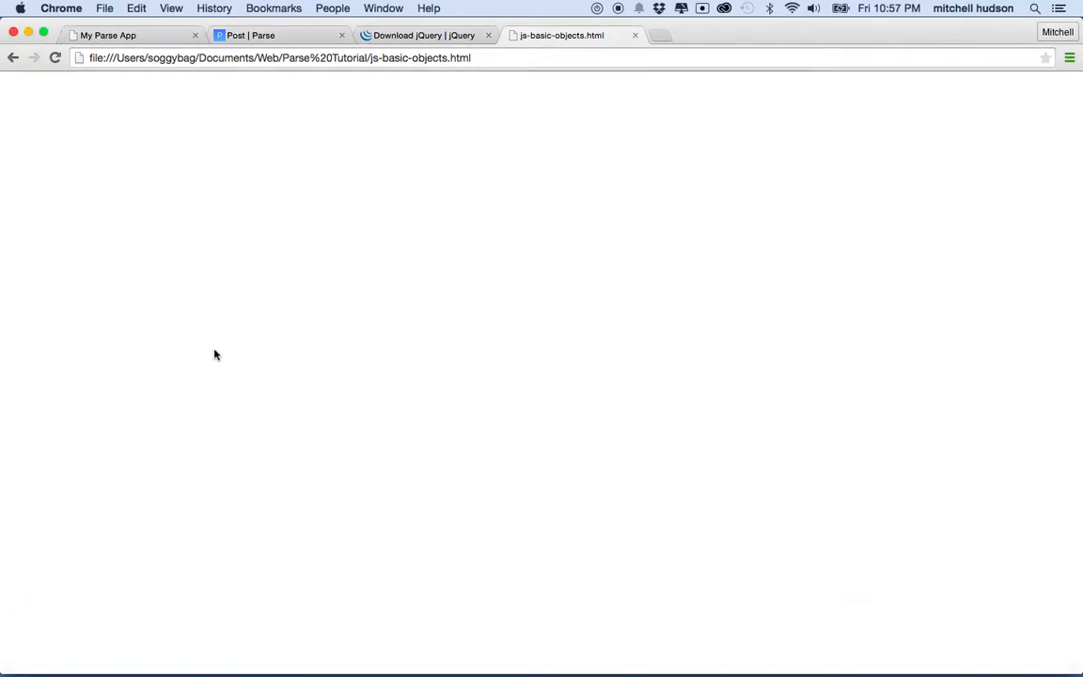
pyautogui.moveTo(410, 214)
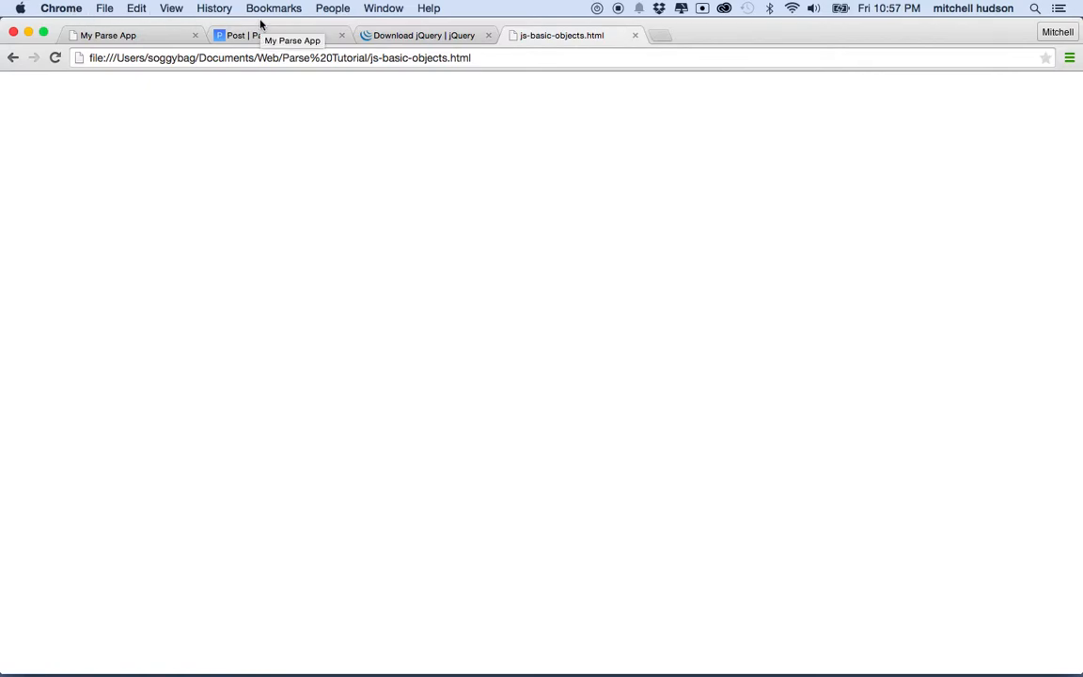
pyautogui.moveTo(354, 191)
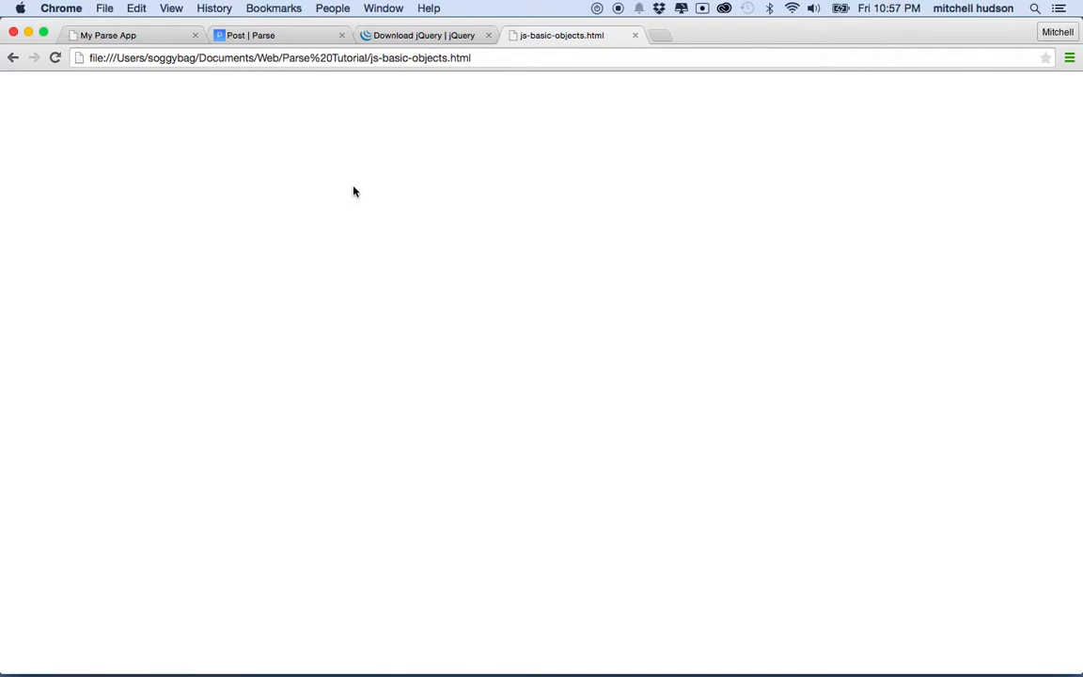
pyautogui.rightClick(353, 192)
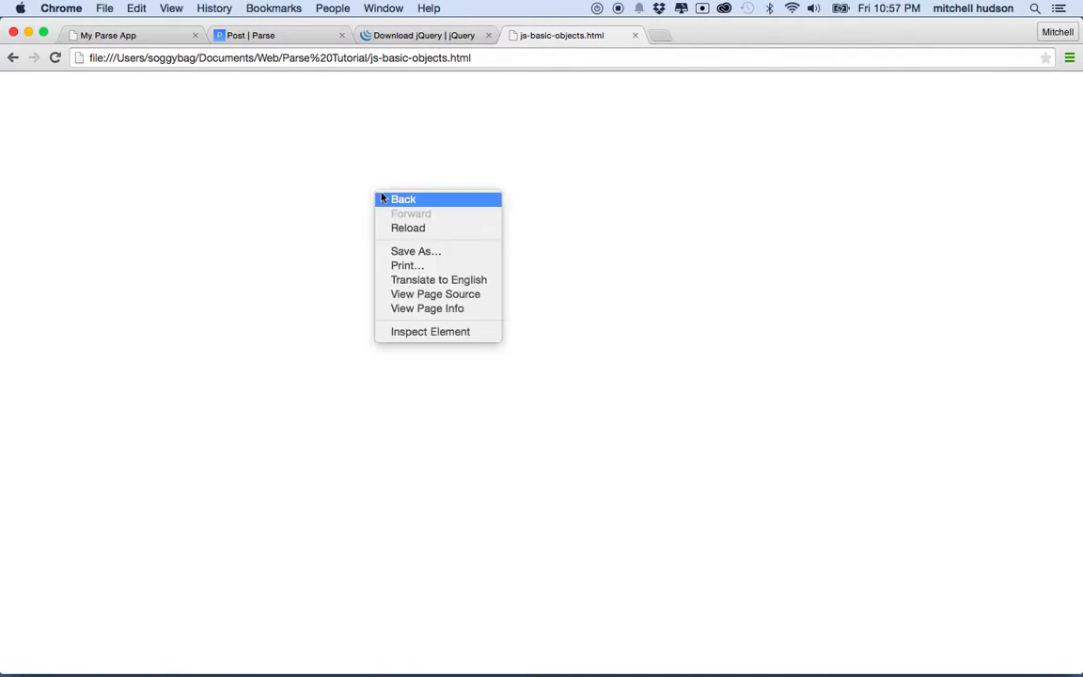
pyautogui.moveTo(429, 331)
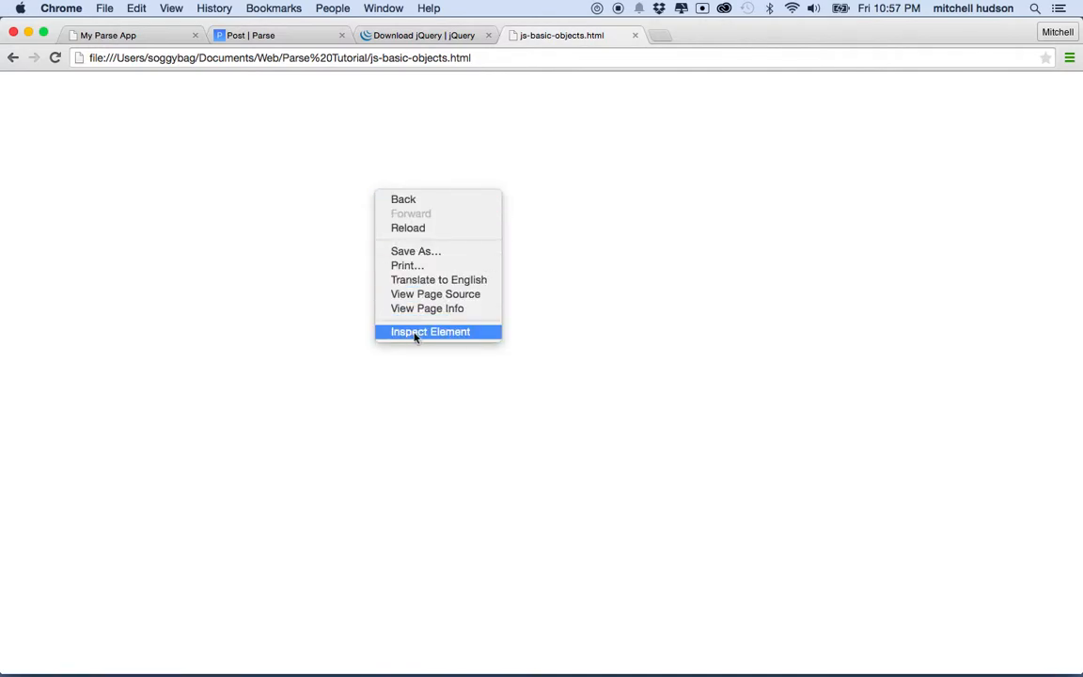
pyautogui.moveTo(442, 337)
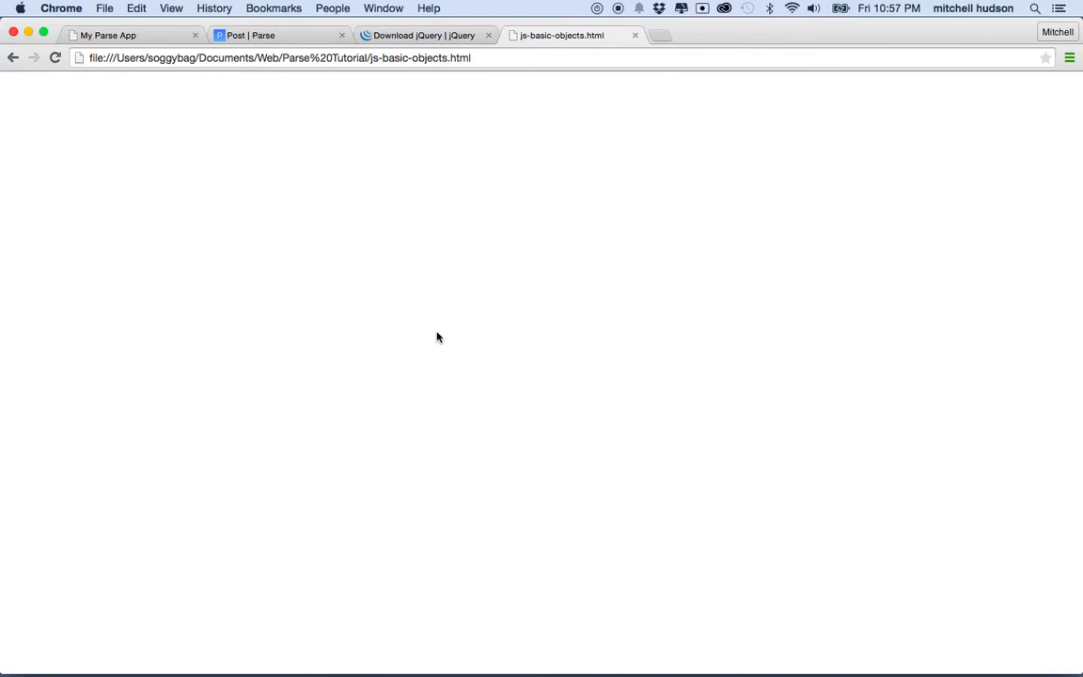
# Show the Chrome console confirming 10 logged from line 14.
pyautogui.press('F12')
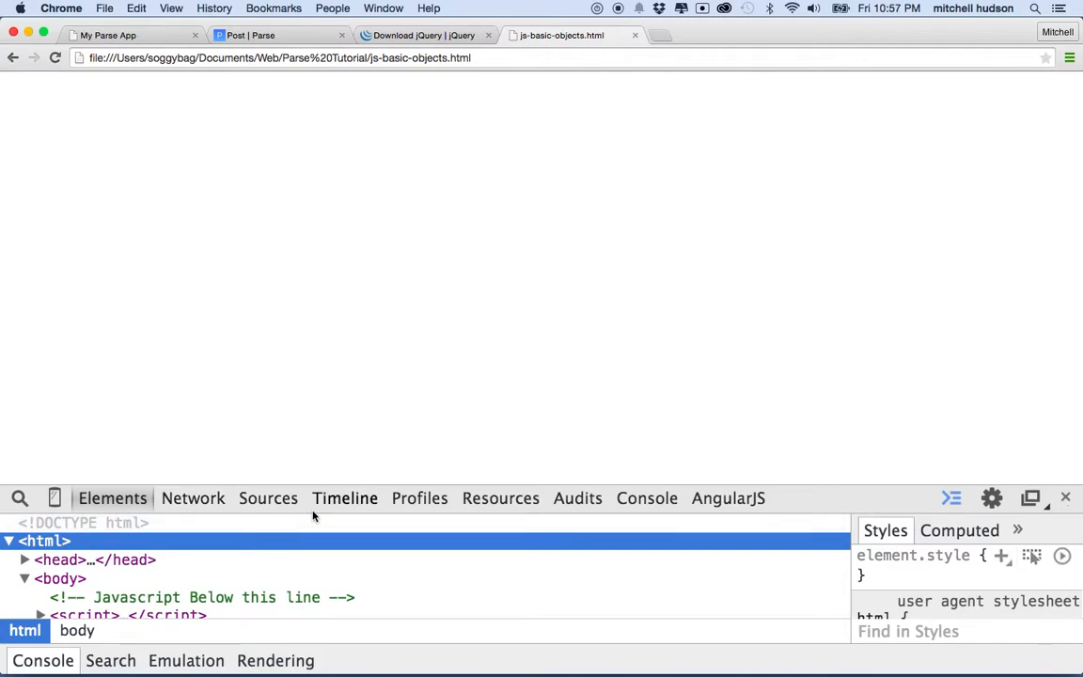
pyautogui.moveTo(577, 498)
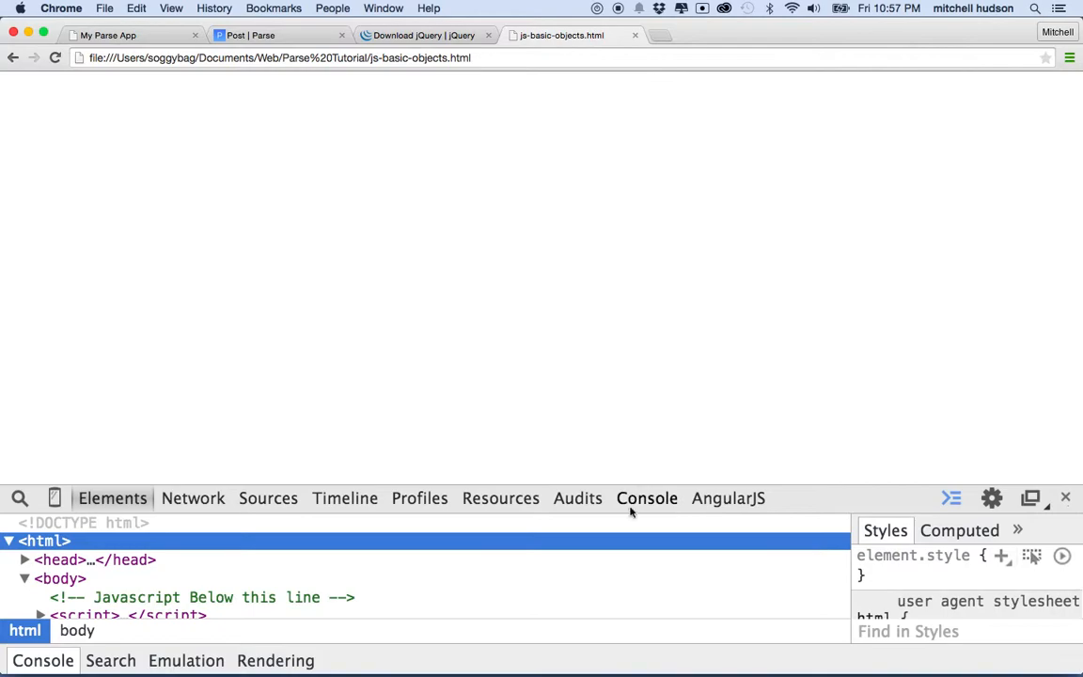
pyautogui.click(647, 496)
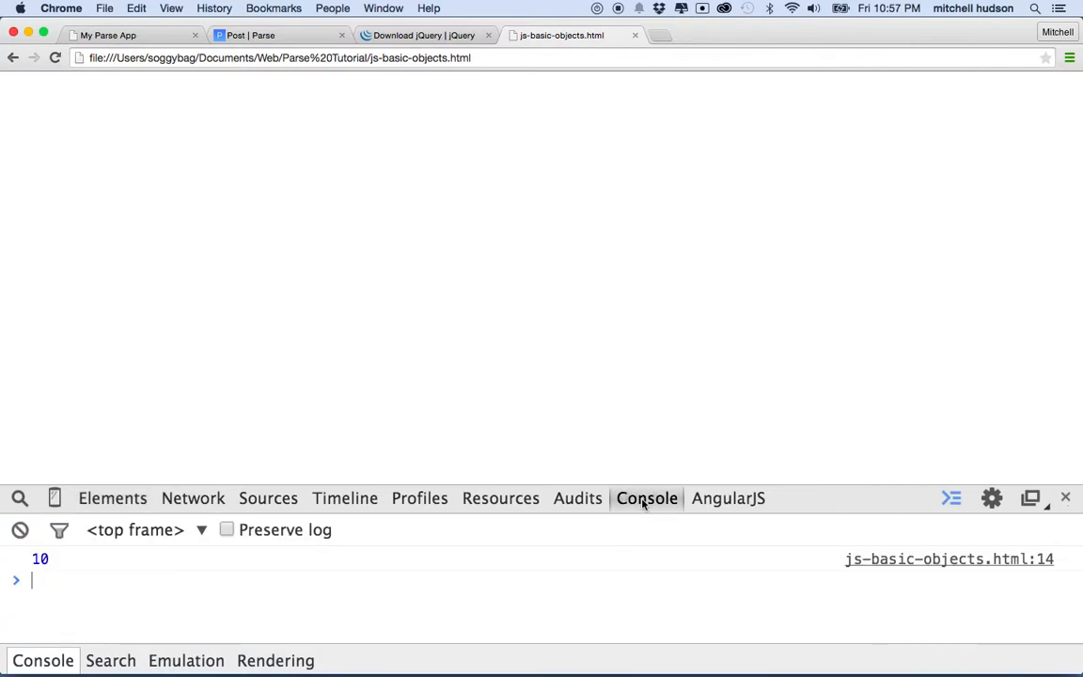
pyautogui.moveTo(61, 583)
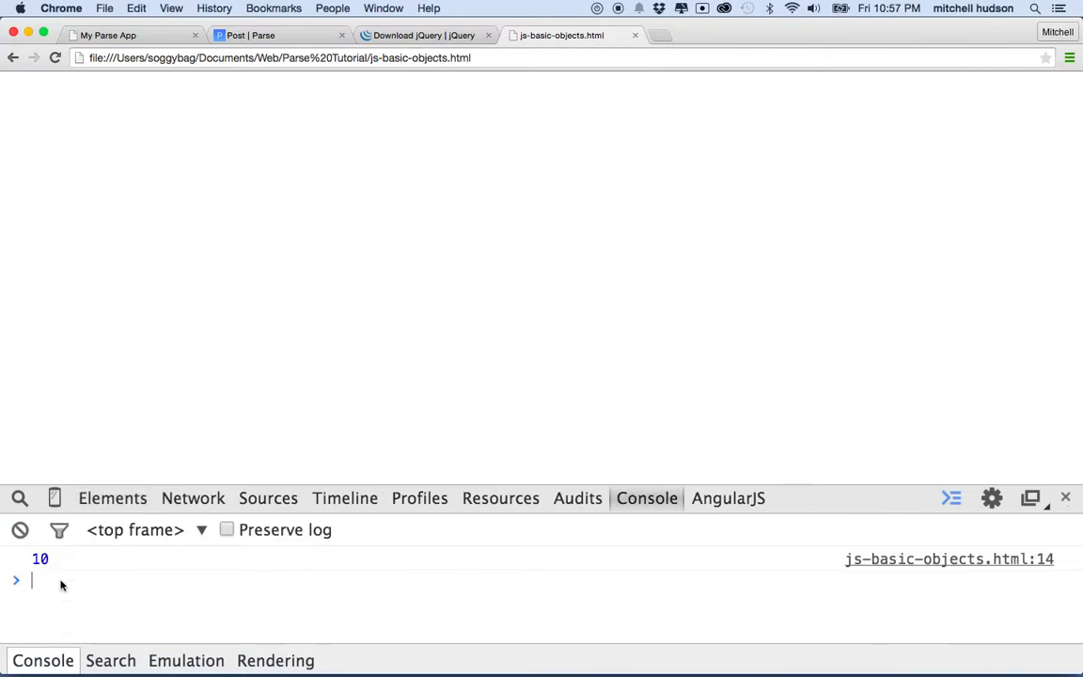
pyautogui.moveTo(45, 586)
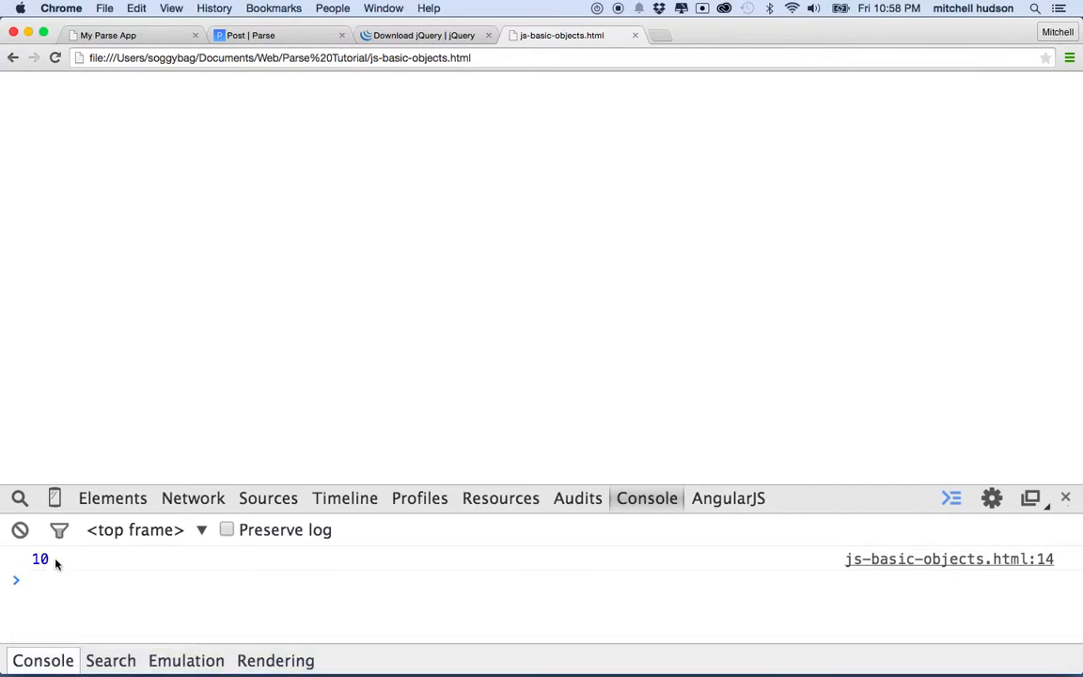
pyautogui.moveTo(696, 613)
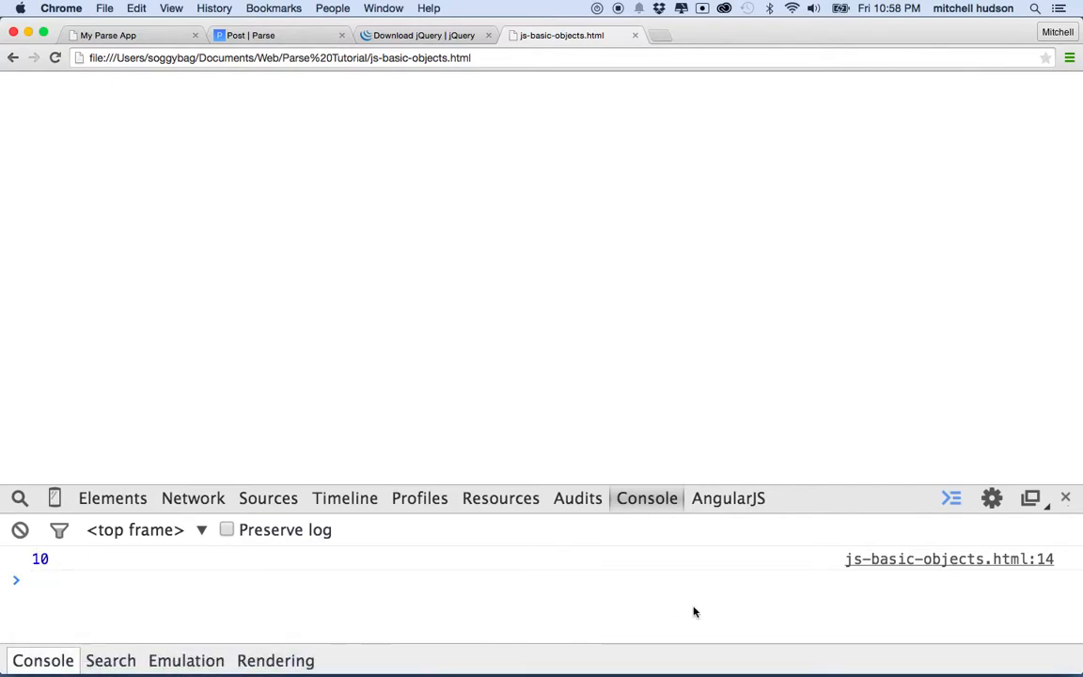
pyautogui.moveTo(1033, 581)
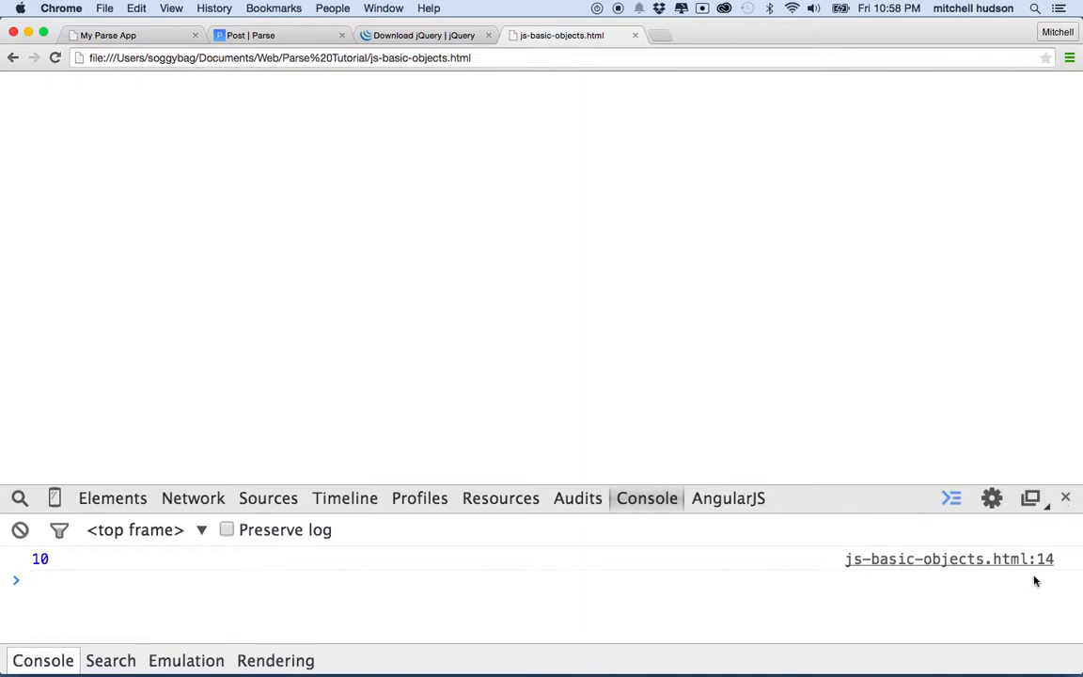
pyautogui.moveTo(85, 522)
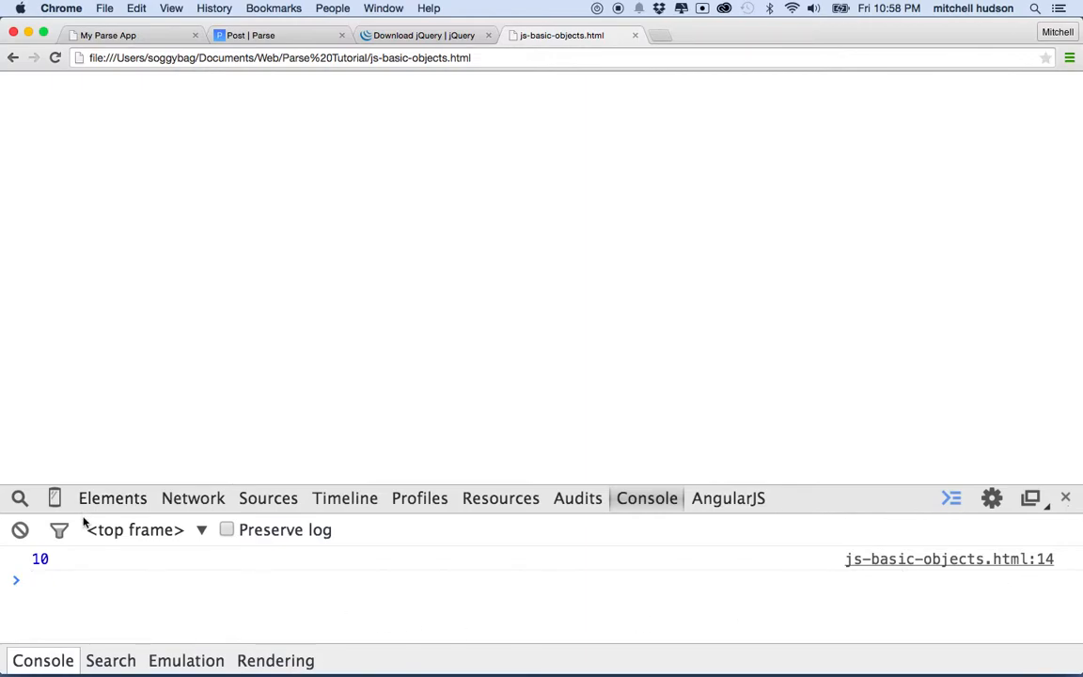
pyautogui.moveTo(449, 612)
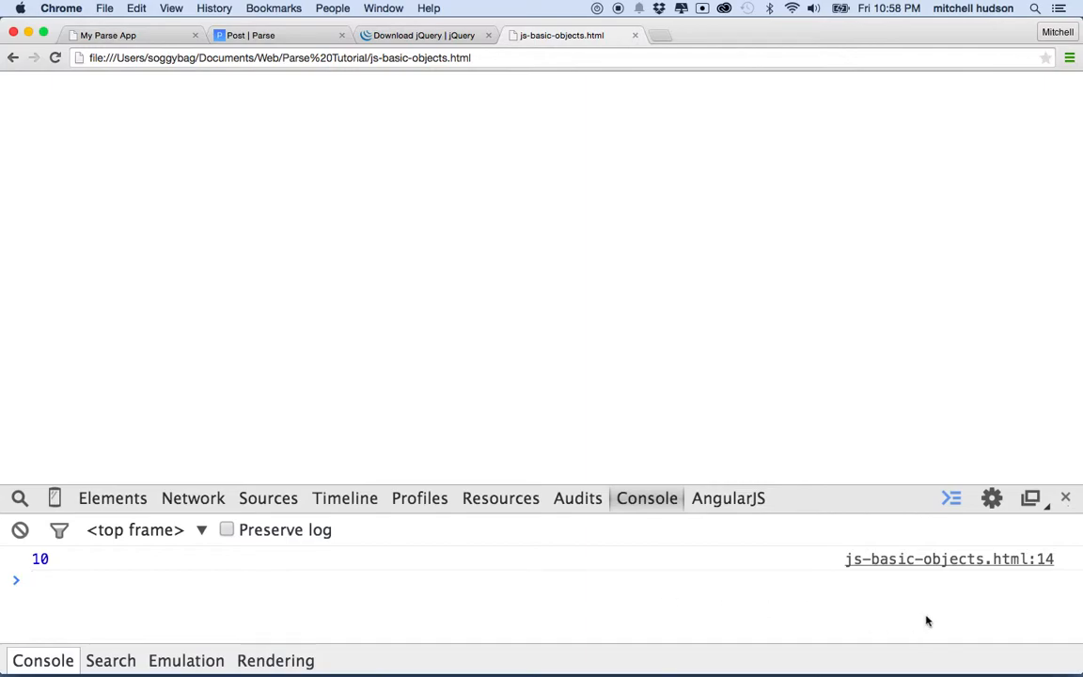
pyautogui.moveTo(865, 558)
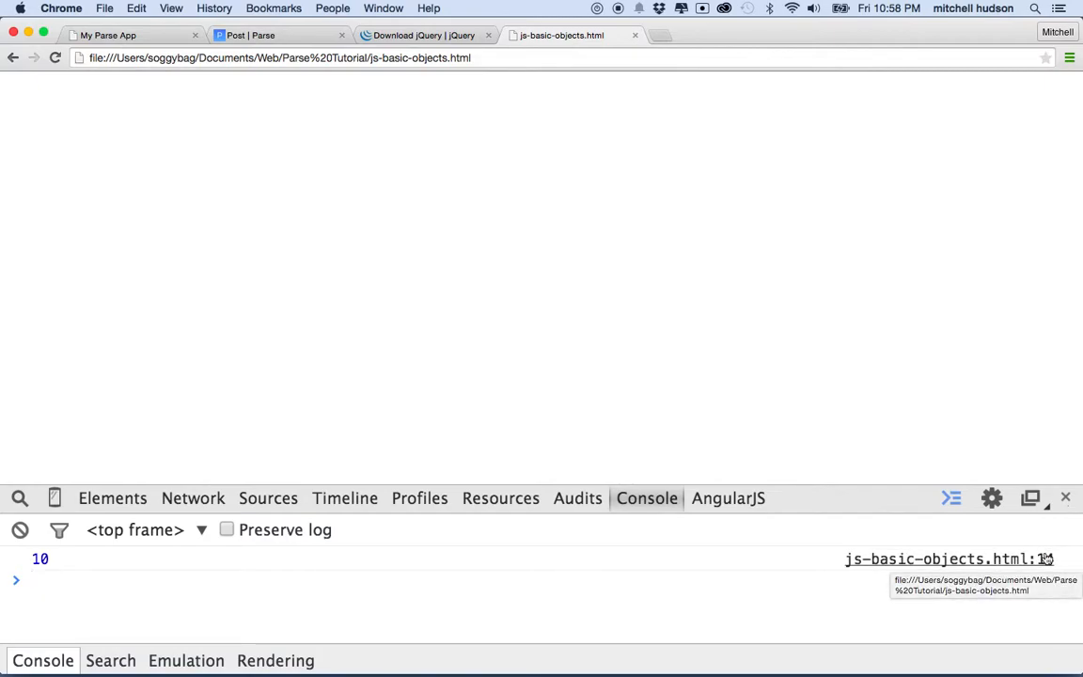
pyautogui.moveTo(853, 568)
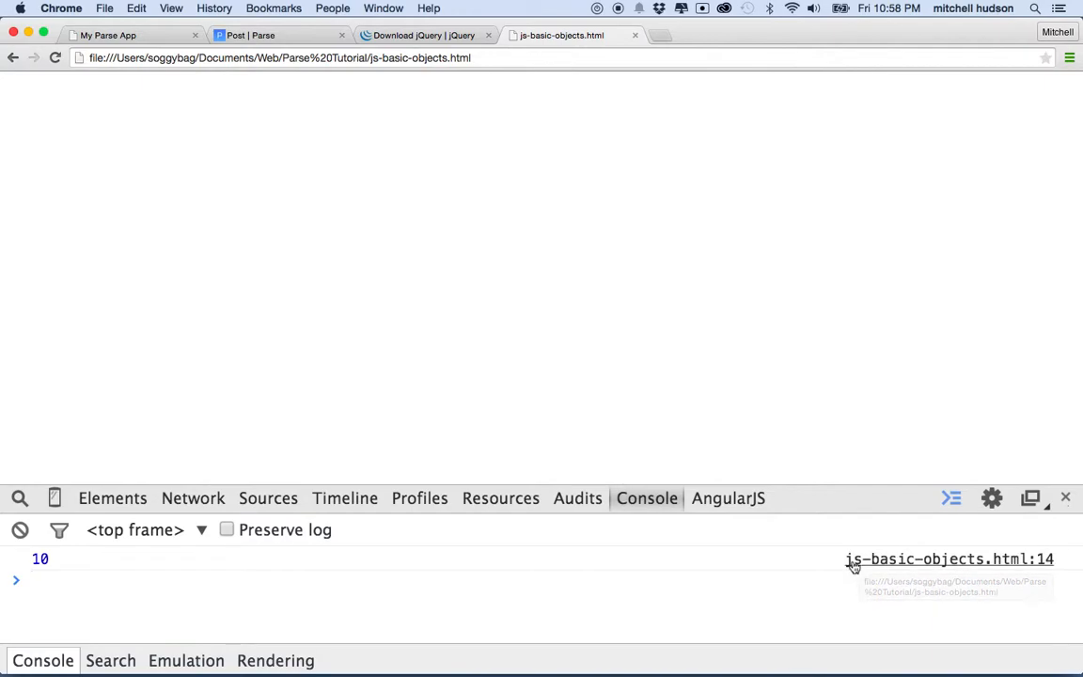
pyautogui.moveTo(975, 571)
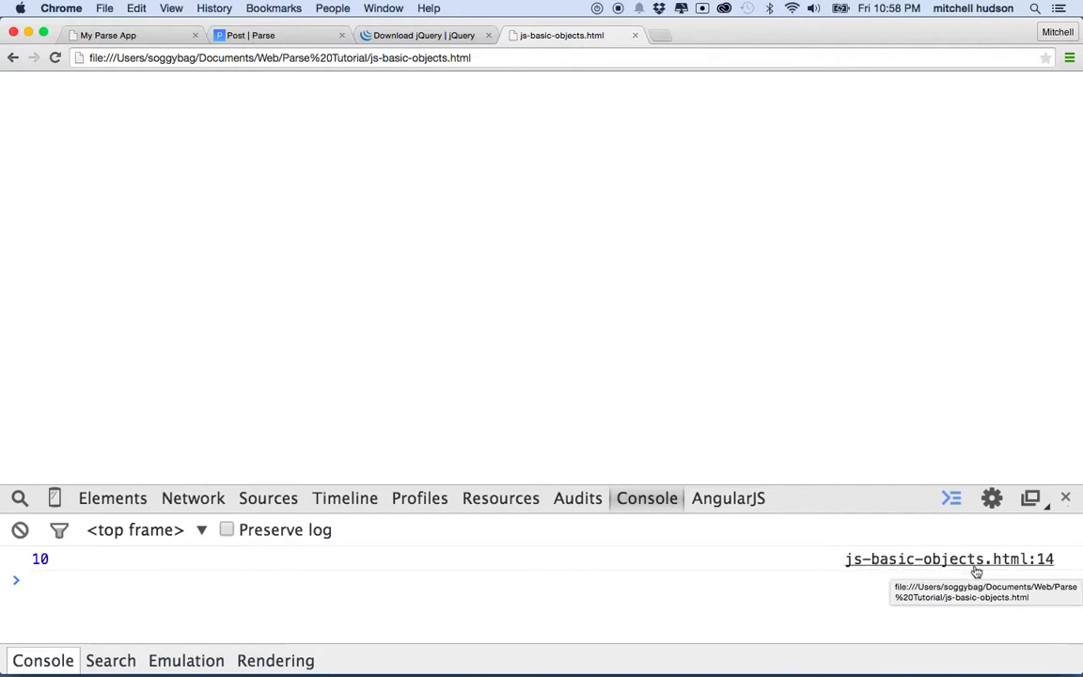
pyautogui.moveTo(1018, 571)
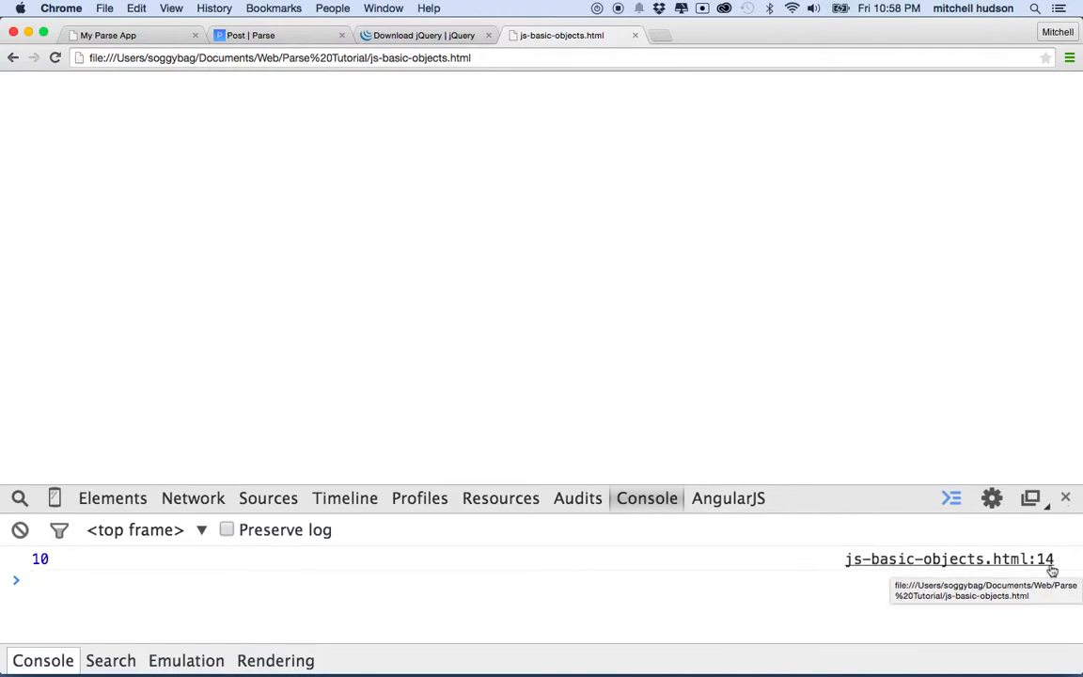
pyautogui.moveTo(893, 673)
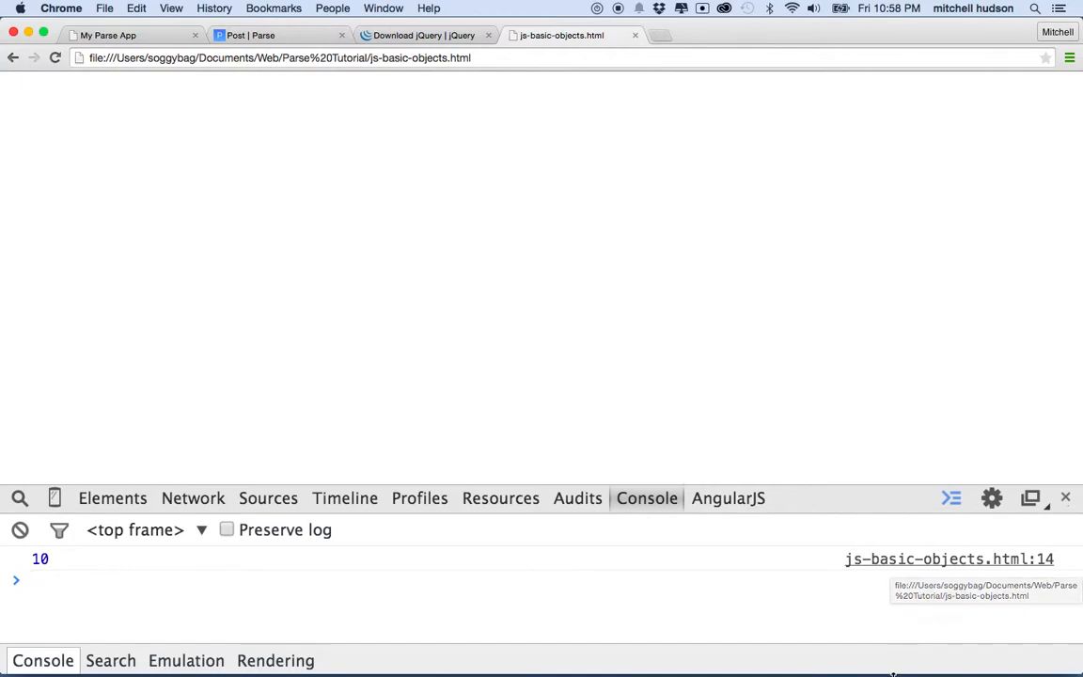
pyautogui.moveTo(949, 558)
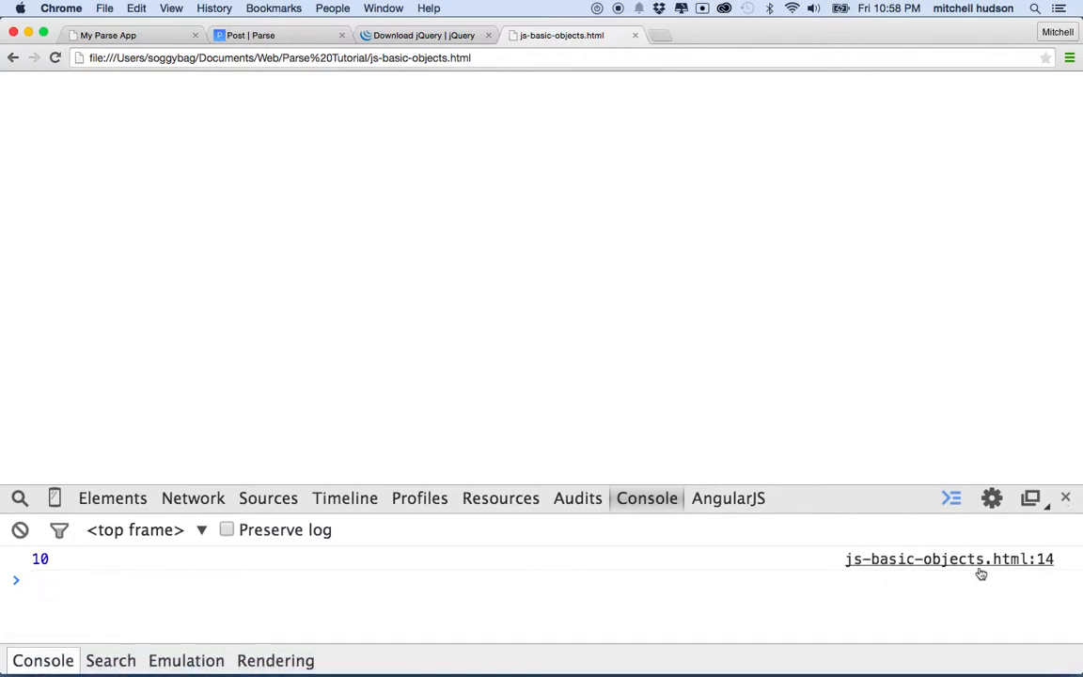
pyautogui.moveTo(949, 558)
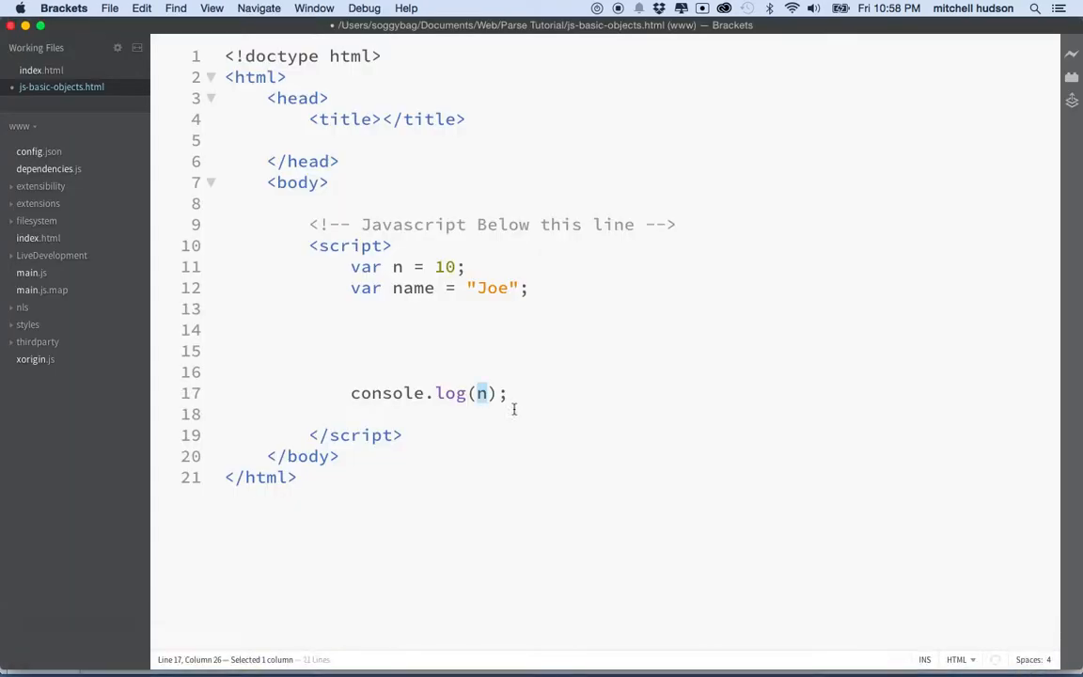
pyautogui.moveTo(267, 387)
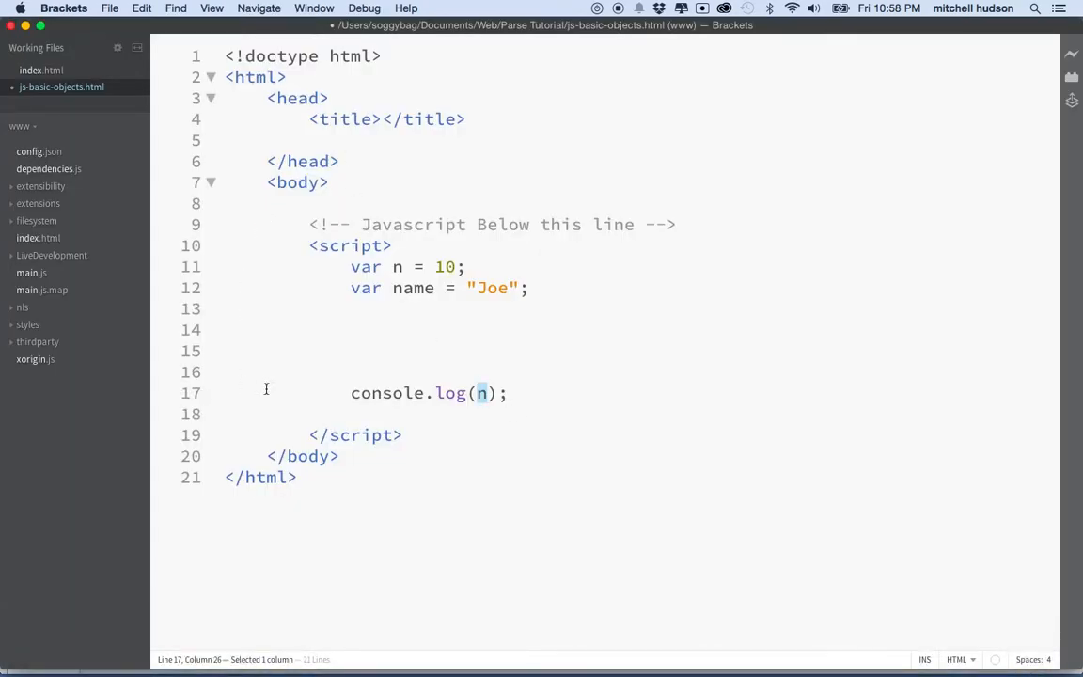
# Return to Chrome to confirm the reloaded console logs 10 from line 17.
pyautogui.click(346, 393)
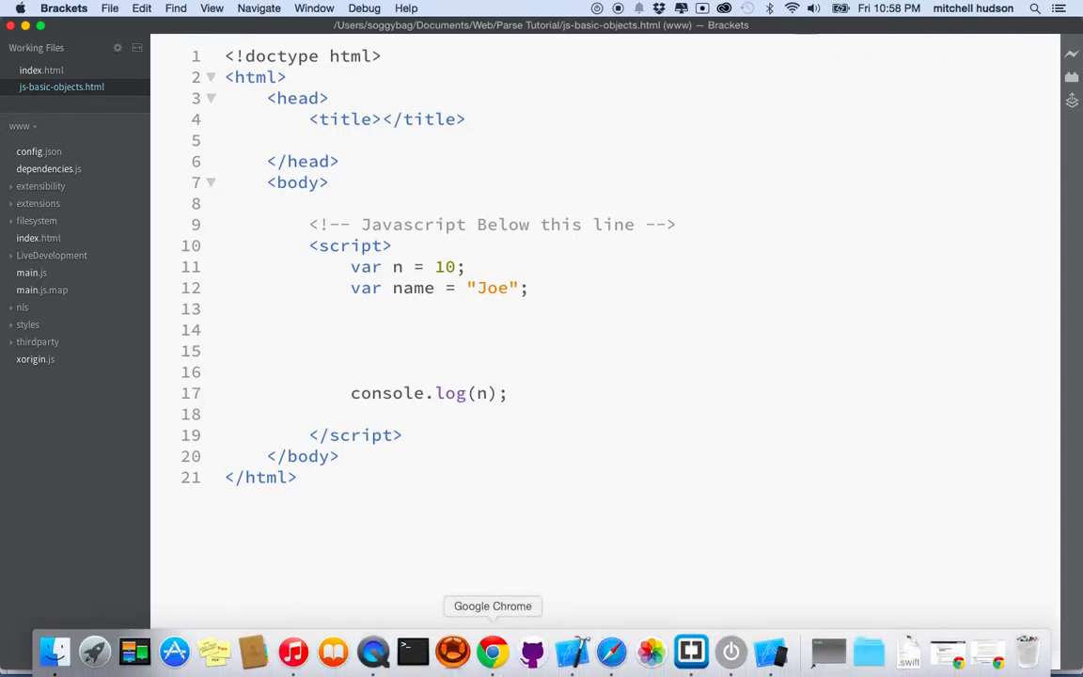
pyautogui.click(492, 651)
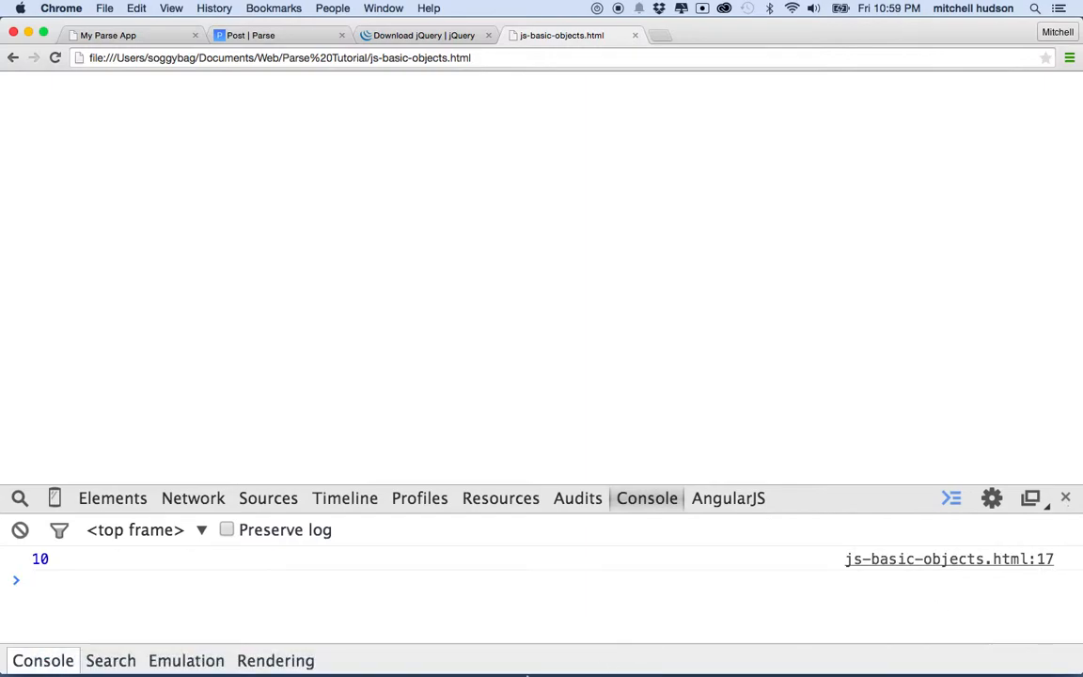
pyautogui.moveTo(451, 658)
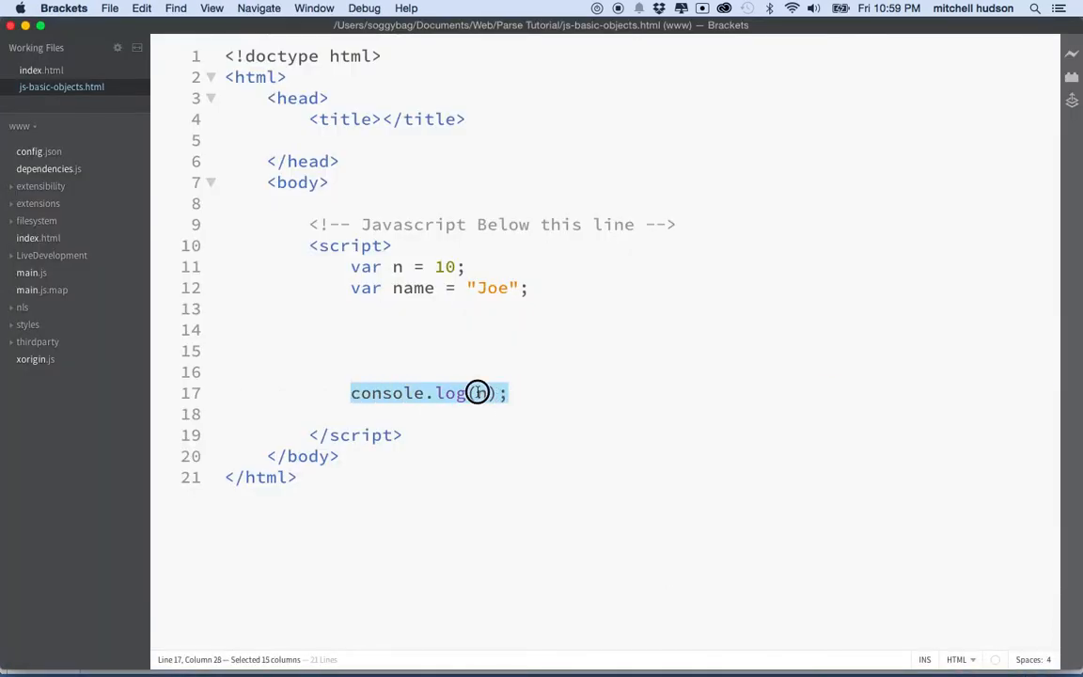
# Add console.log(name); on line 18 and check Chrome's console shows 10 and Joe.
pyautogui.click(479, 393)
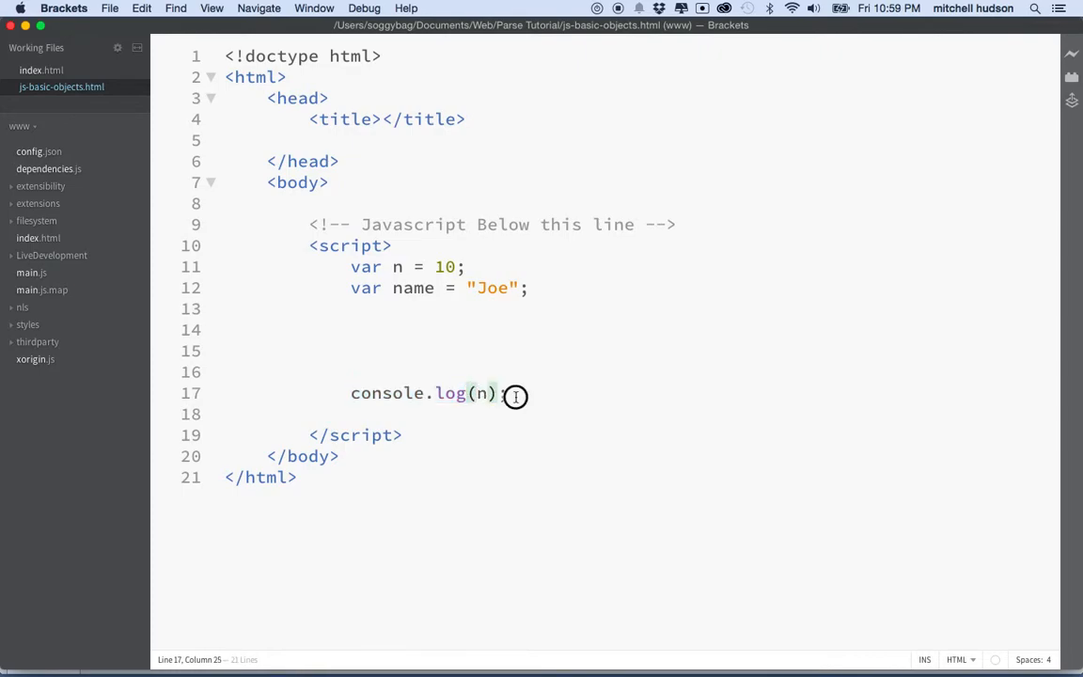
pyautogui.write('cos')
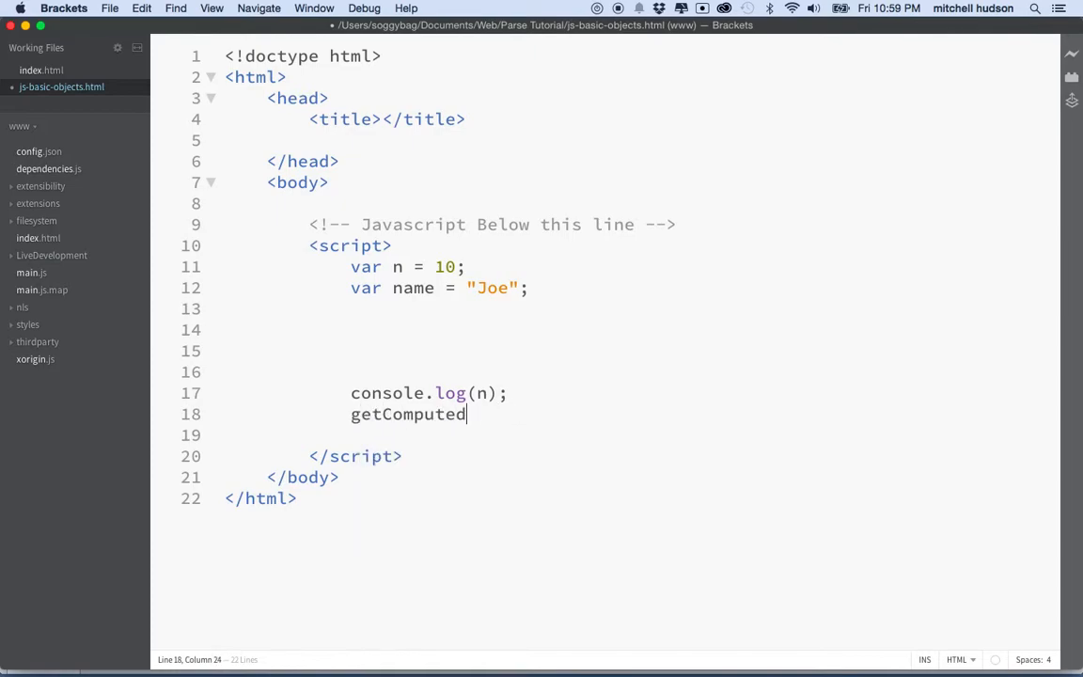
pyautogui.write('console.log();')
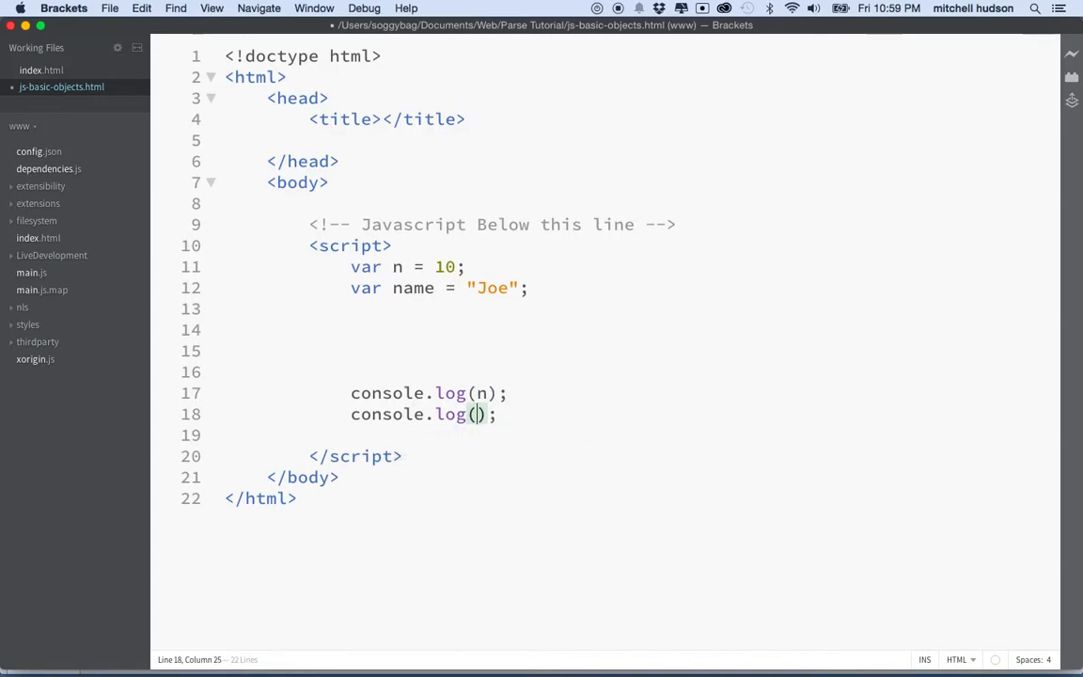
pyautogui.write('name')
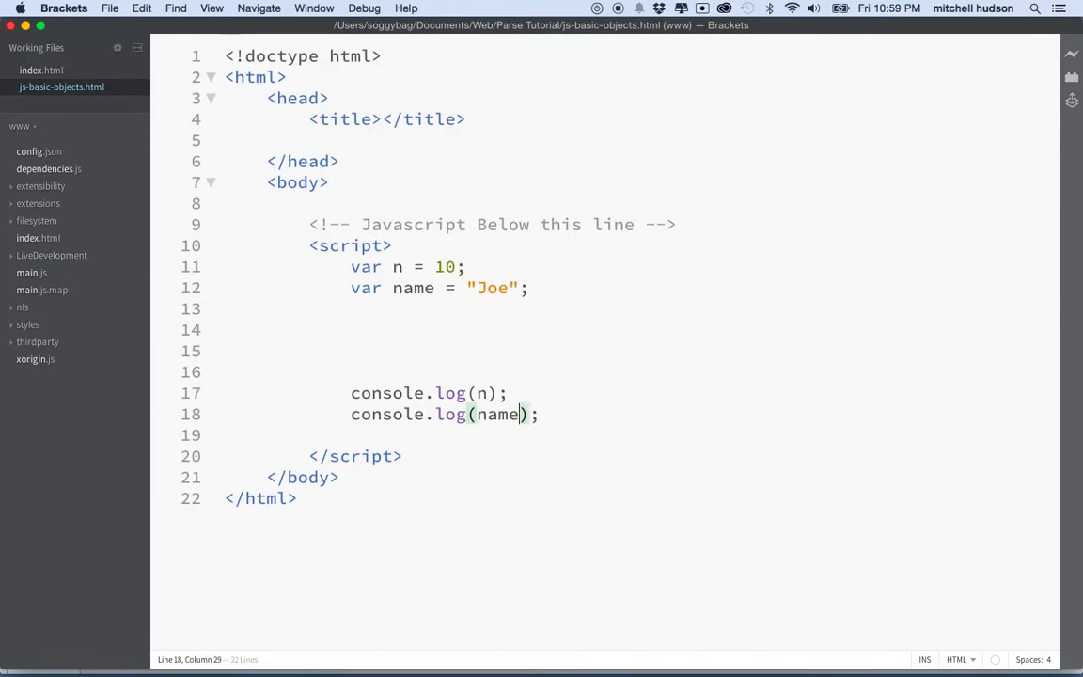
pyautogui.moveTo(572, 650)
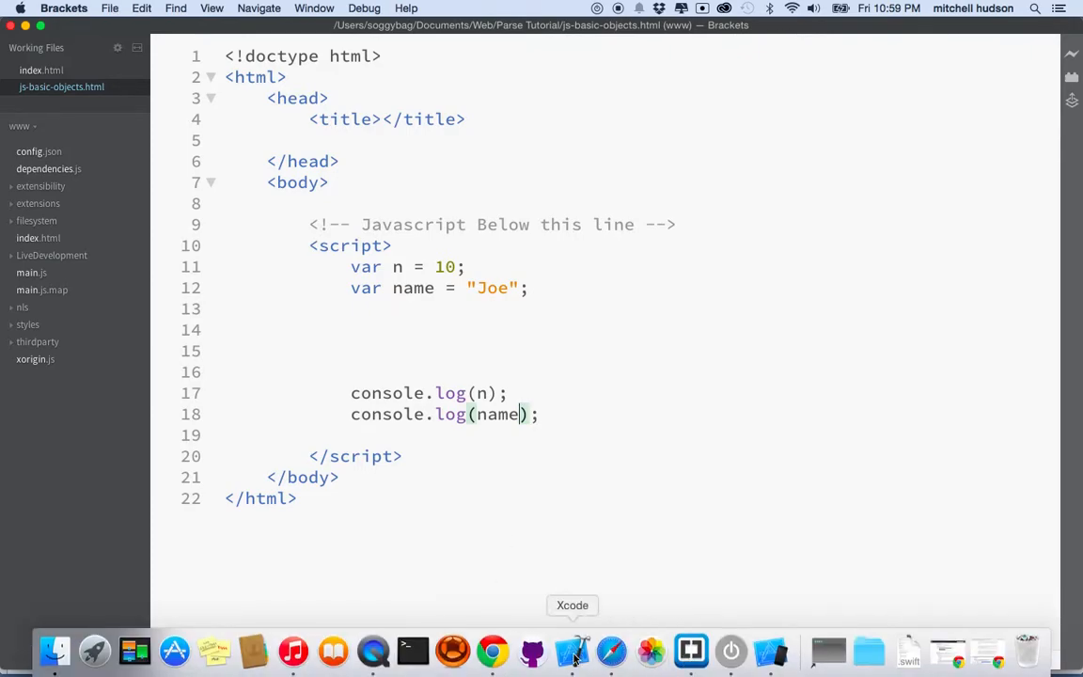
pyautogui.click(492, 651)
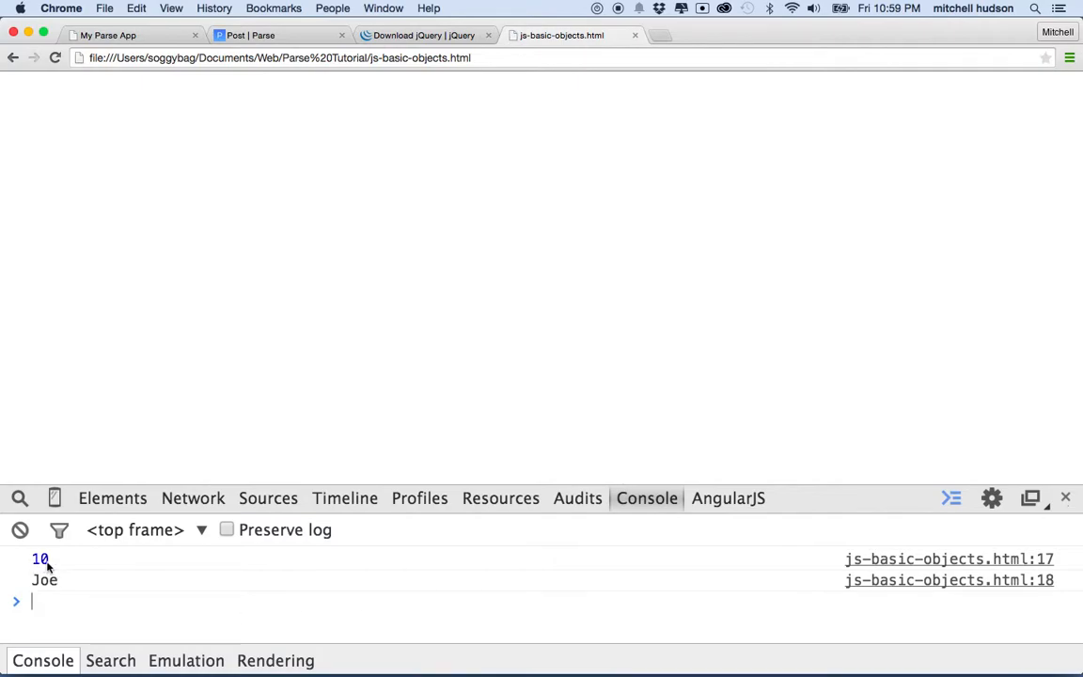
pyautogui.moveTo(1045, 558)
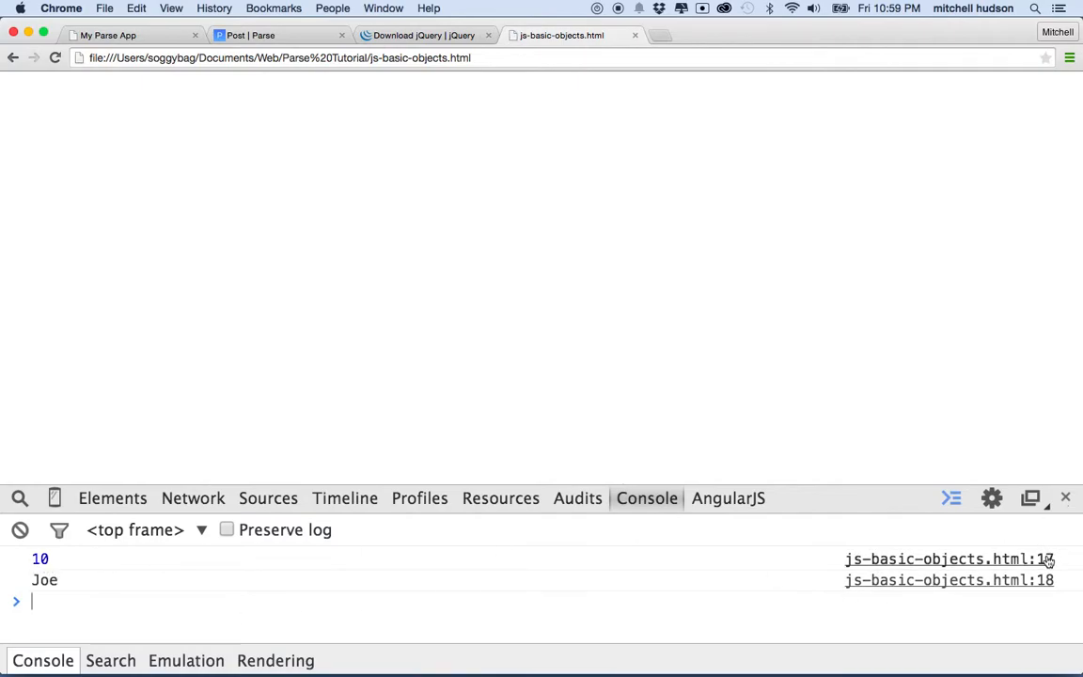
pyautogui.moveTo(849, 648)
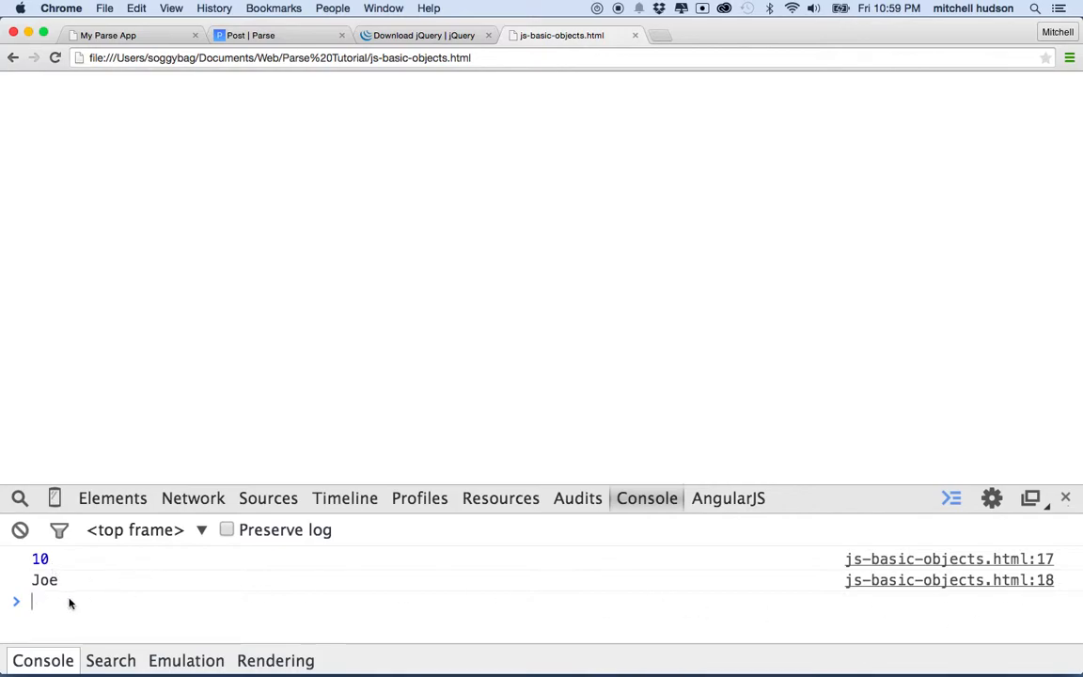
pyautogui.moveTo(79, 594)
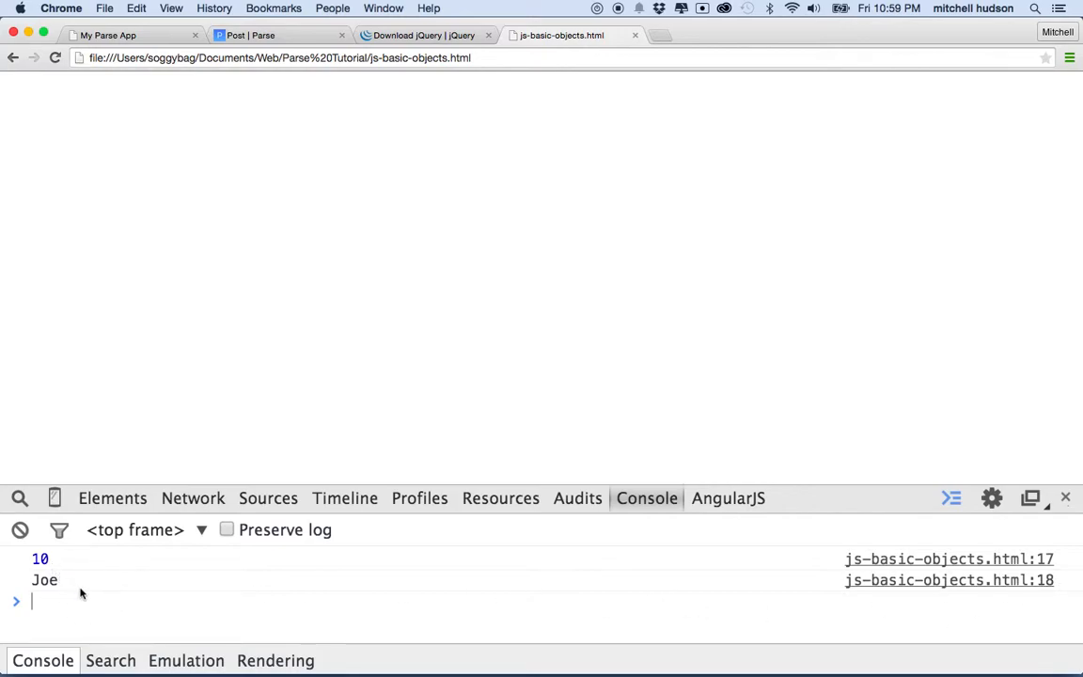
pyautogui.moveTo(692, 649)
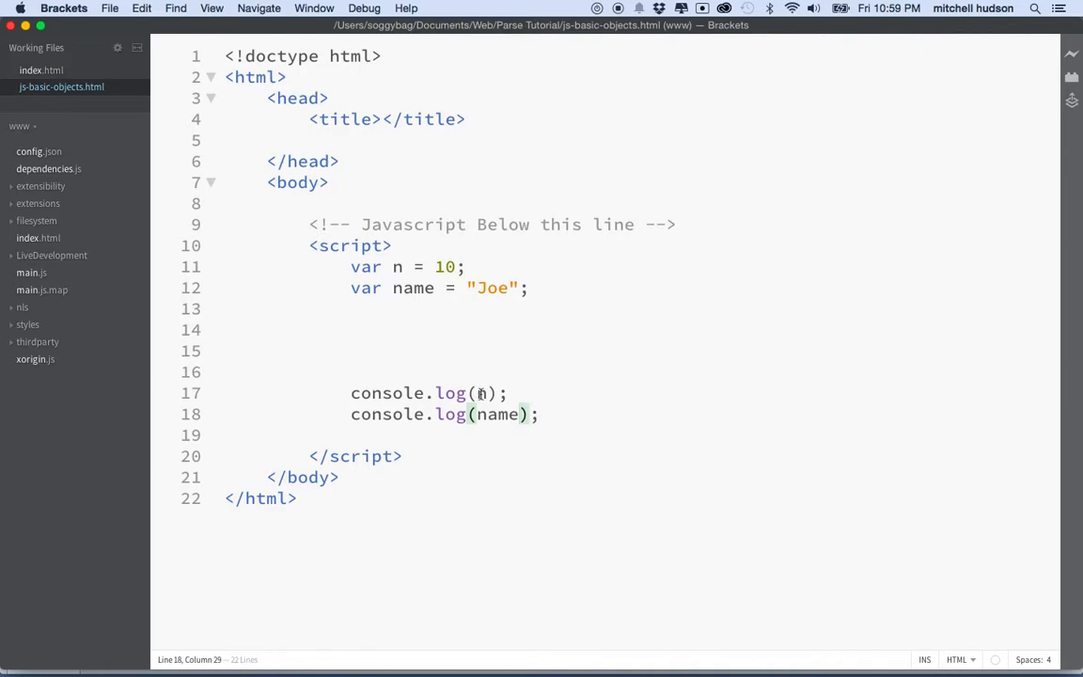
# Append the comment // 10, 11.3 0, 111.00001, -36 to line 11.
pyautogui.doubleClick(402, 266)
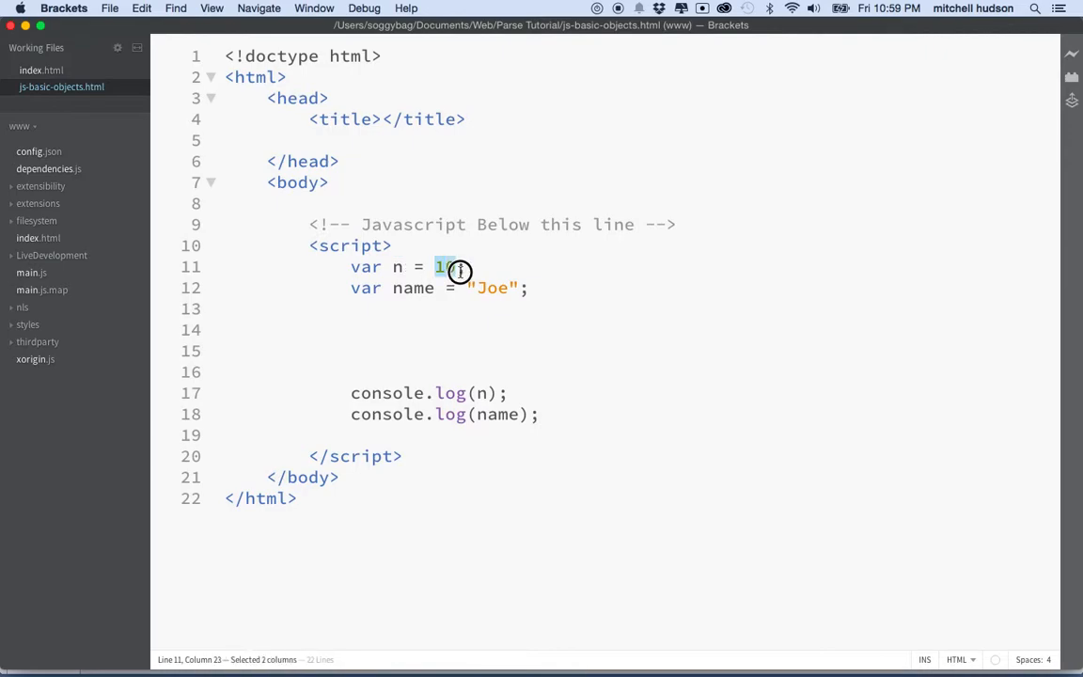
pyautogui.doubleClick(412, 287)
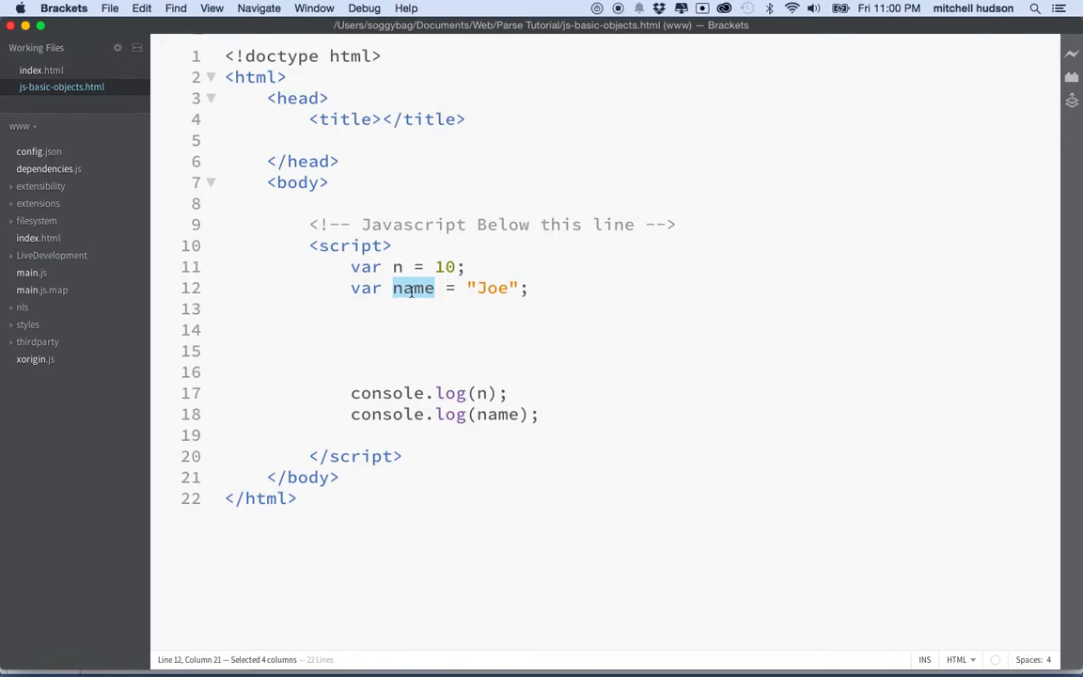
pyautogui.click(376, 308)
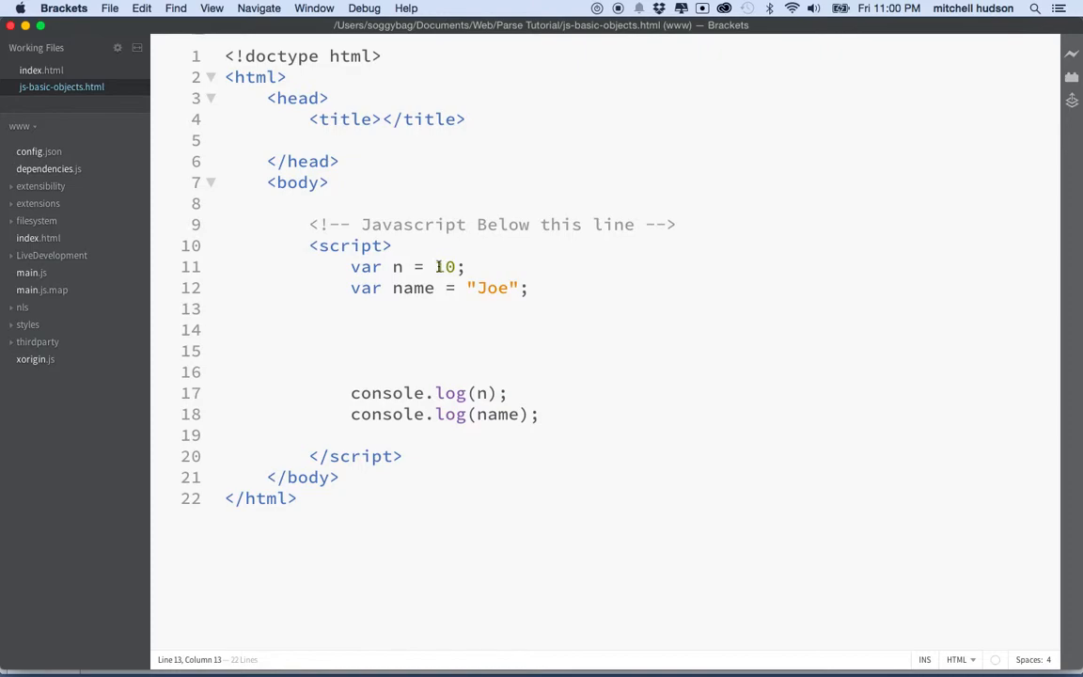
pyautogui.doubleClick(444, 267)
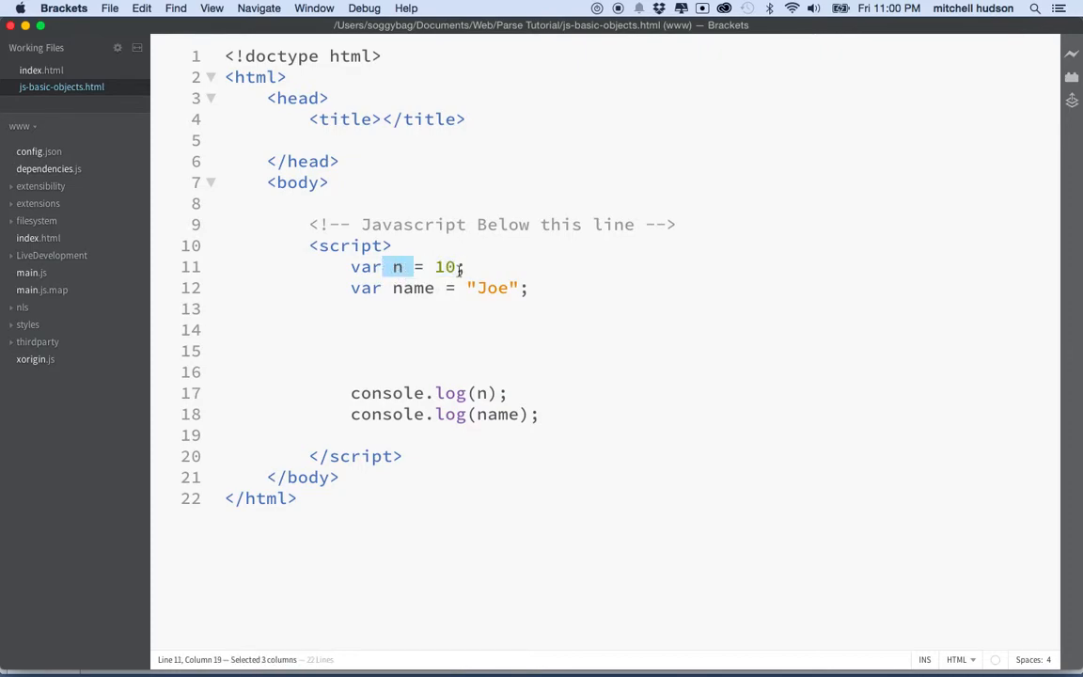
pyautogui.write('//')
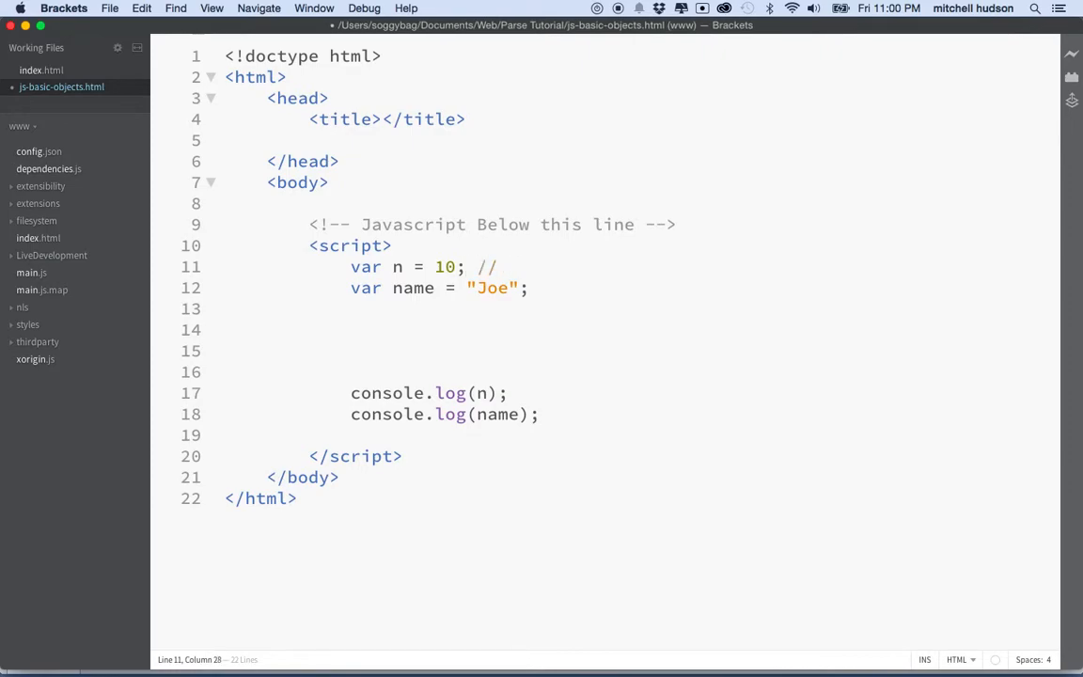
pyautogui.write('10,')
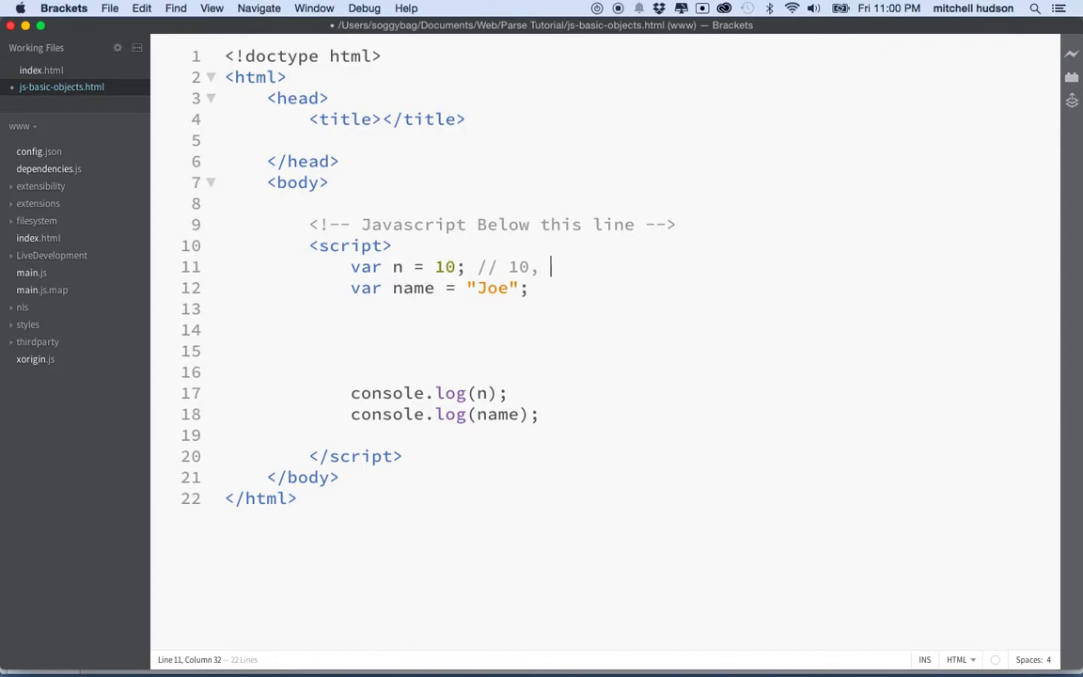
pyautogui.write('11.3')
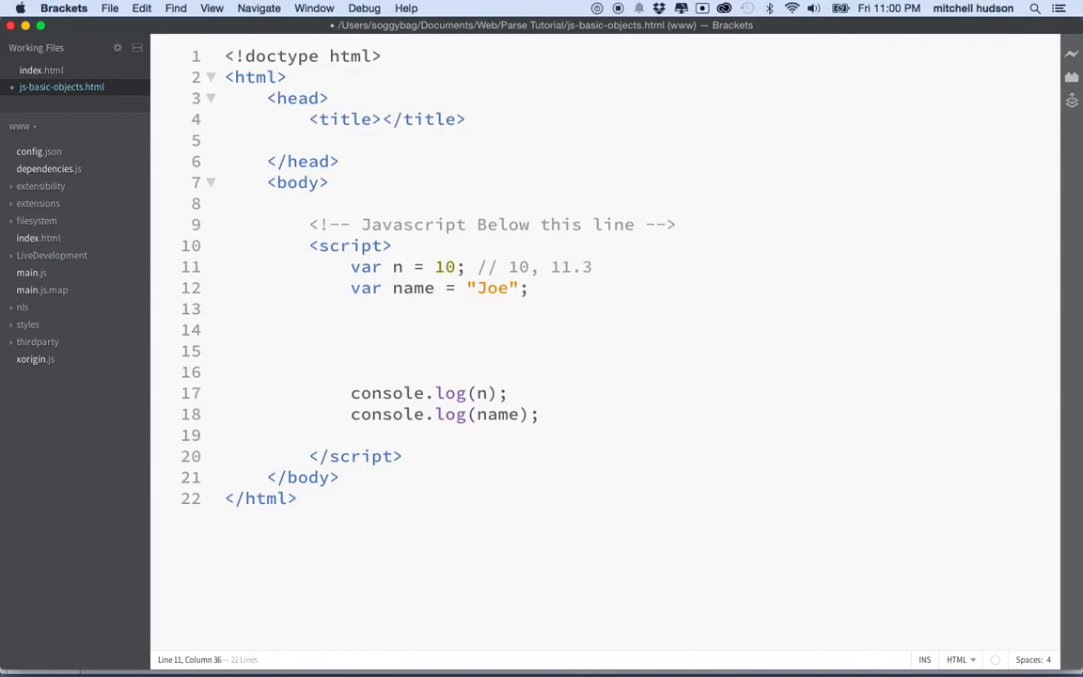
pyautogui.write('0')
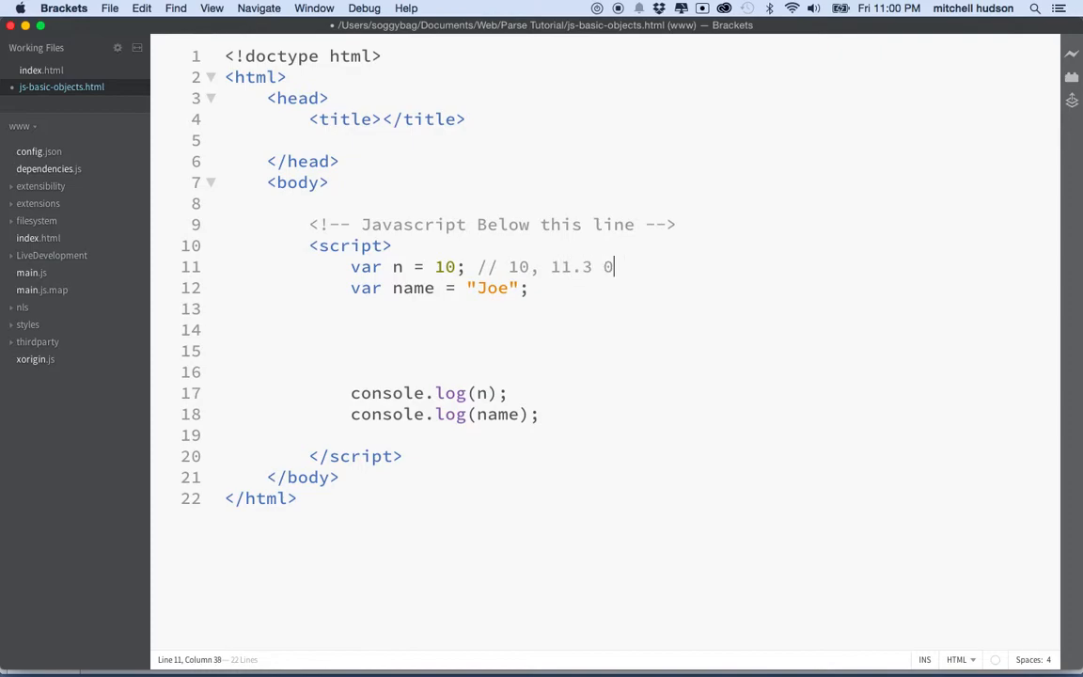
pyautogui.write(', 1')
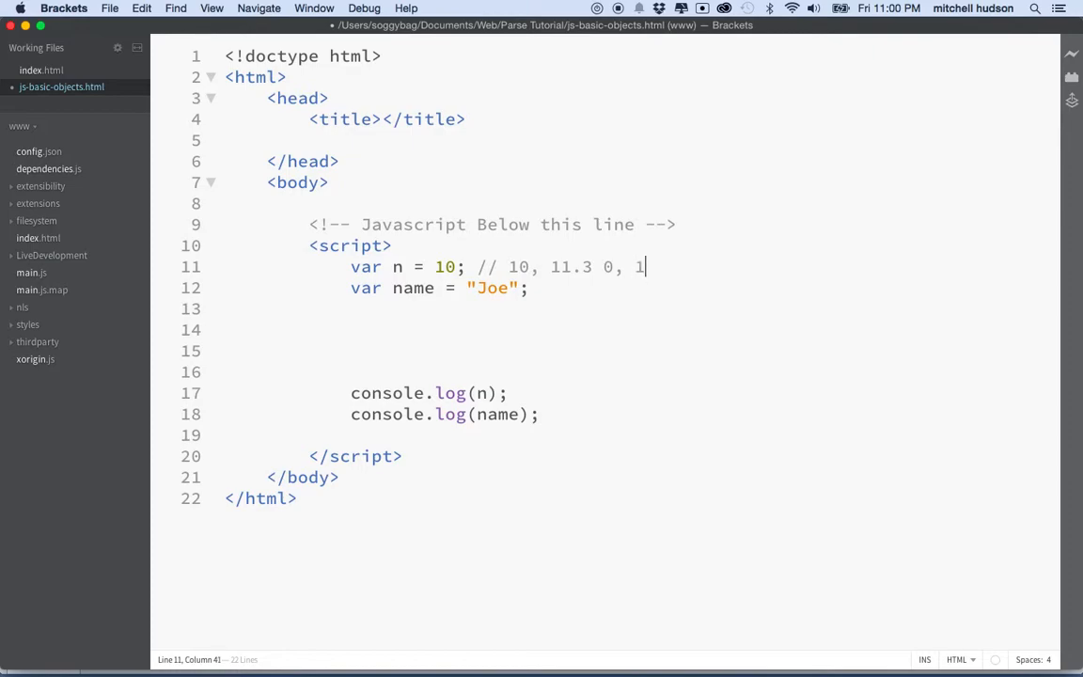
pyautogui.write('11')
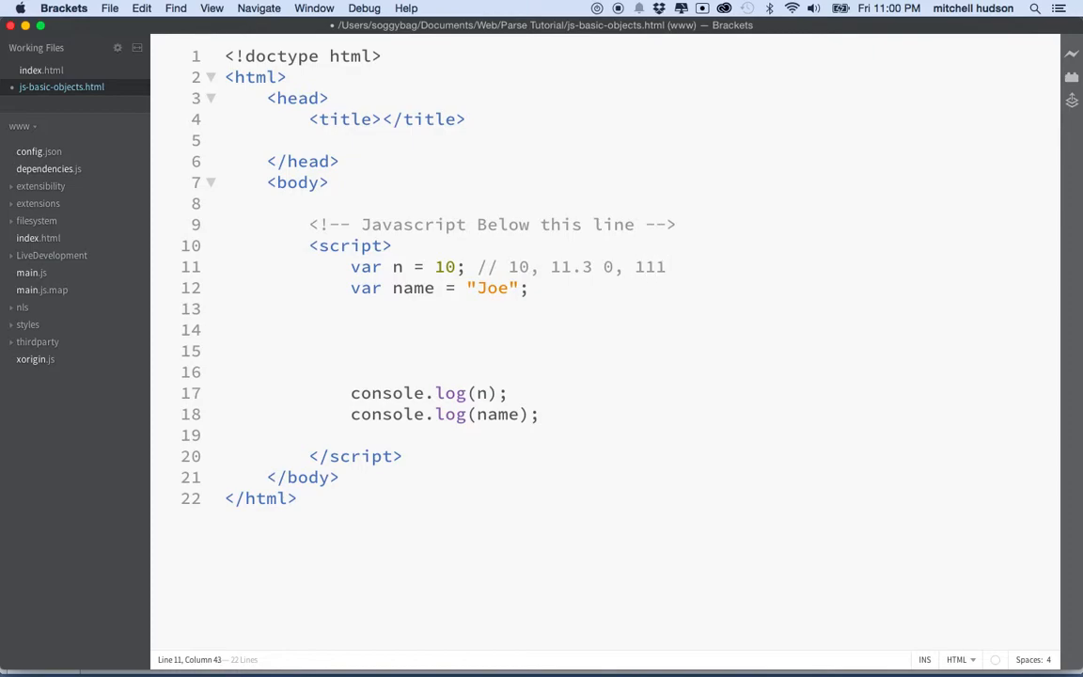
pyautogui.write('.0000')
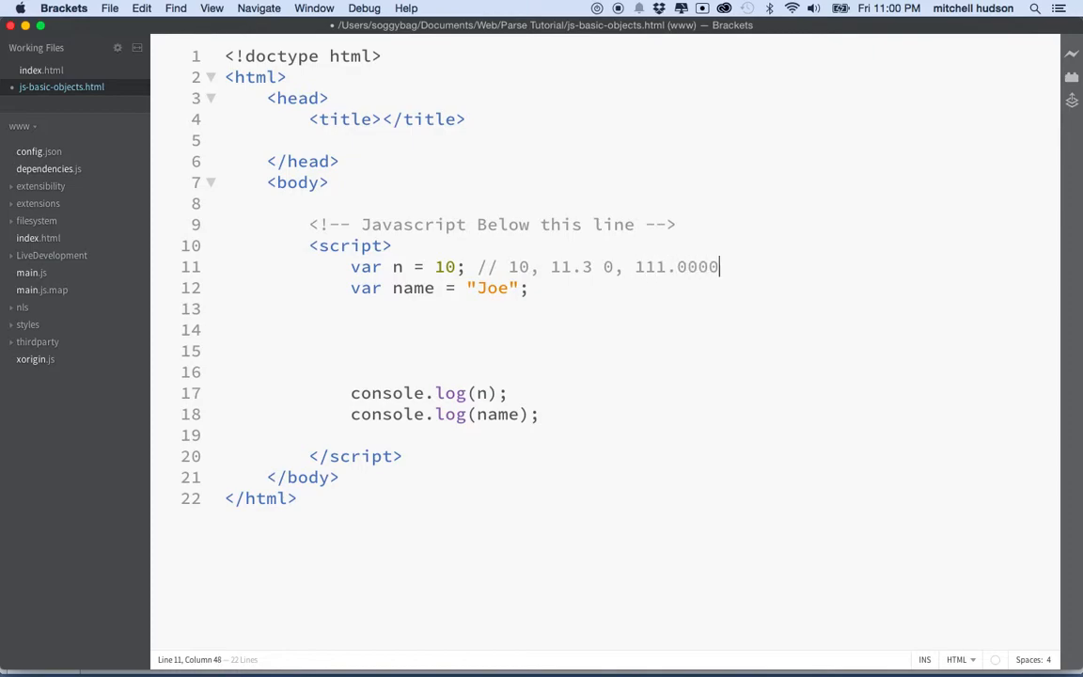
pyautogui.write('1')
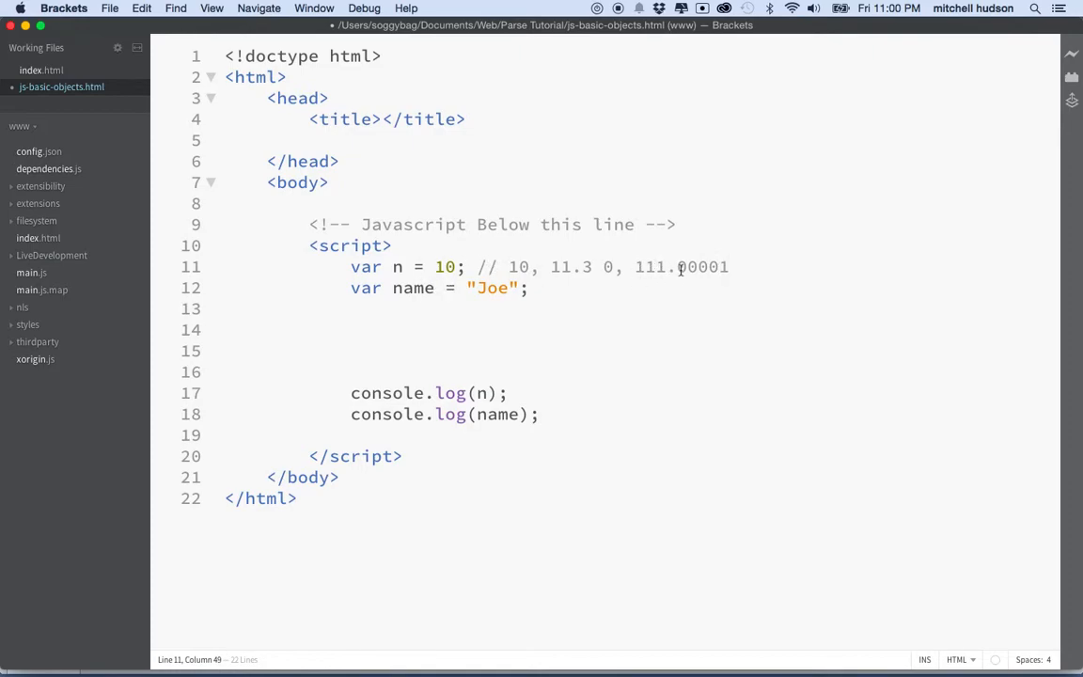
pyautogui.write(', -3')
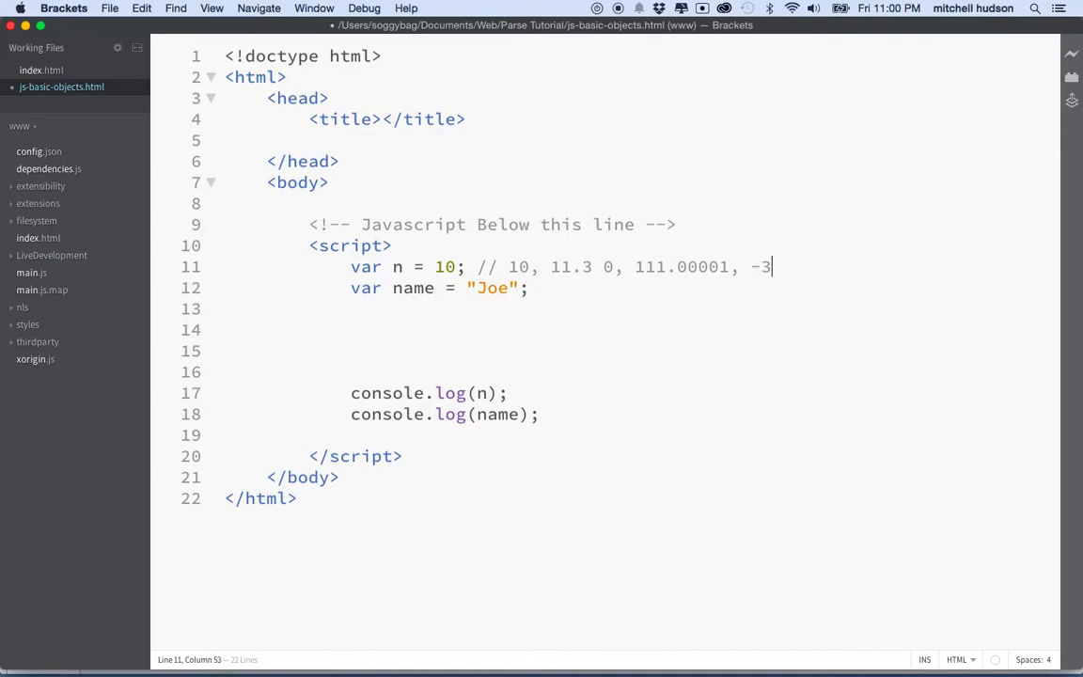
pyautogui.write('6')
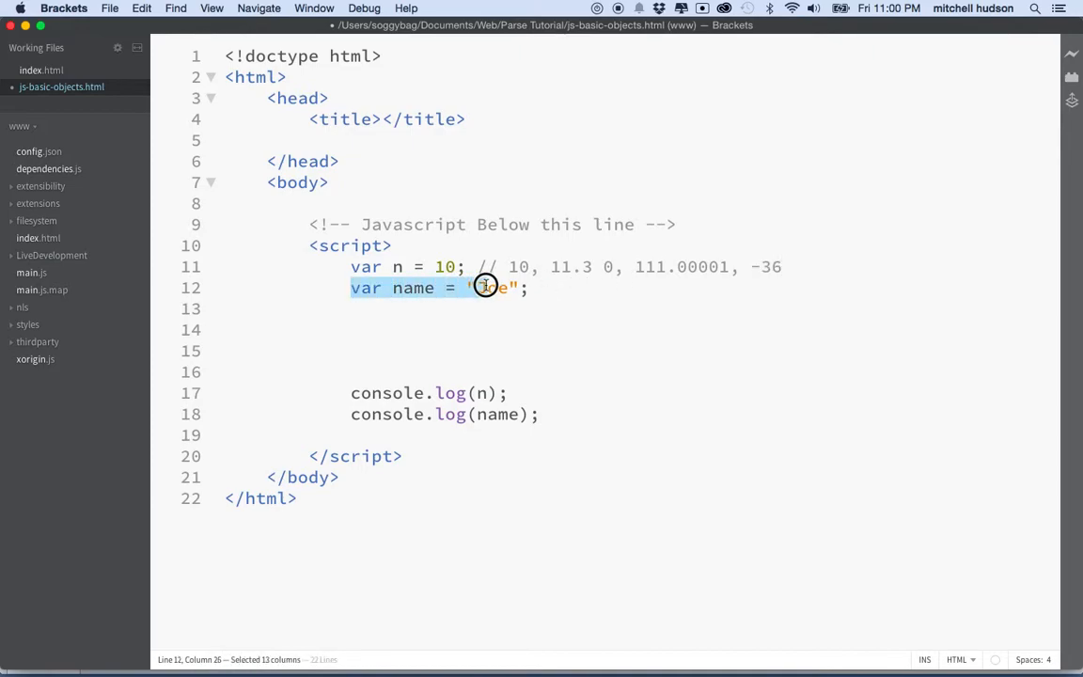
# Start line 12's comment with string examples 'Joe', "Joe", "", " ".
pyautogui.write('Joe')
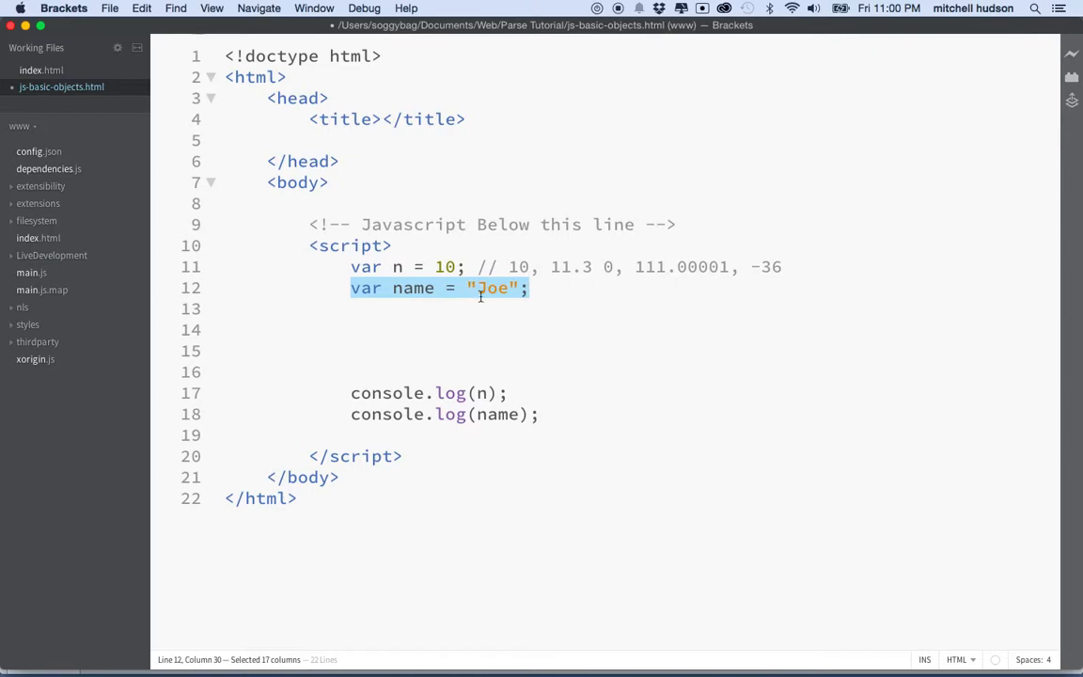
pyautogui.click(478, 287)
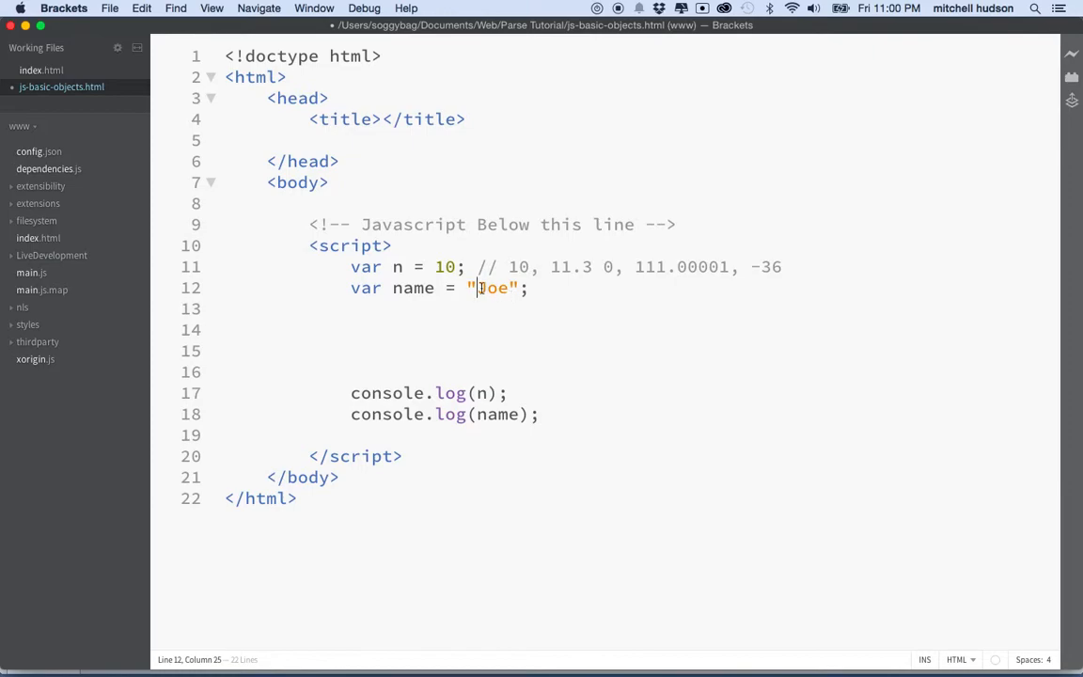
pyautogui.doubleClick(492, 287)
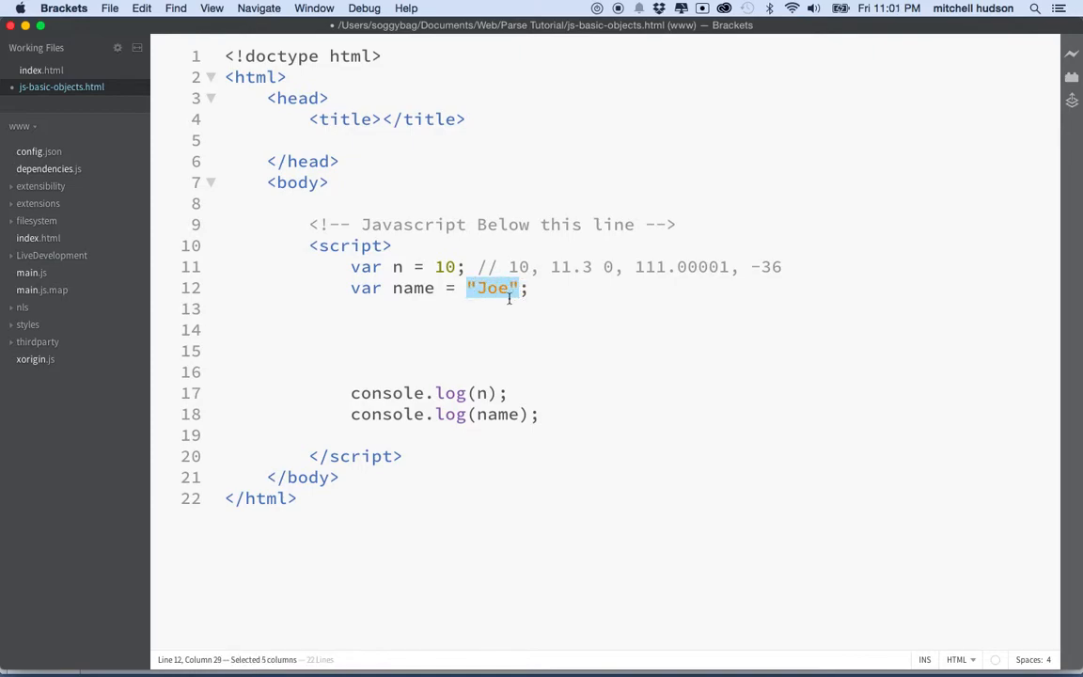
pyautogui.click(530, 287)
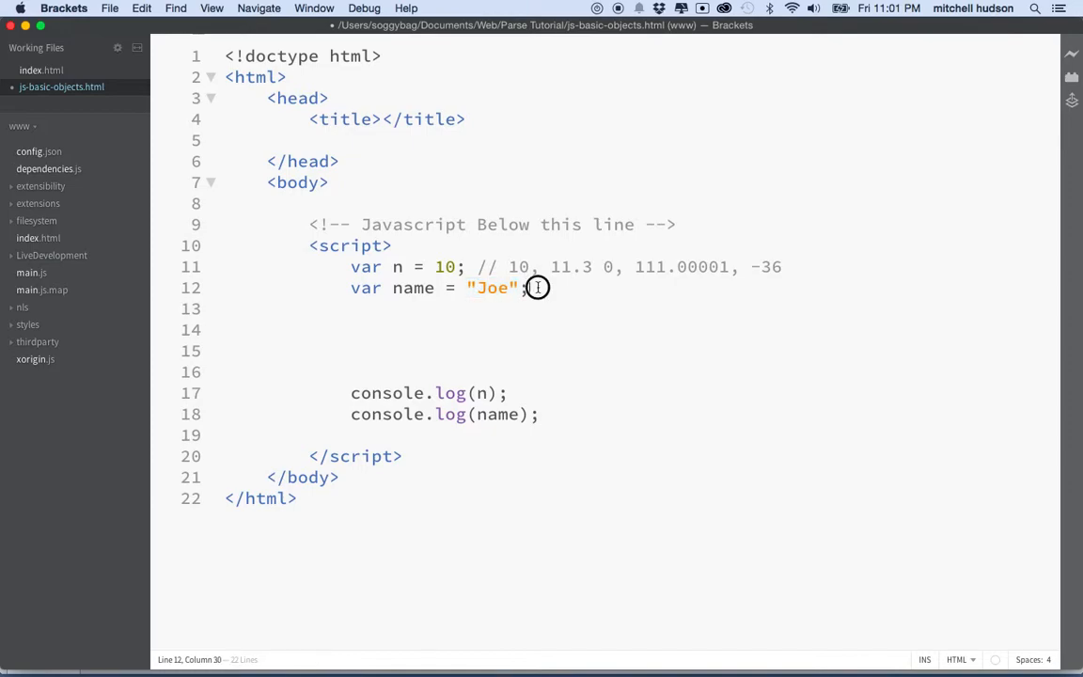
pyautogui.write("// '")
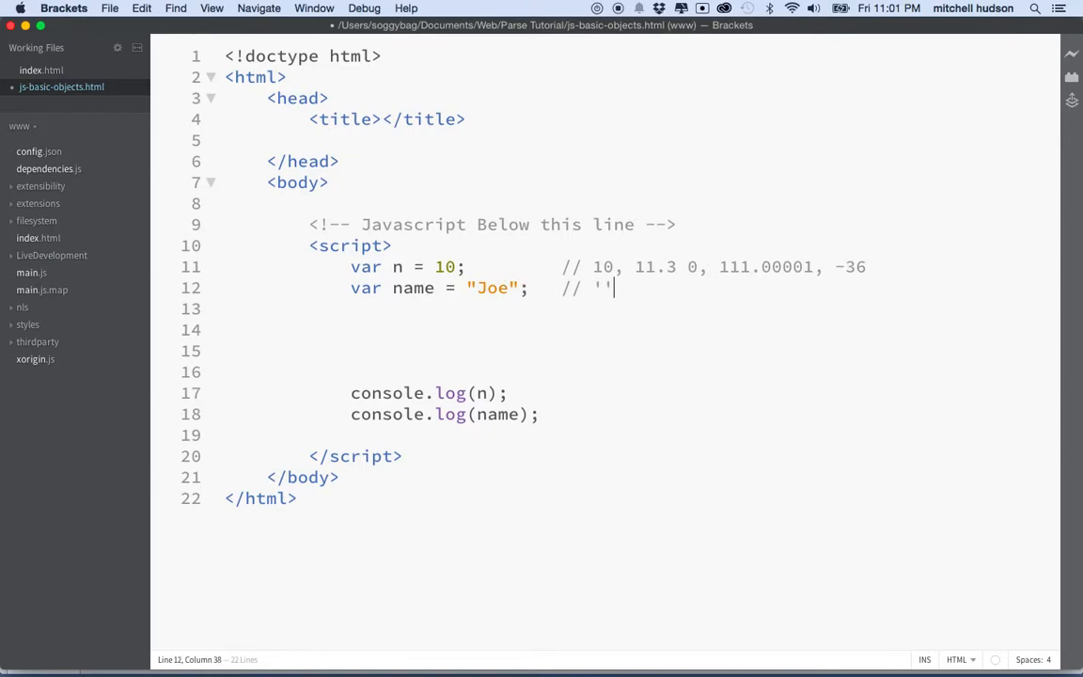
pyautogui.write('j')
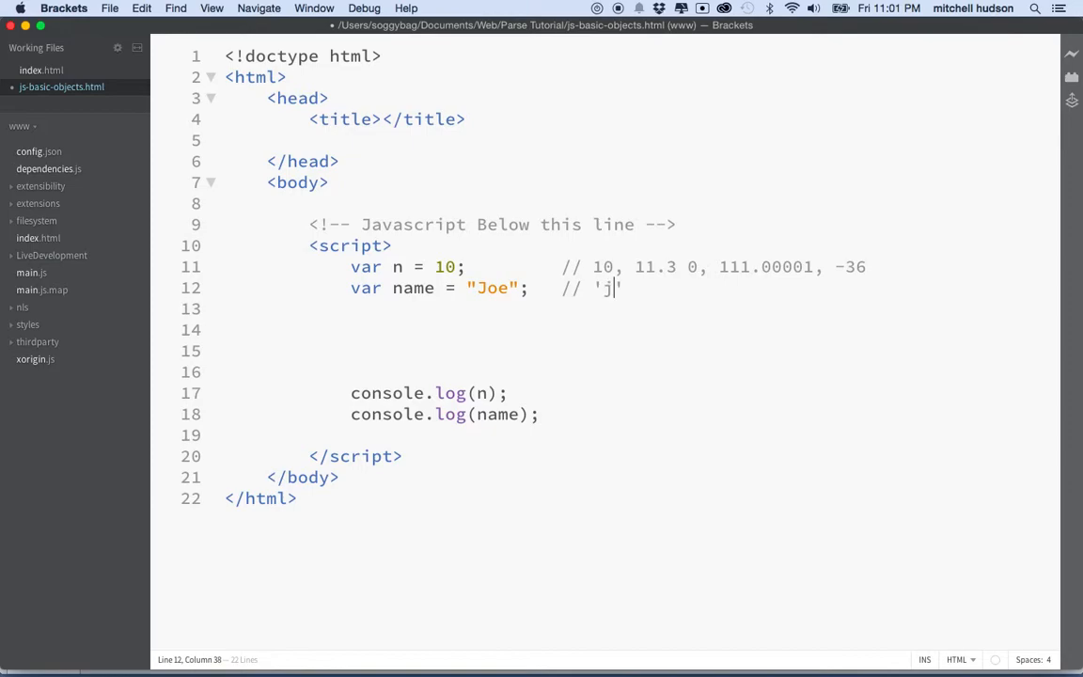
pyautogui.write("oe'")
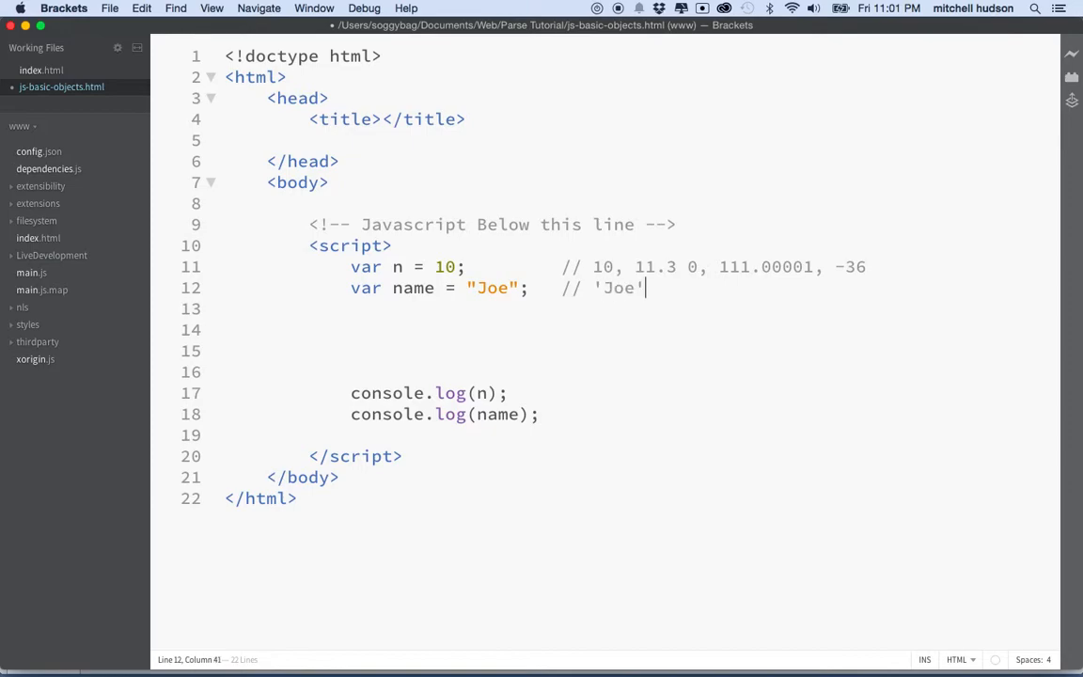
pyautogui.write(', ""')
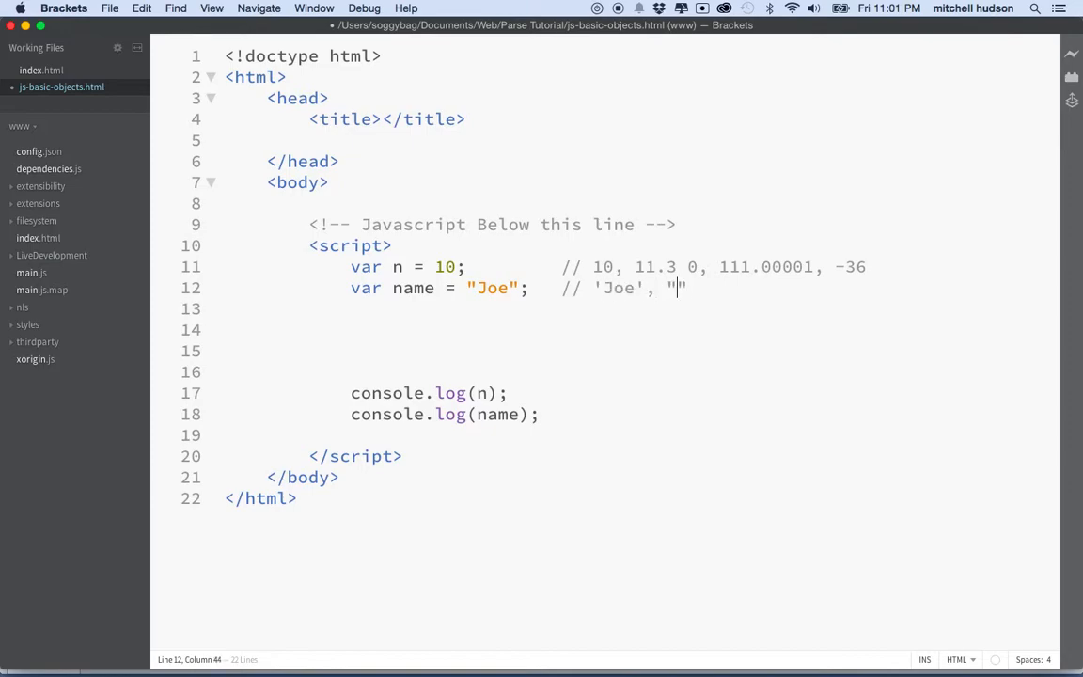
pyautogui.write('Joe"')
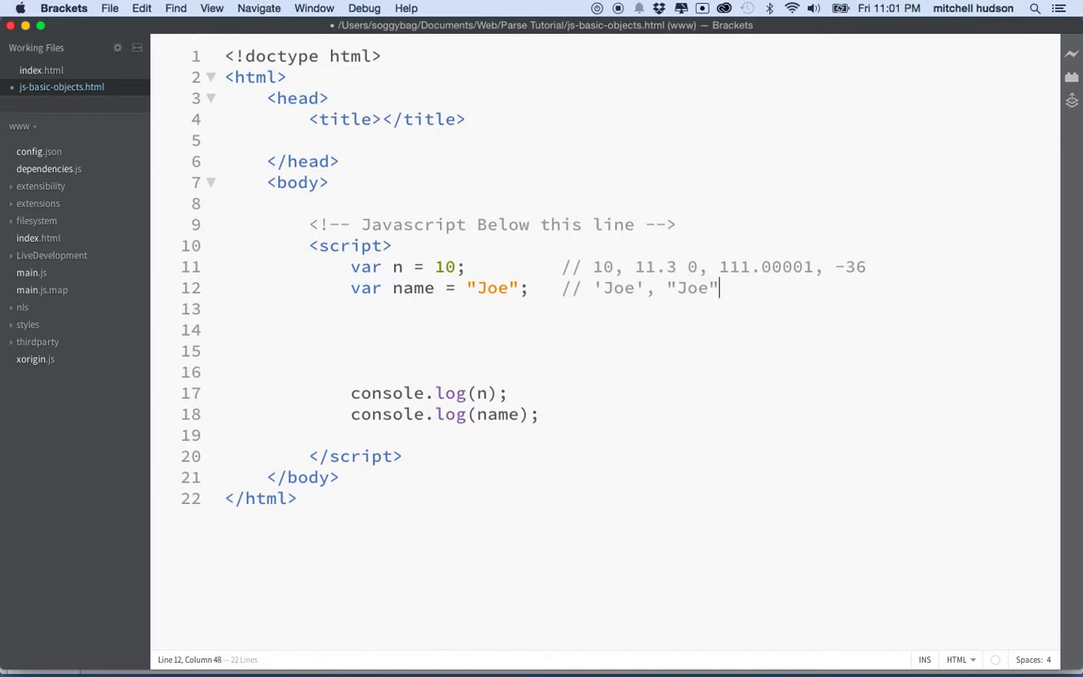
pyautogui.write('""')
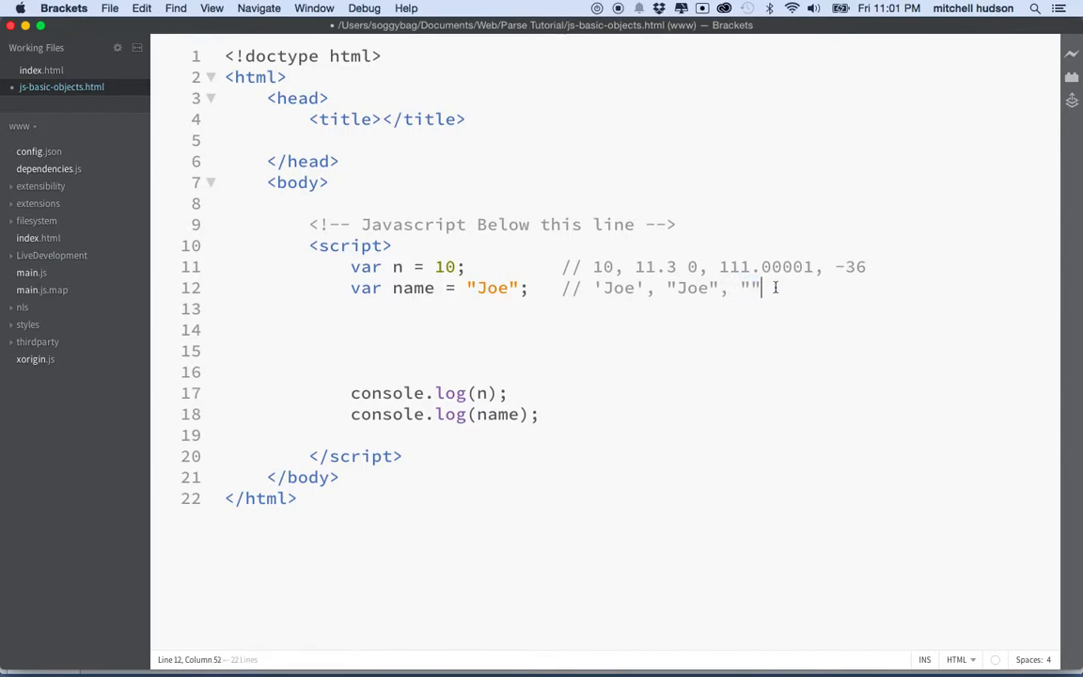
pyautogui.write(', " "')
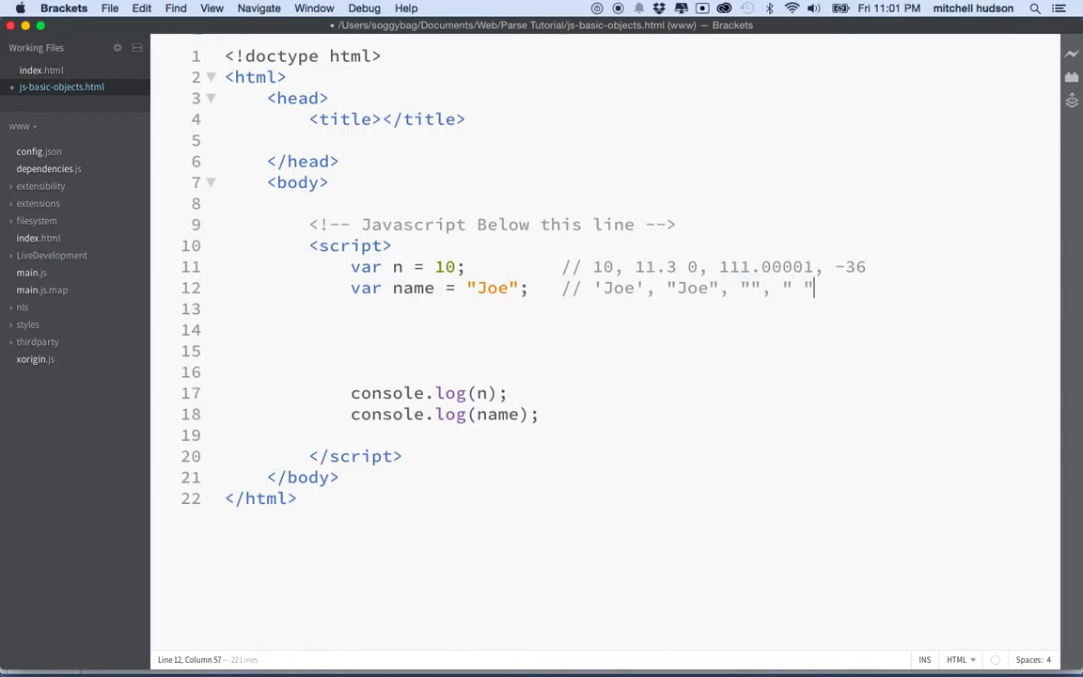
pyautogui.write('I')
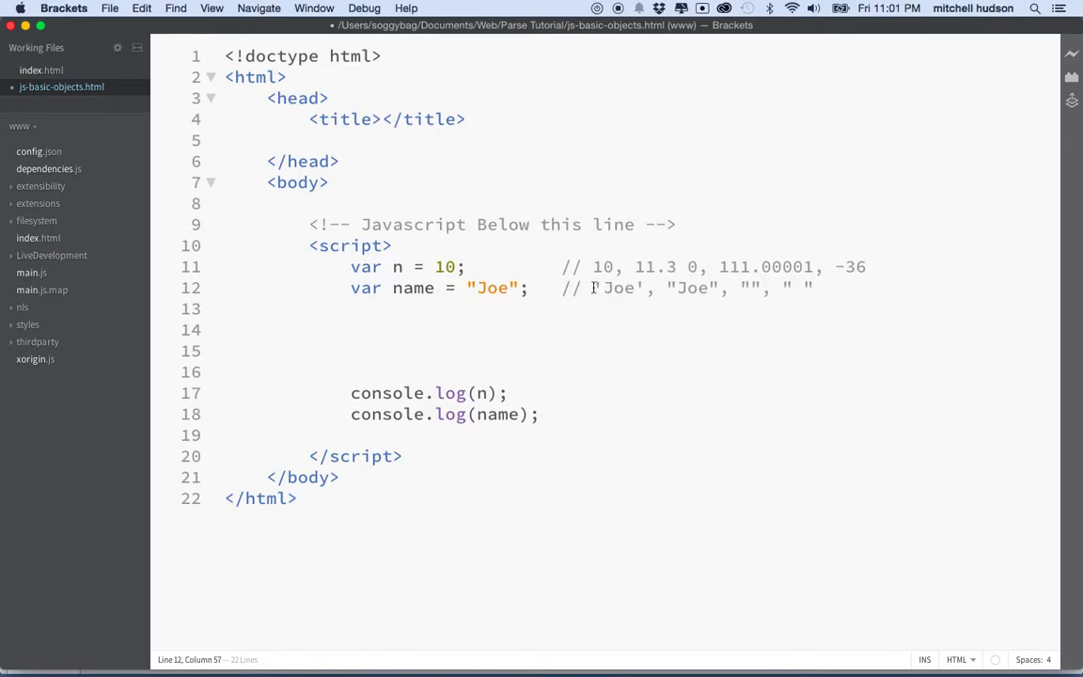
# Extend the comment with "that's" and a double quote wrapped in single quotes.
pyautogui.click(594, 288)
pyautogui.write(',')
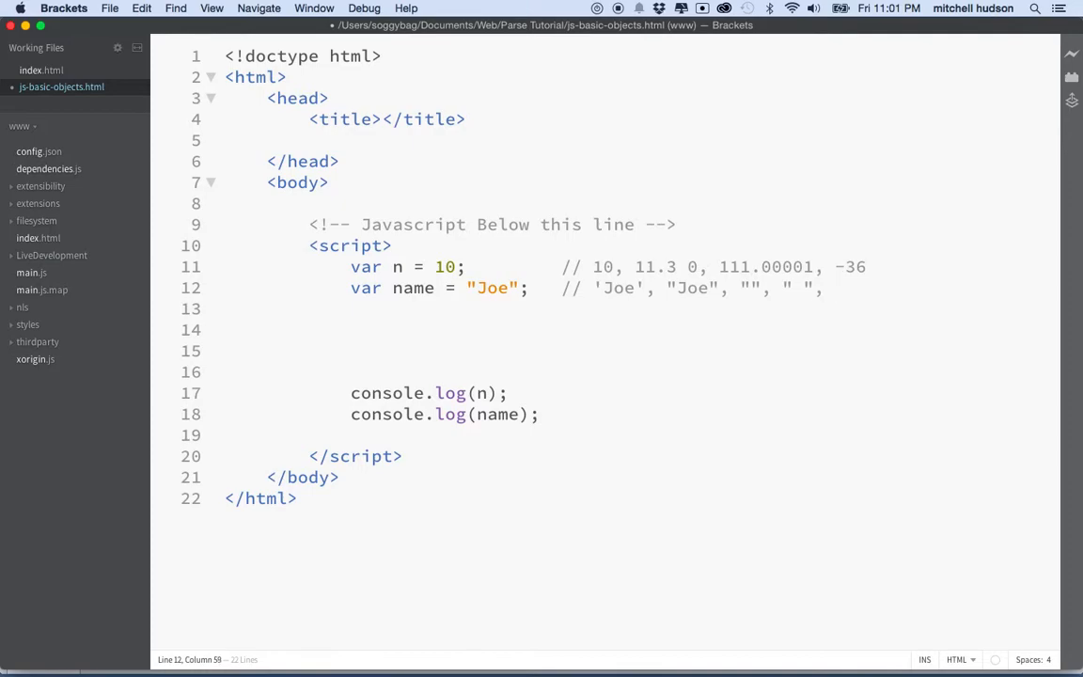
pyautogui.write('"that"')
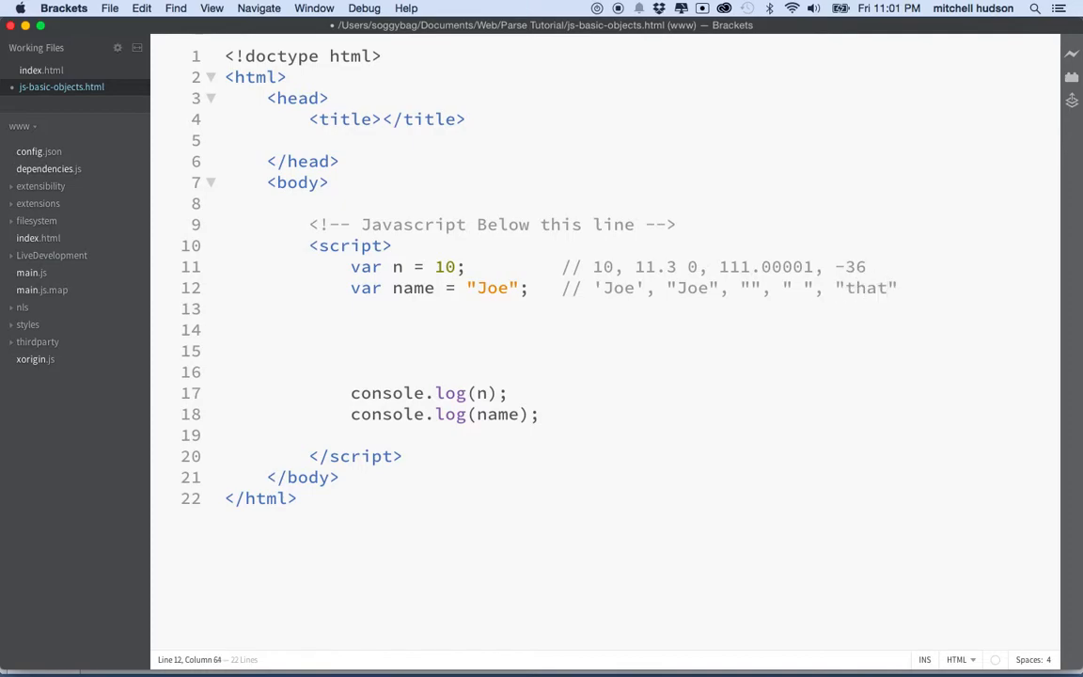
pyautogui.write('s')
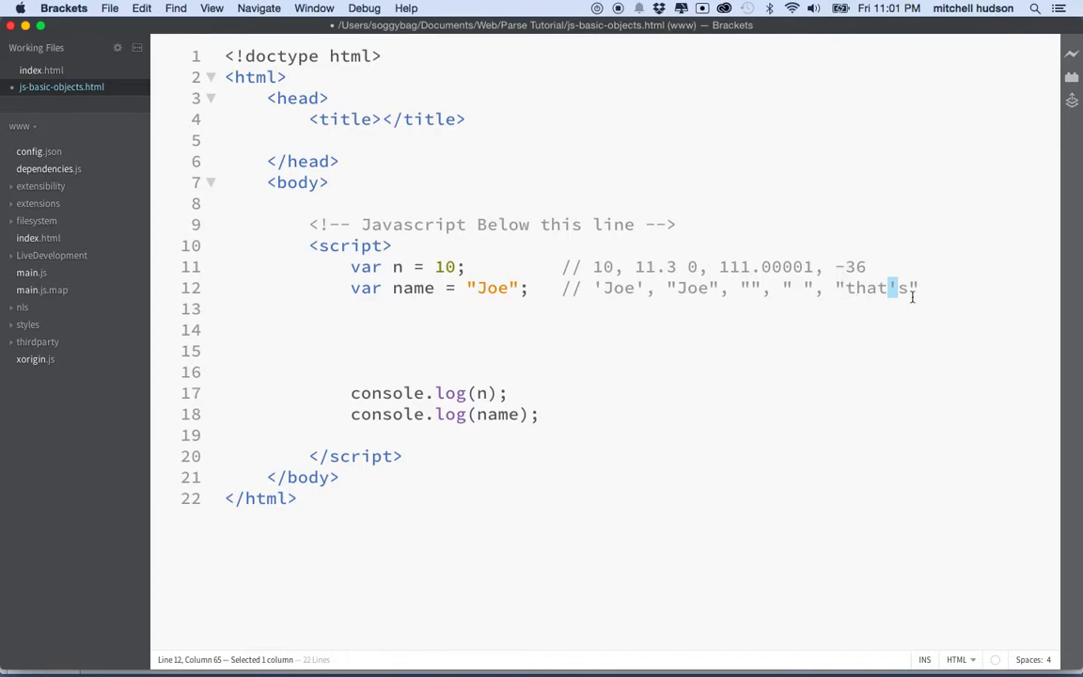
pyautogui.click(887, 289)
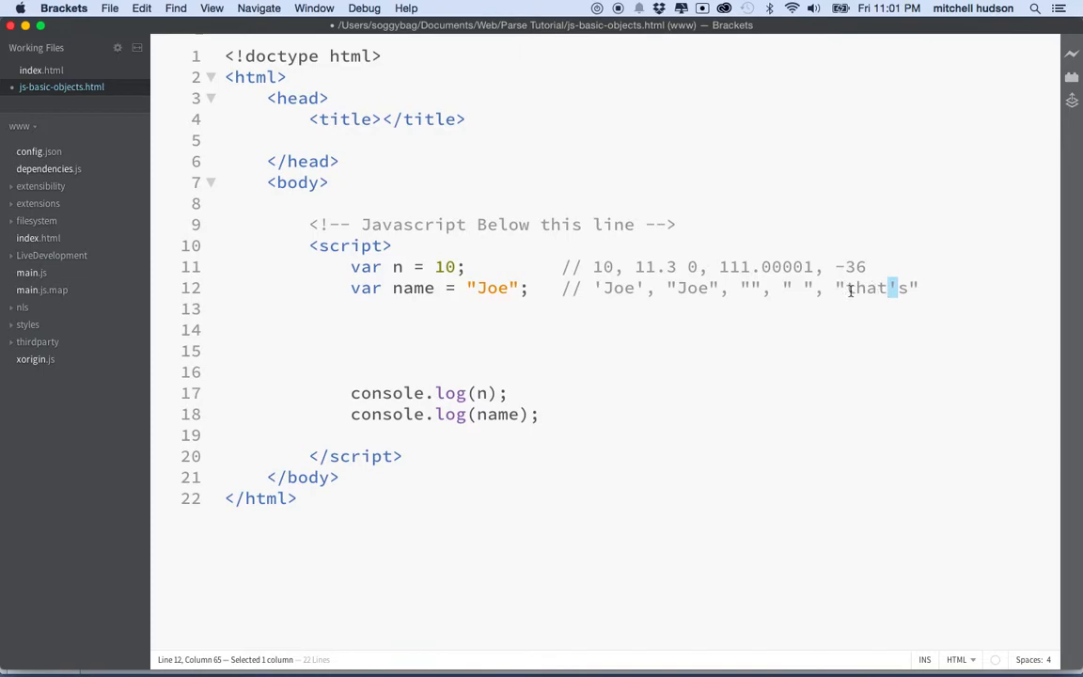
pyautogui.write("'s,")
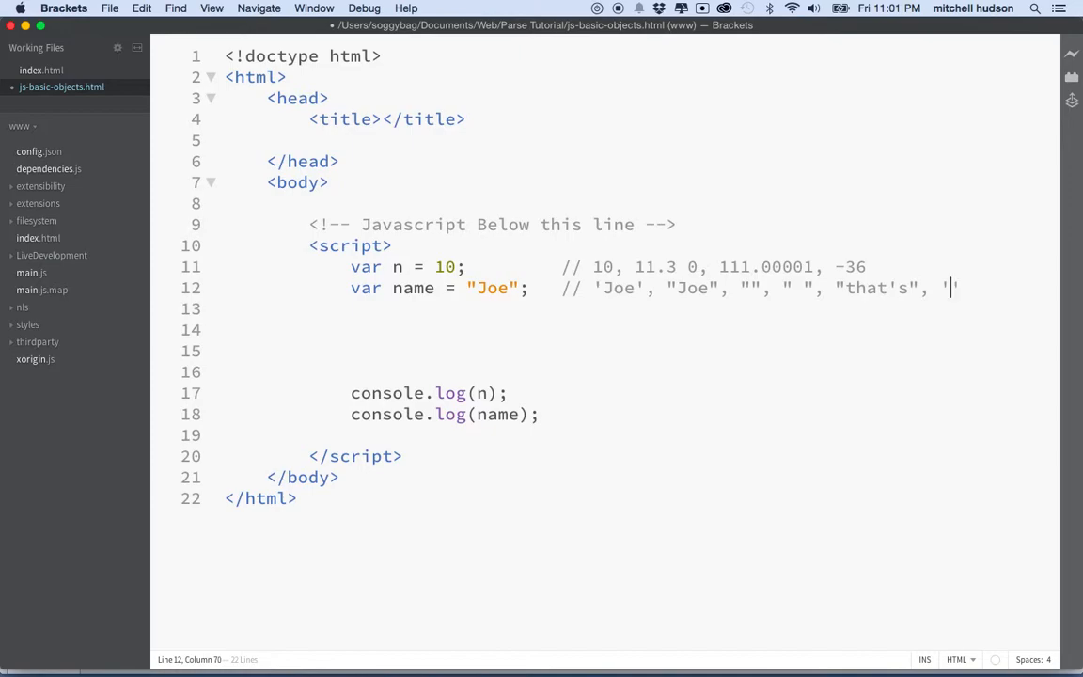
pyautogui.write('"')
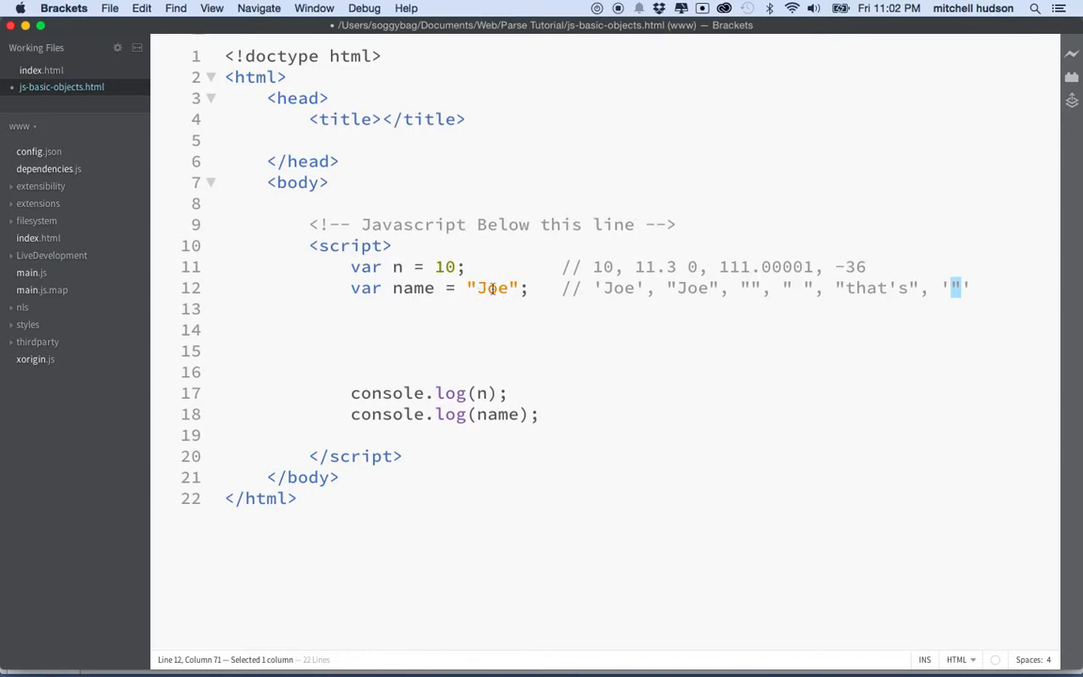
pyautogui.moveTo(406, 301)
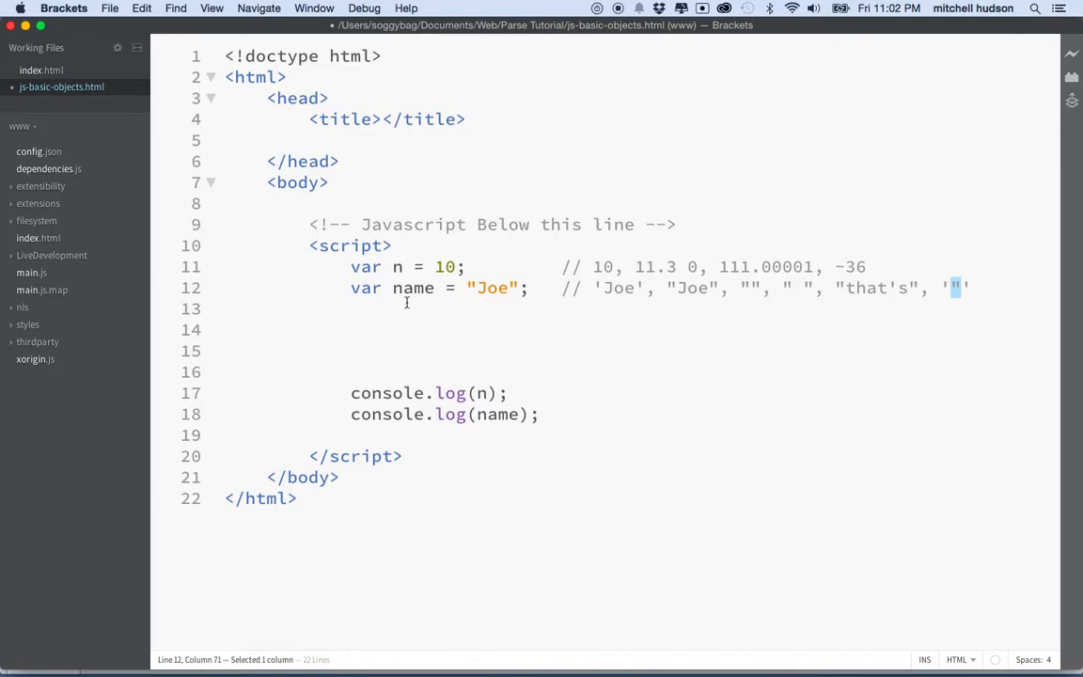
pyautogui.doubleClick(444, 267)
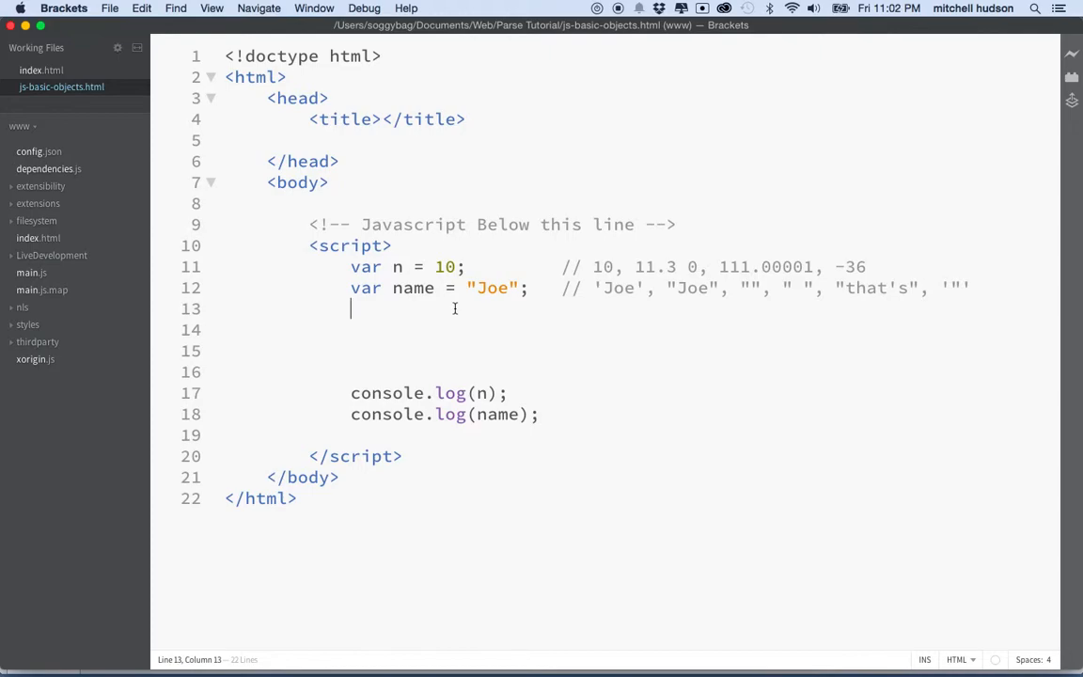
pyautogui.moveTo(386, 267)
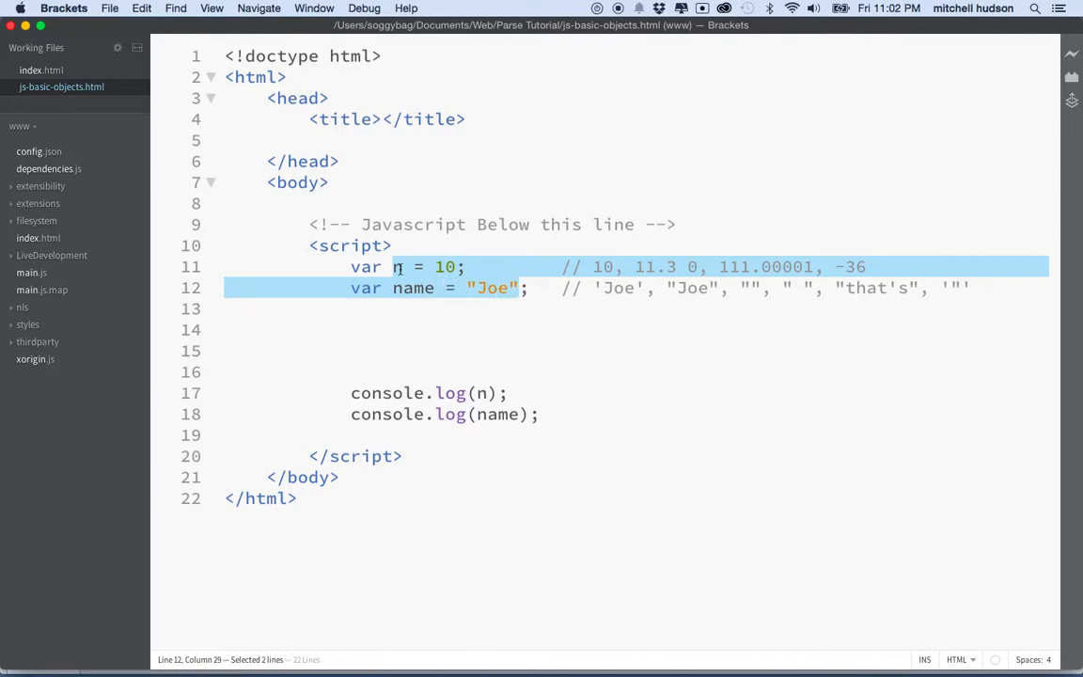
# Rename n to age with value 40 and log age instead.
pyautogui.click(395, 267)
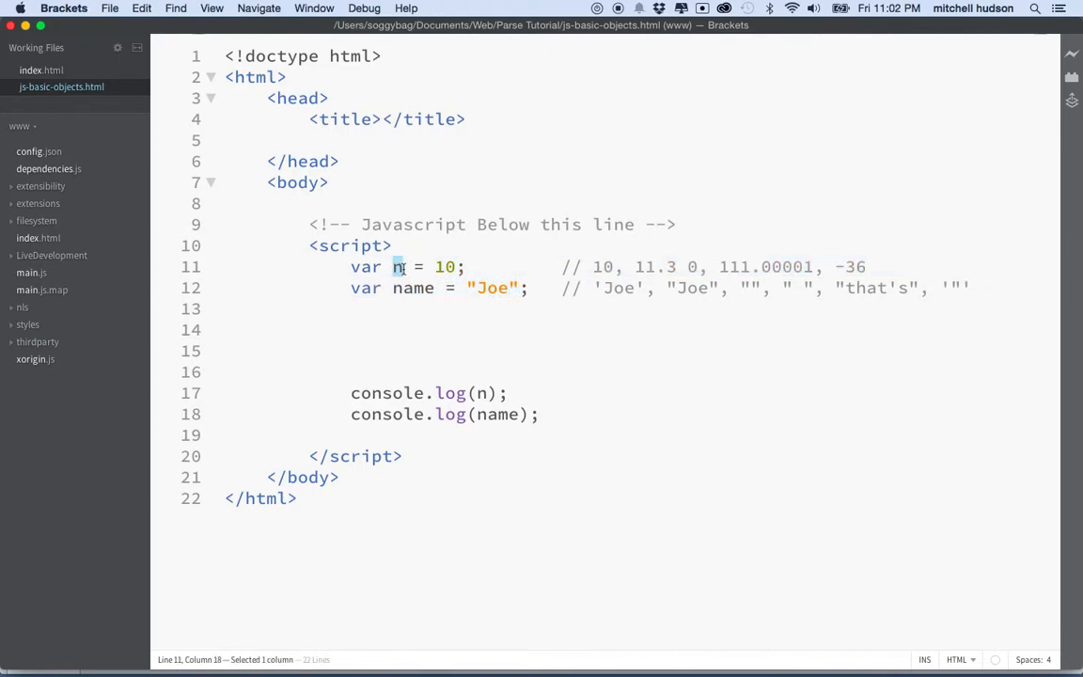
pyautogui.write('age')
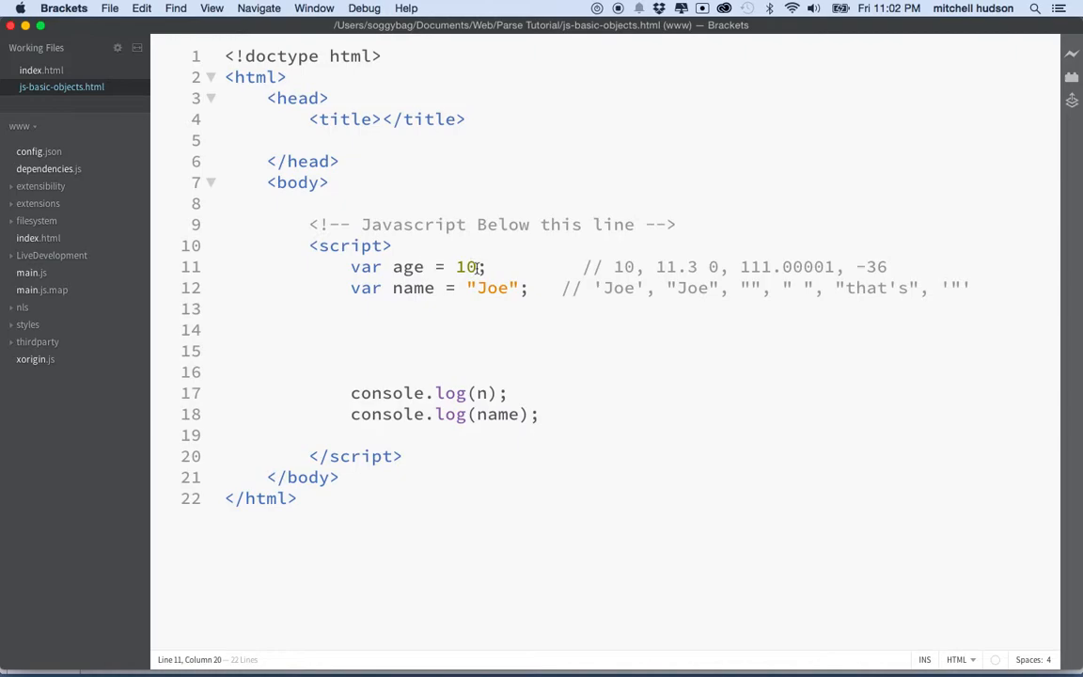
pyautogui.write('4')
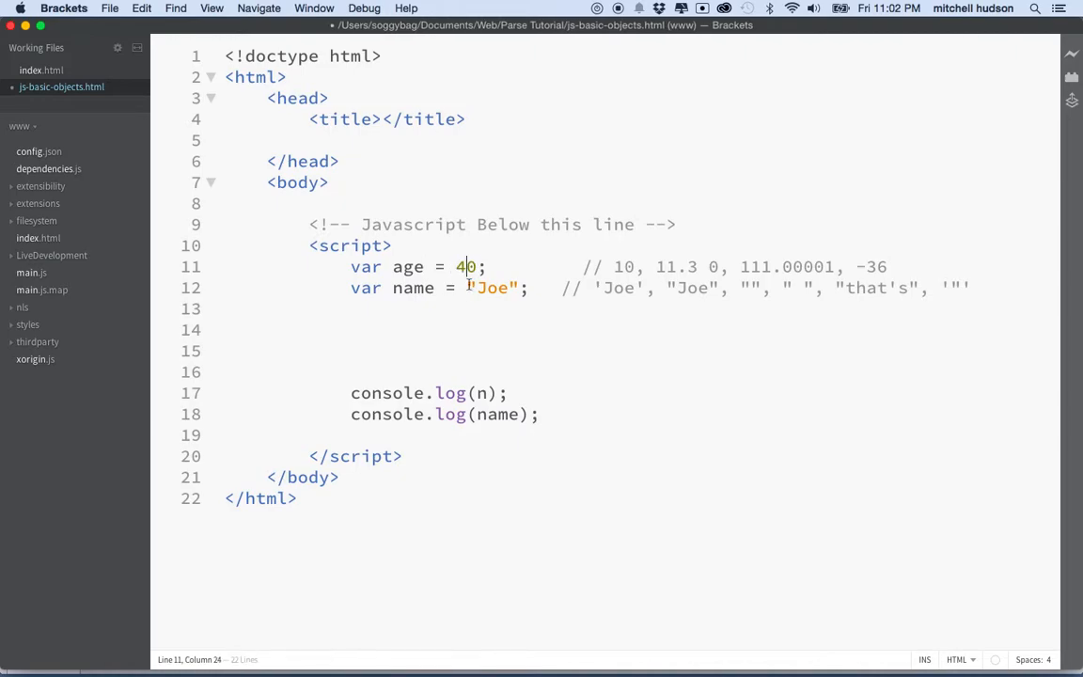
pyautogui.click(481, 393)
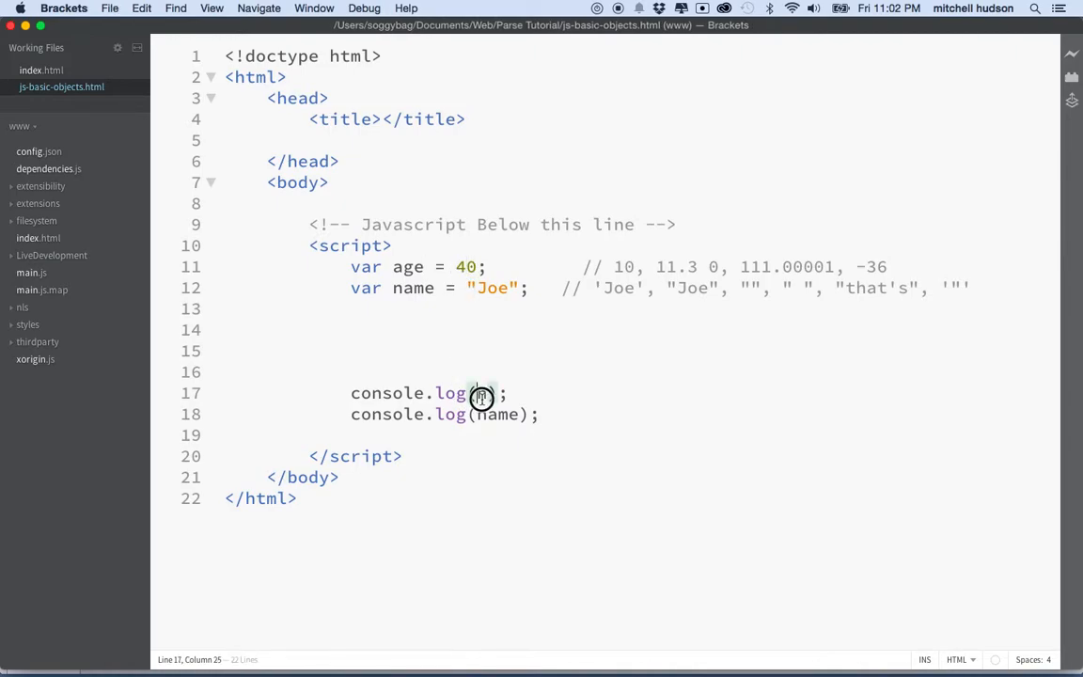
pyautogui.write('age')
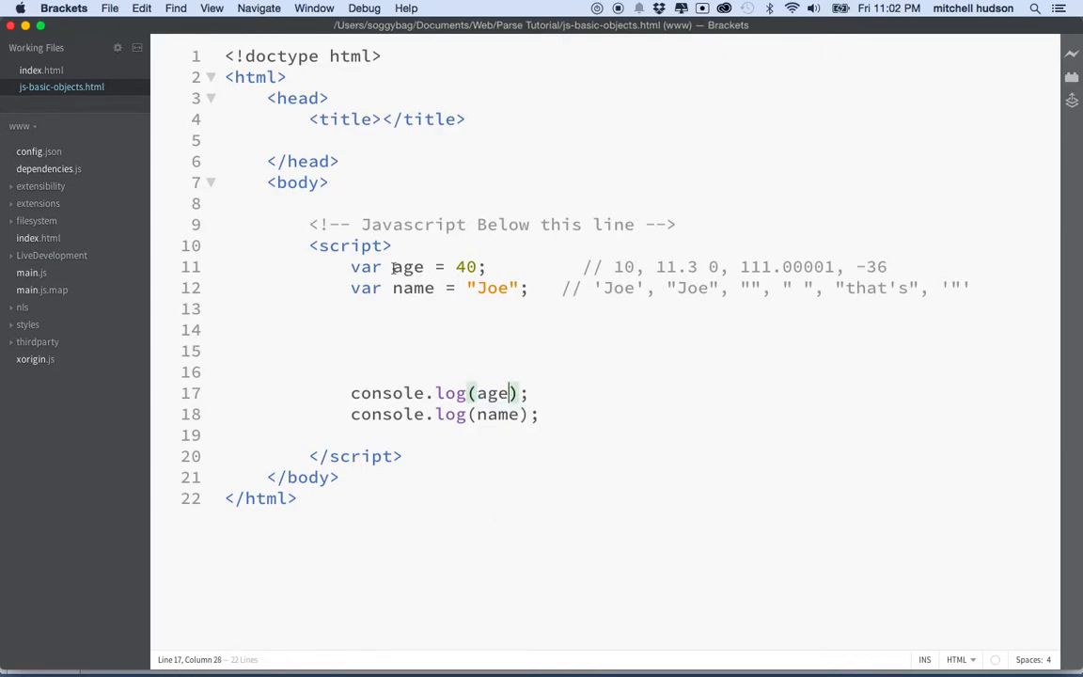
pyautogui.doubleClick(406, 267)
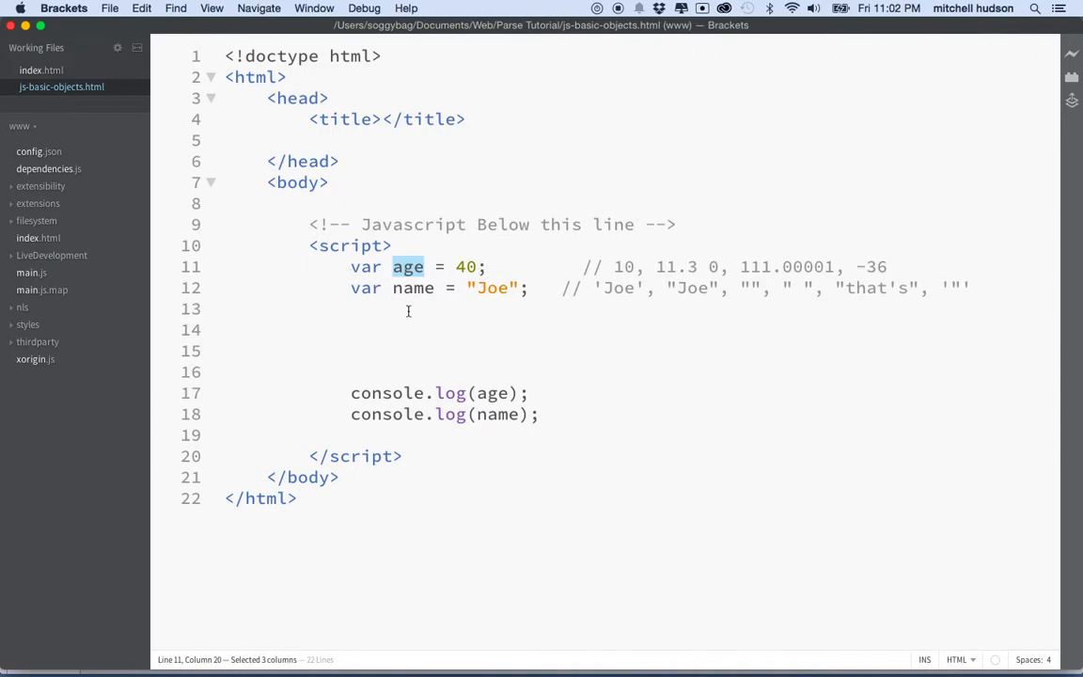
# Add var shoesize = 9.5; and align the comments in one column.
pyautogui.write('var')
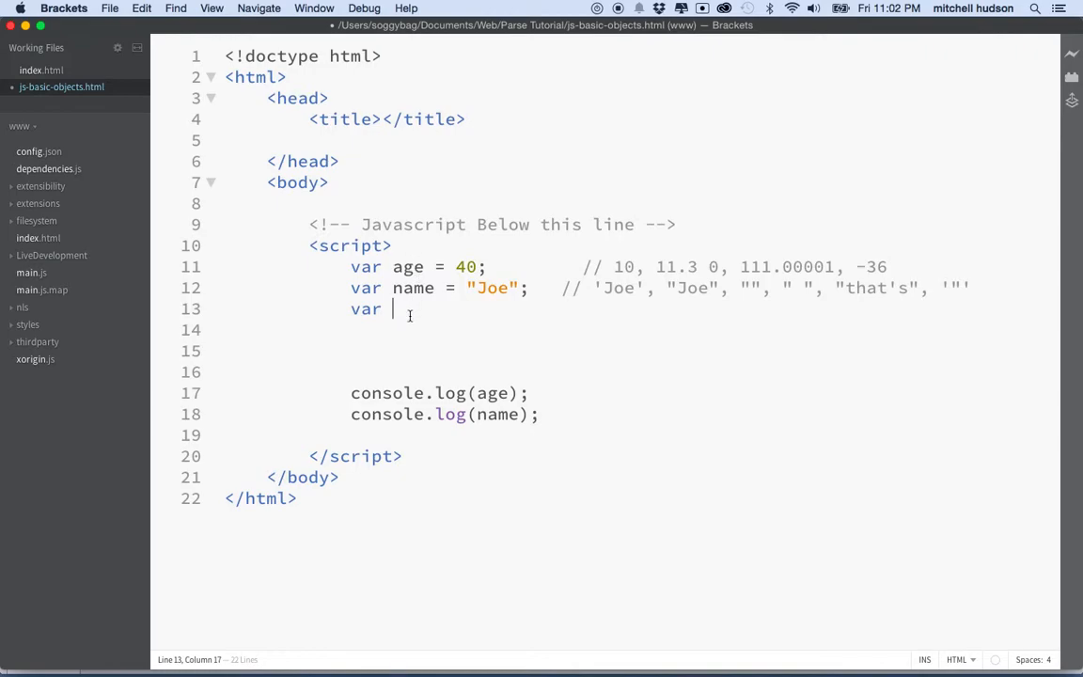
pyautogui.write('shoesize')
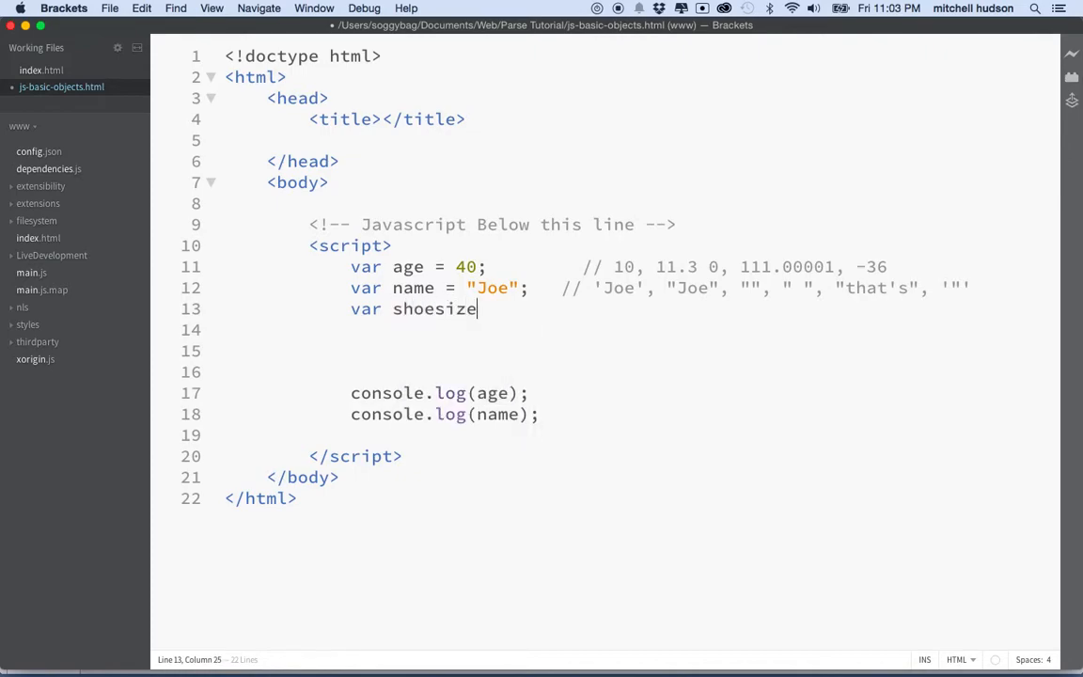
pyautogui.write('= 9')
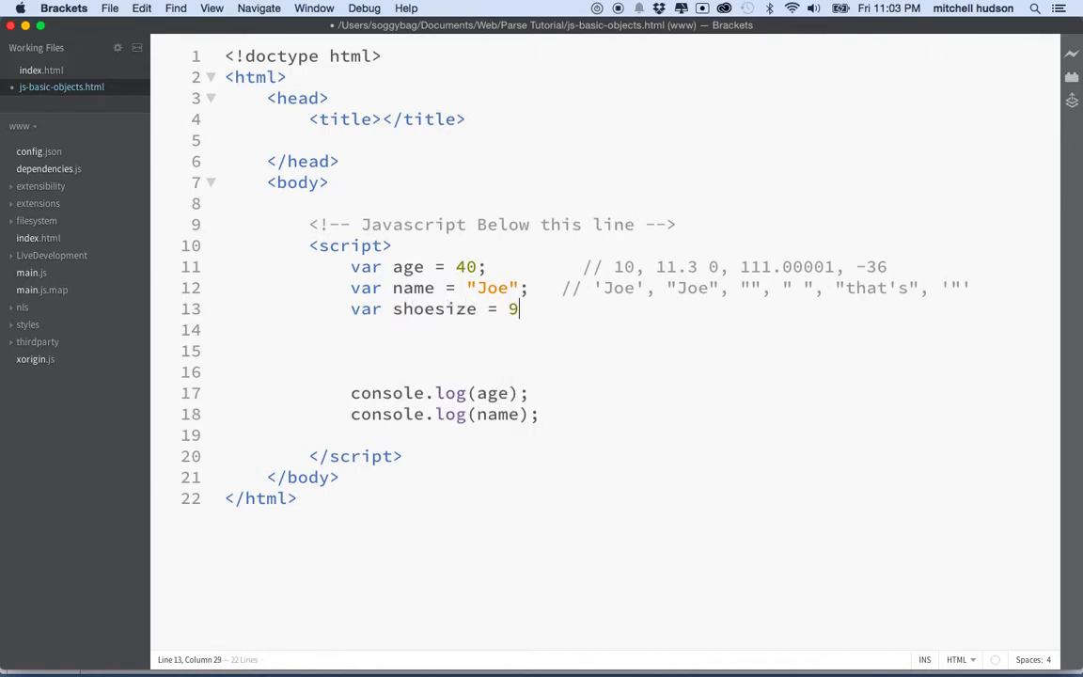
pyautogui.write('.5;')
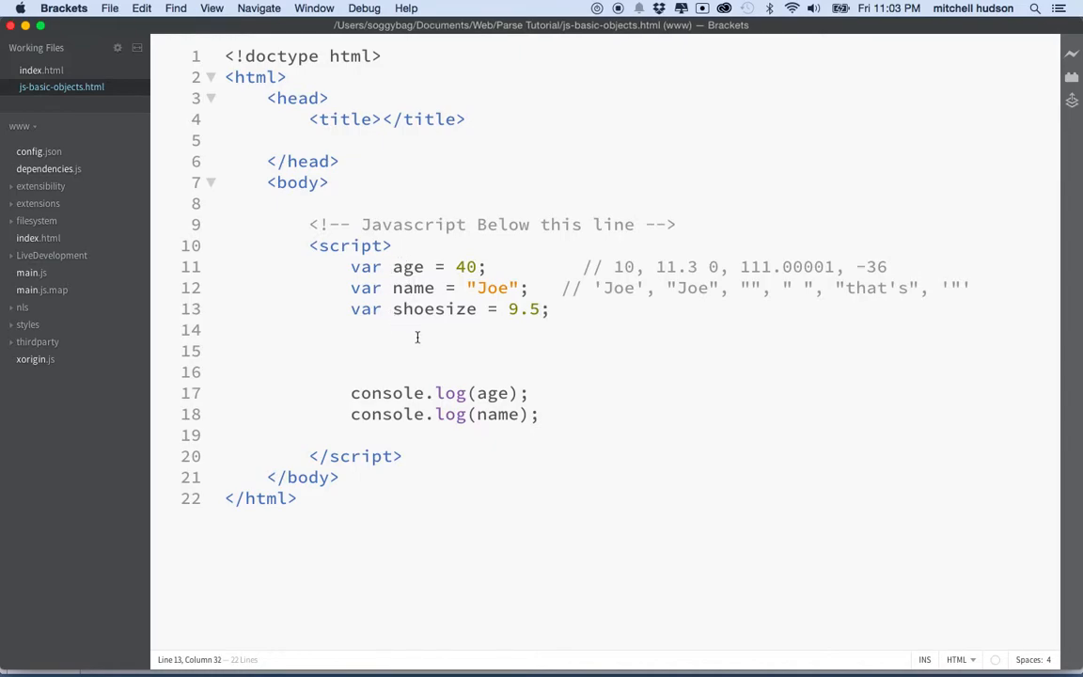
pyautogui.moveTo(488, 311)
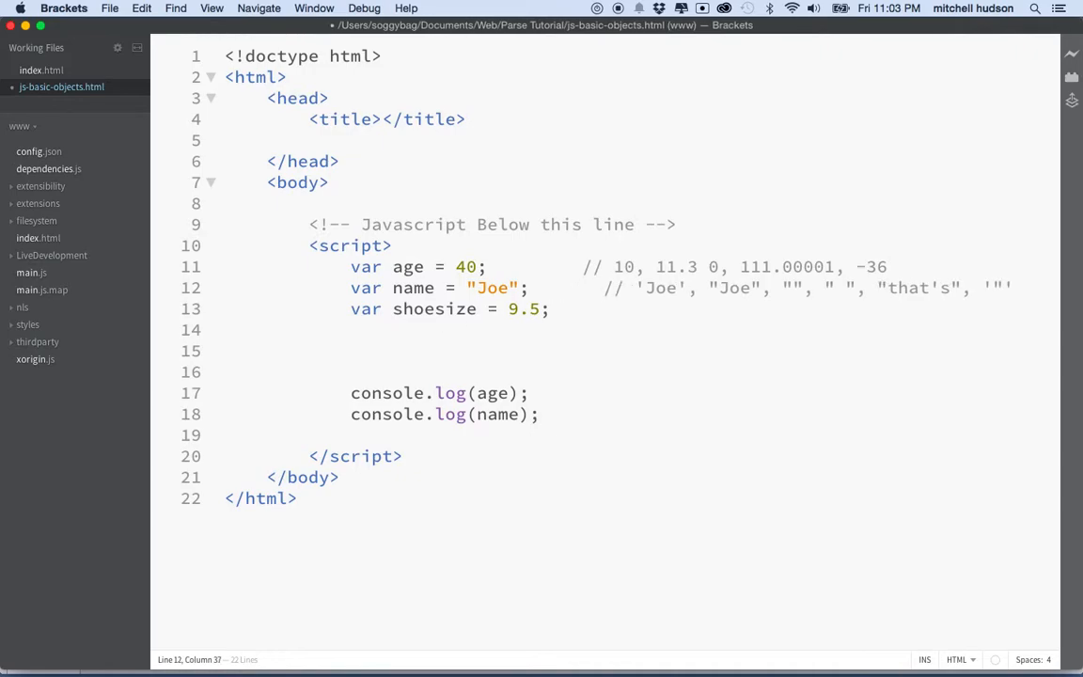
pyautogui.click(604, 266)
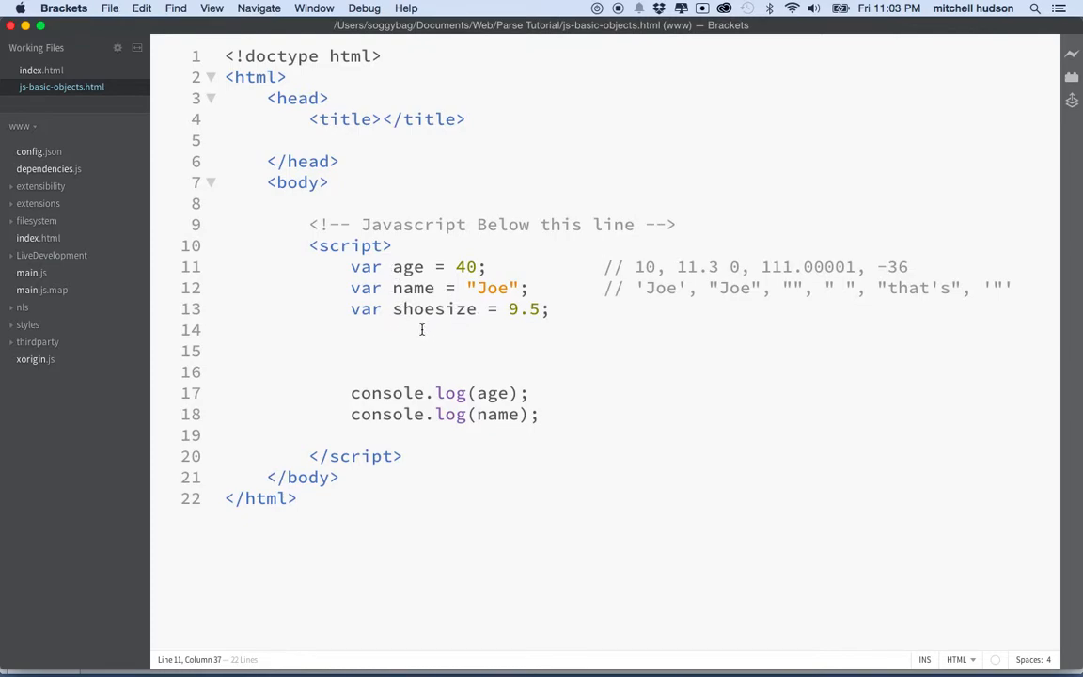
pyautogui.moveTo(380, 325)
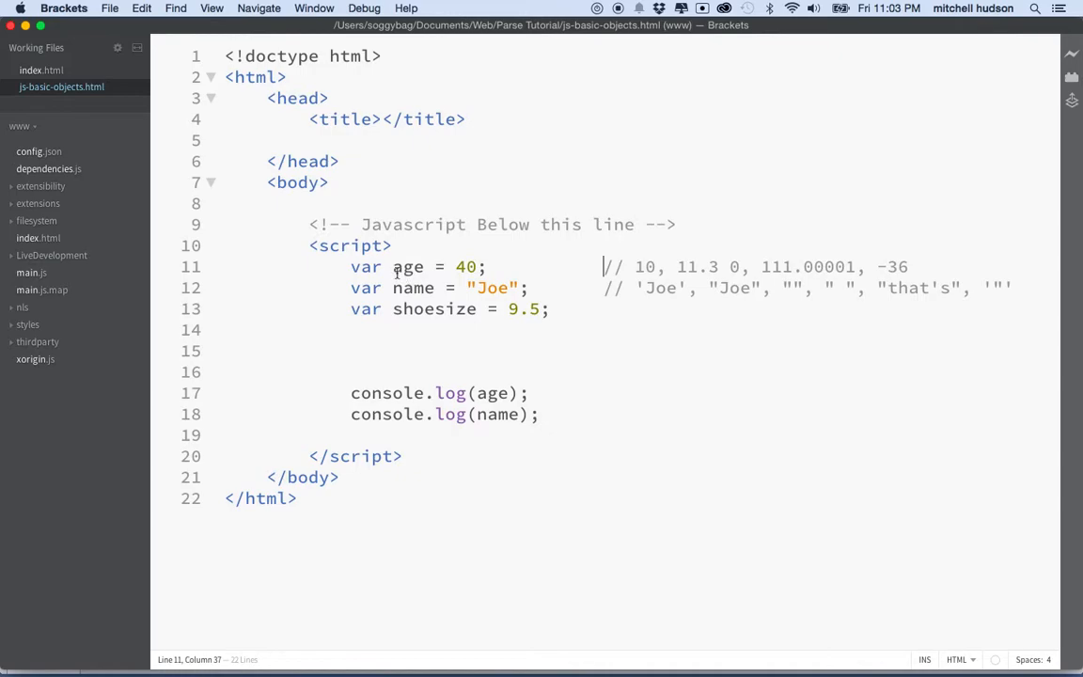
pyautogui.moveTo(602, 267); pyautogui.dragTo(480, 309)
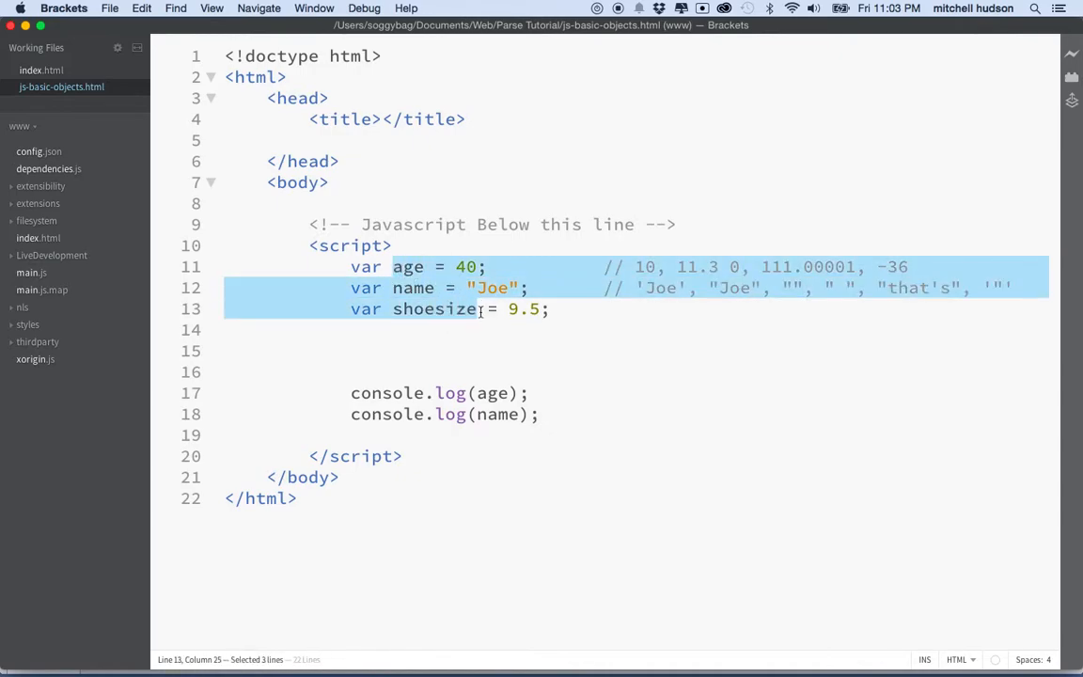
pyautogui.moveTo(419, 331)
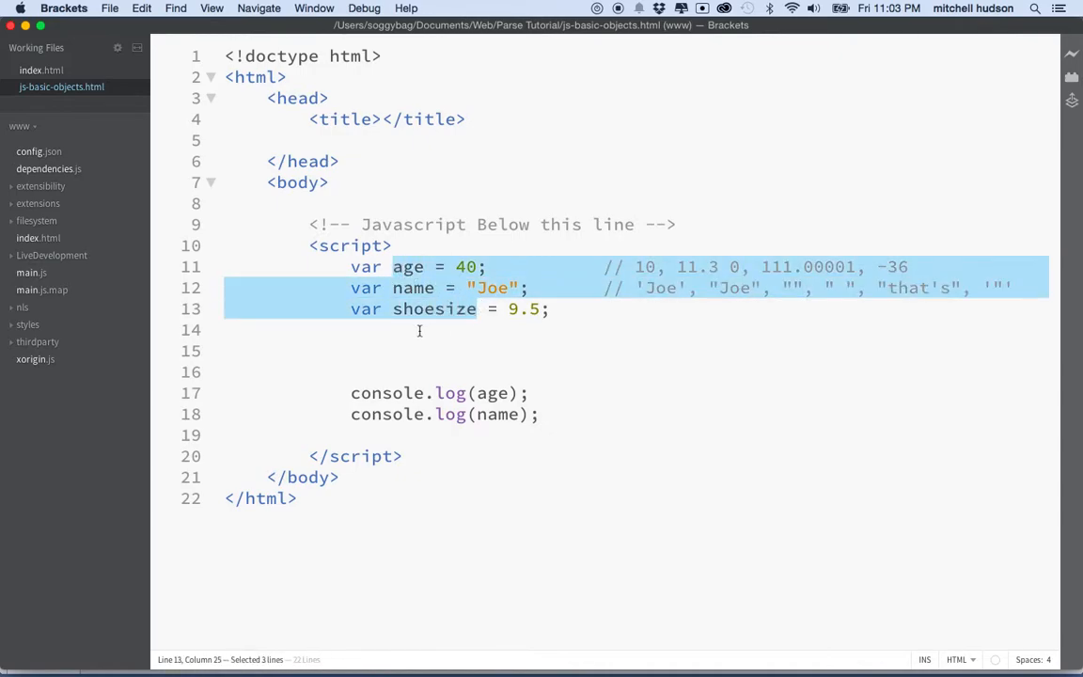
pyautogui.moveTo(376, 342)
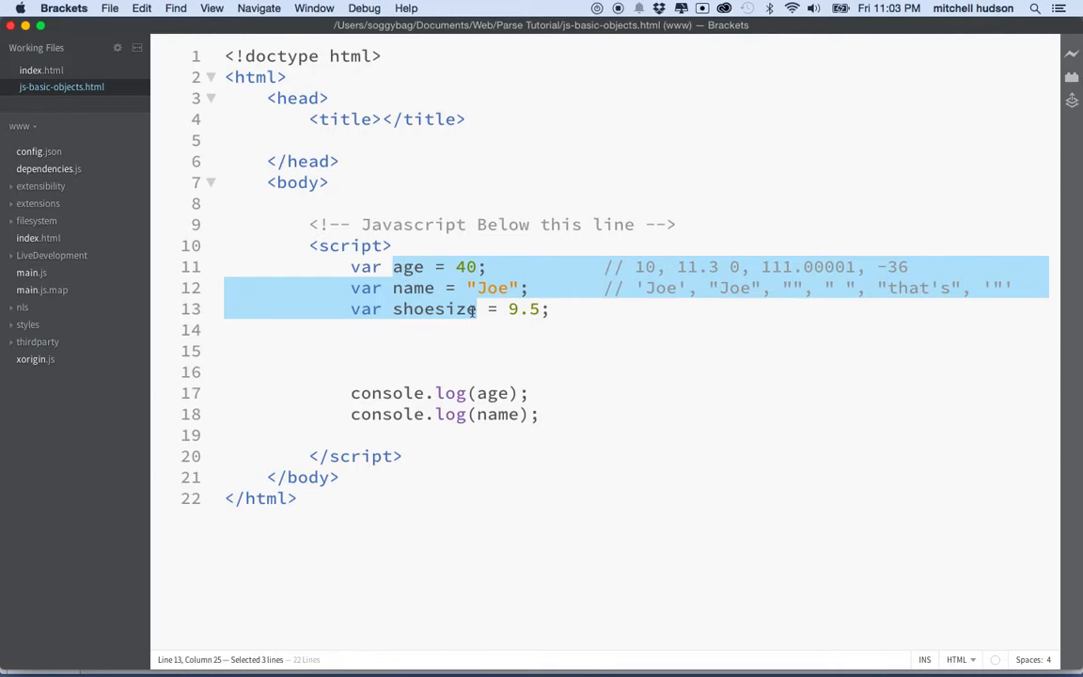
pyautogui.moveTo(443, 334)
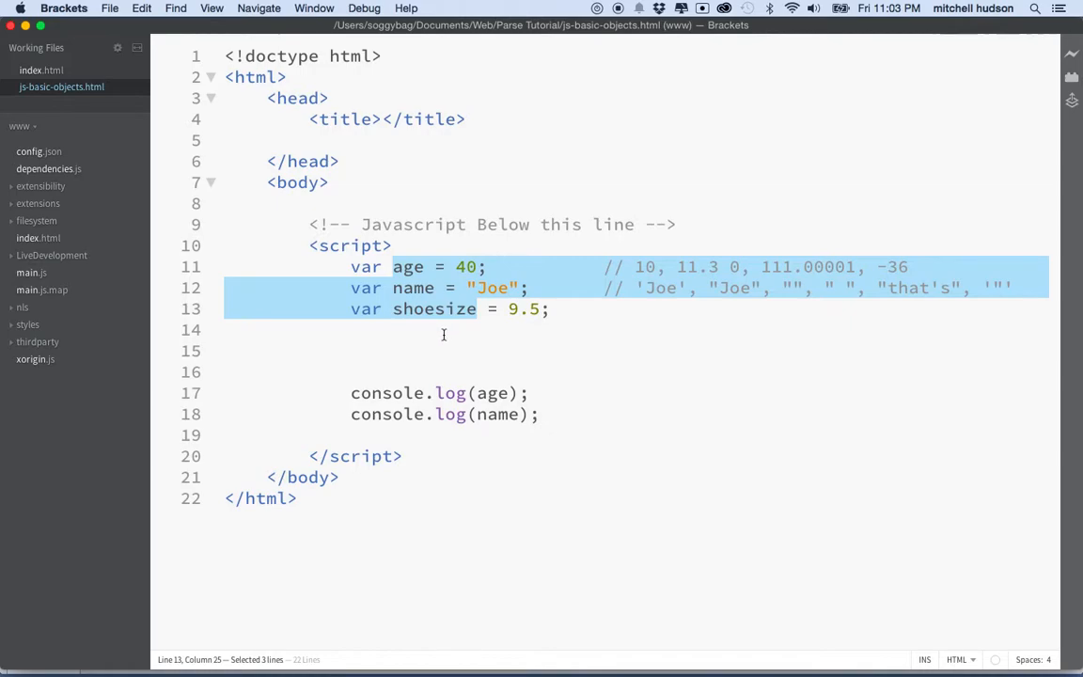
pyautogui.click(442, 329)
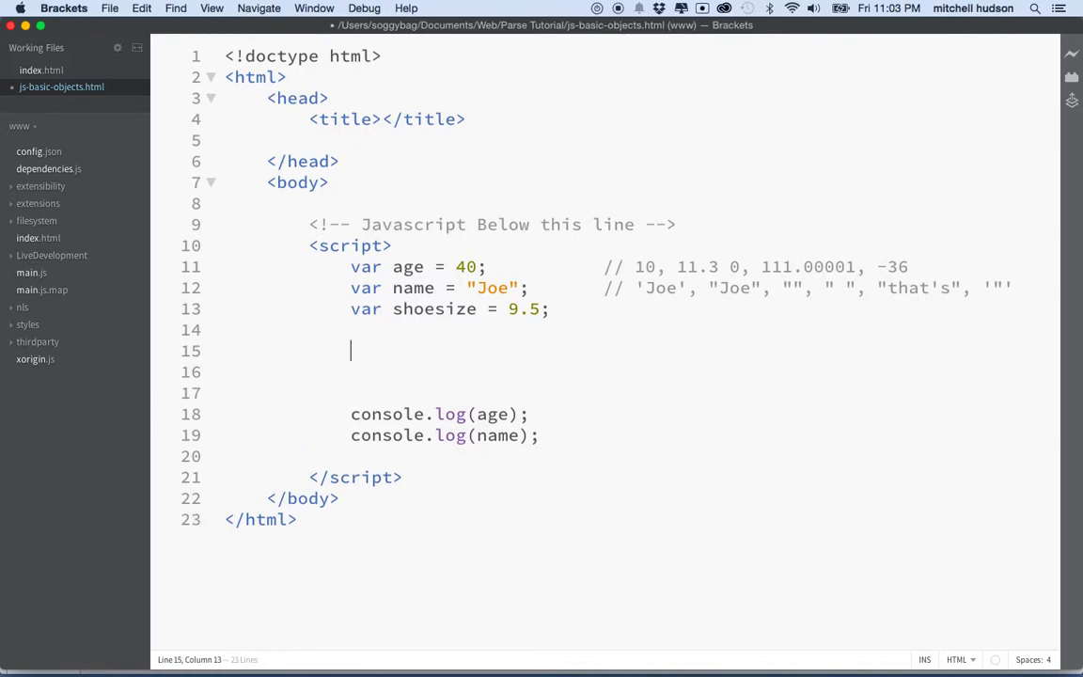
# Declare var obj = {}; on line 15 as an empty object literal.
pyautogui.write('var obj')
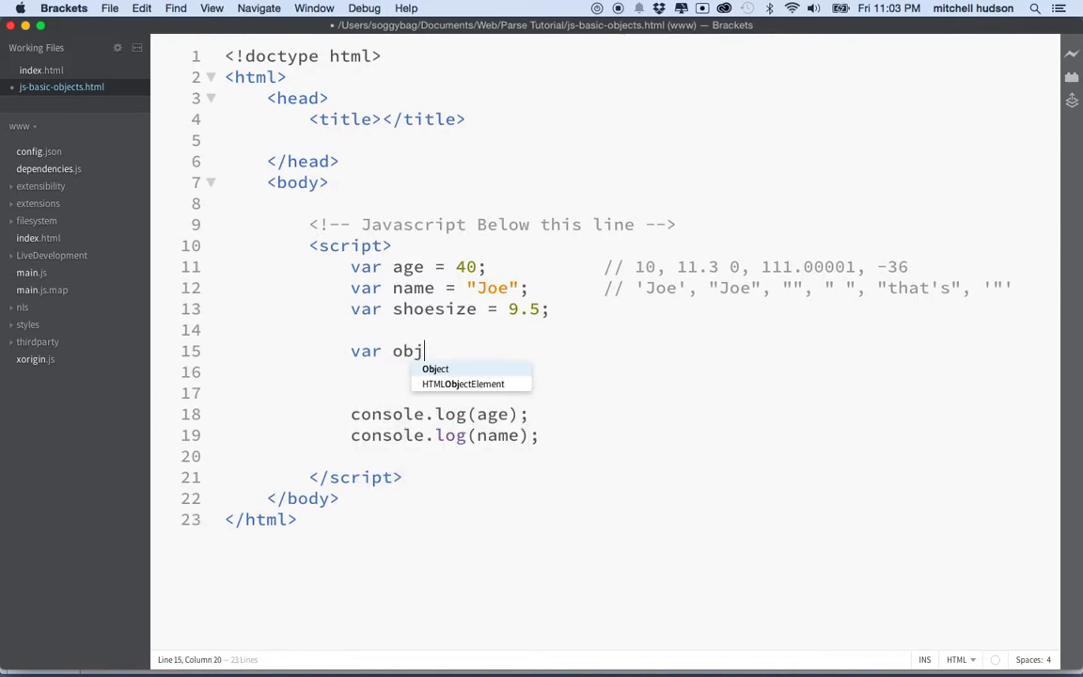
pyautogui.write('= {};')
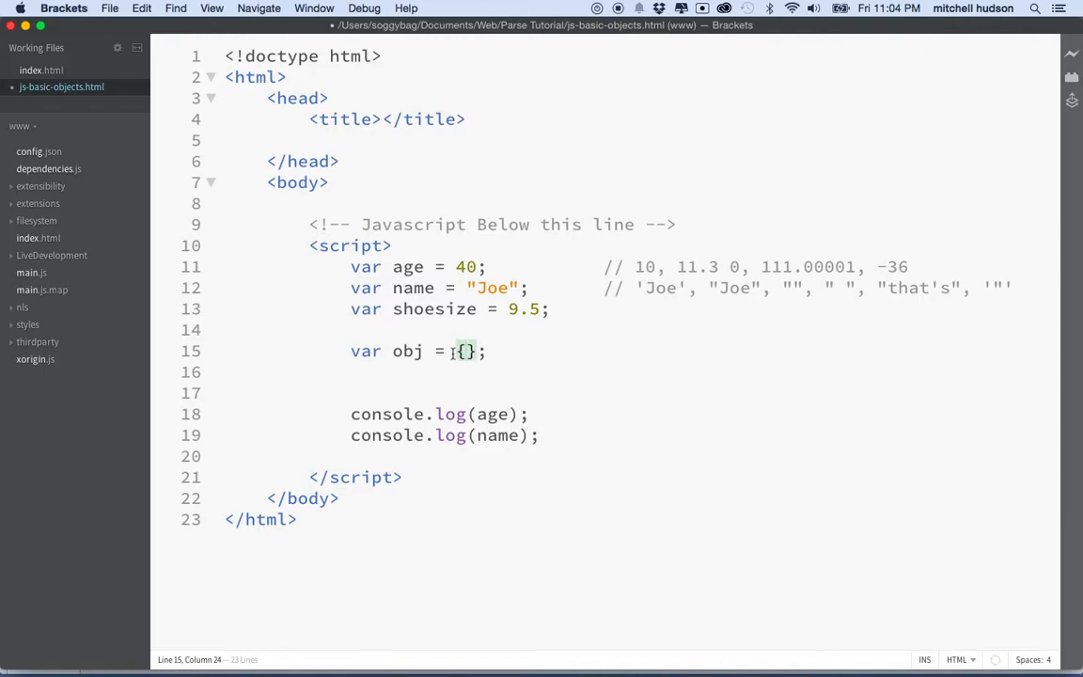
pyautogui.click(395, 352)
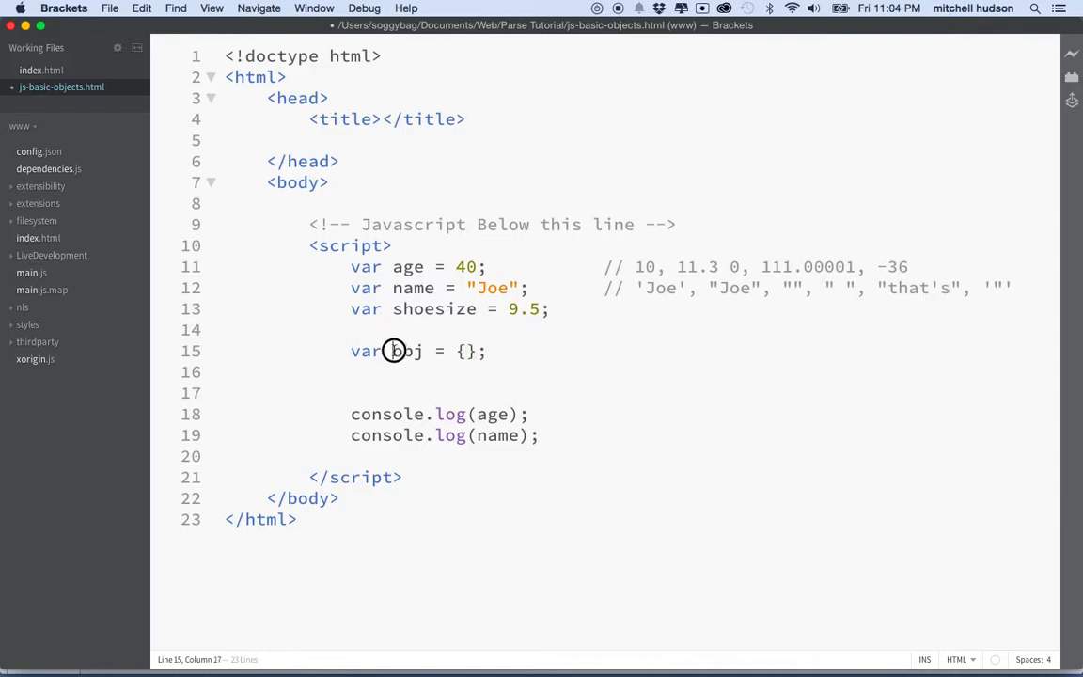
pyautogui.doubleClick(406, 351)
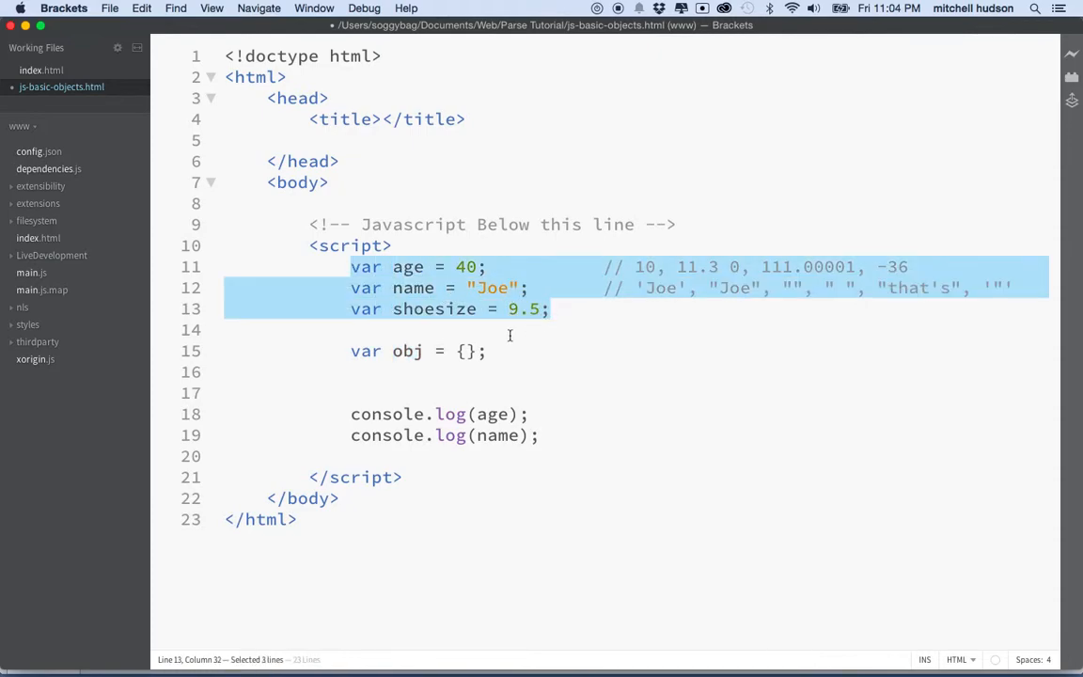
# Fill the literal with age:40, name:"Joe" and showsize:9.5.
pyautogui.write('ag')
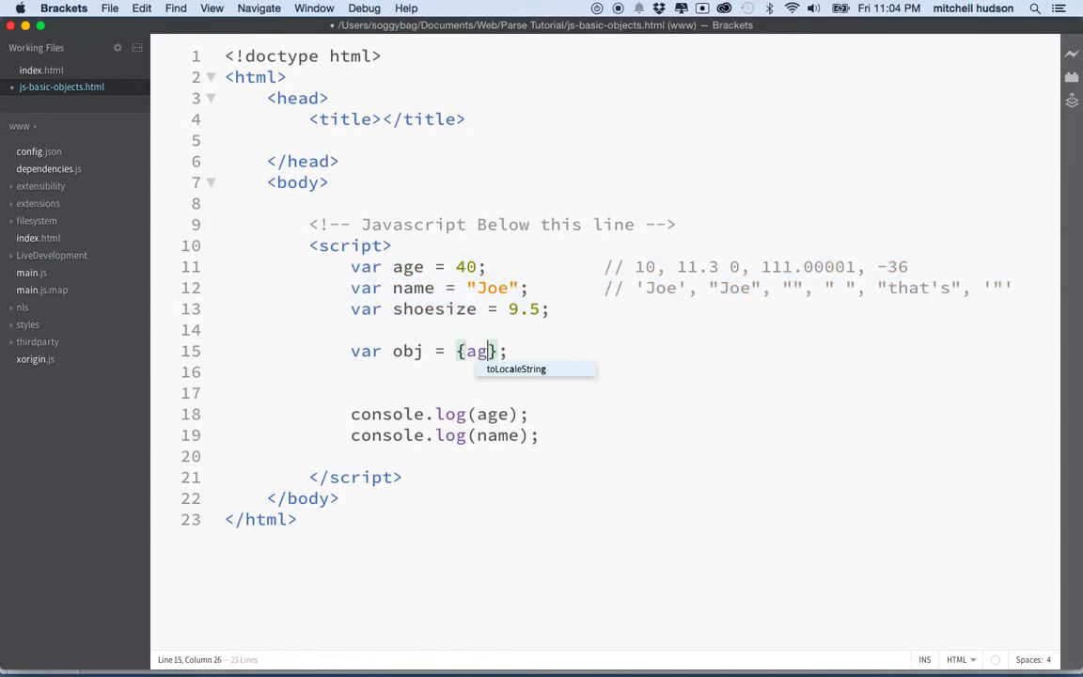
pyautogui.write('e:')
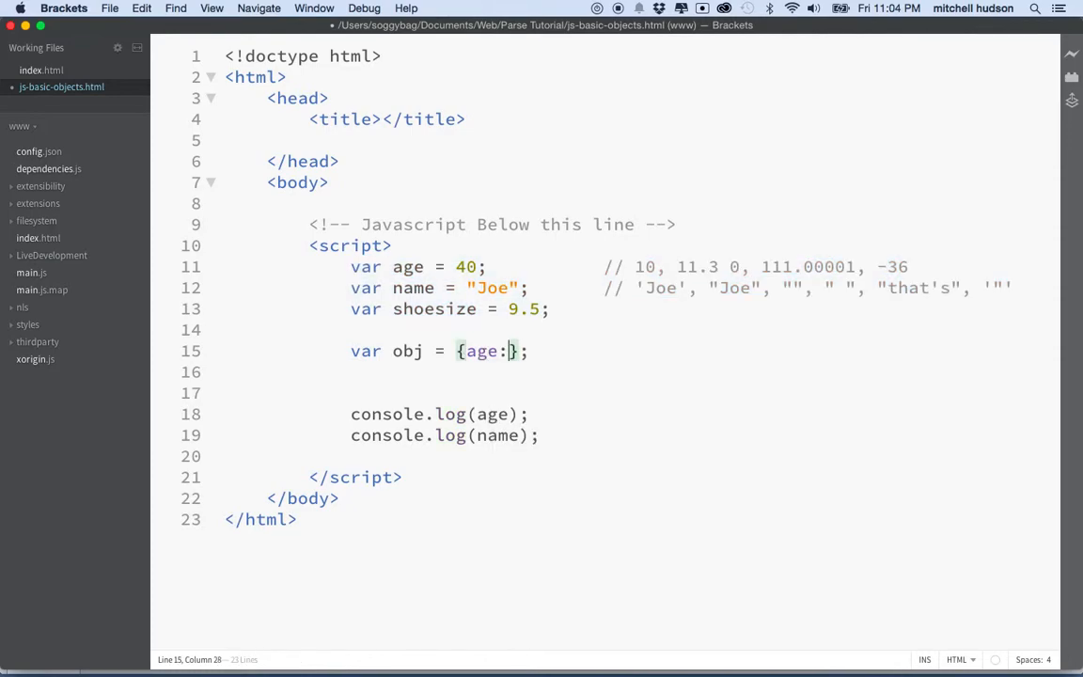
pyautogui.write('40, name:"')
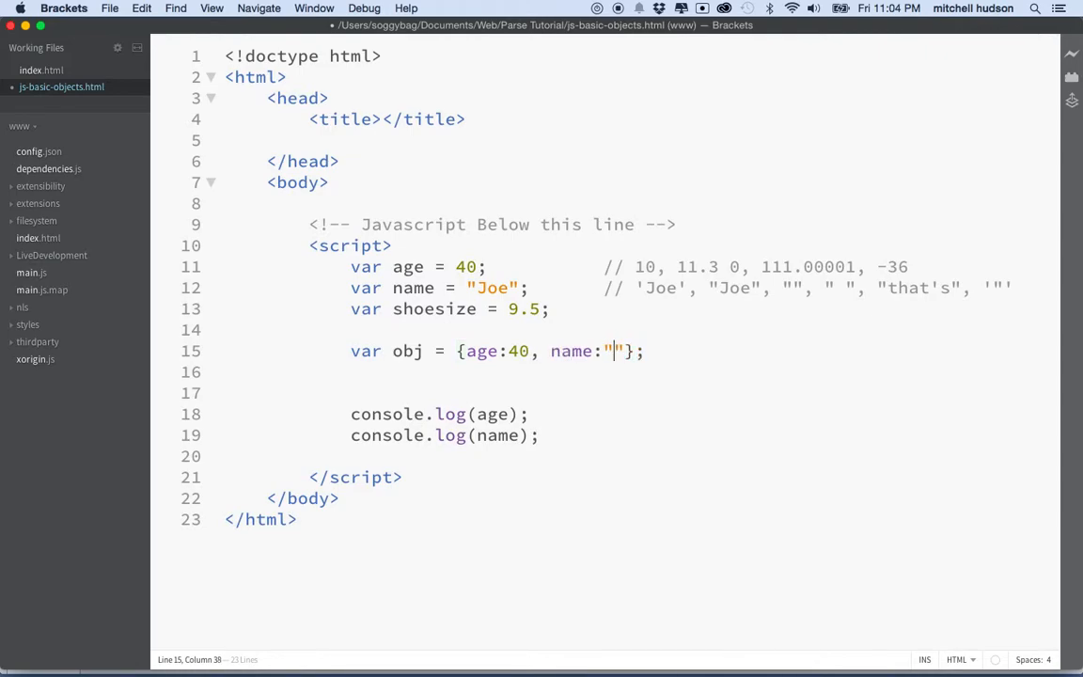
pyautogui.write('Joe')
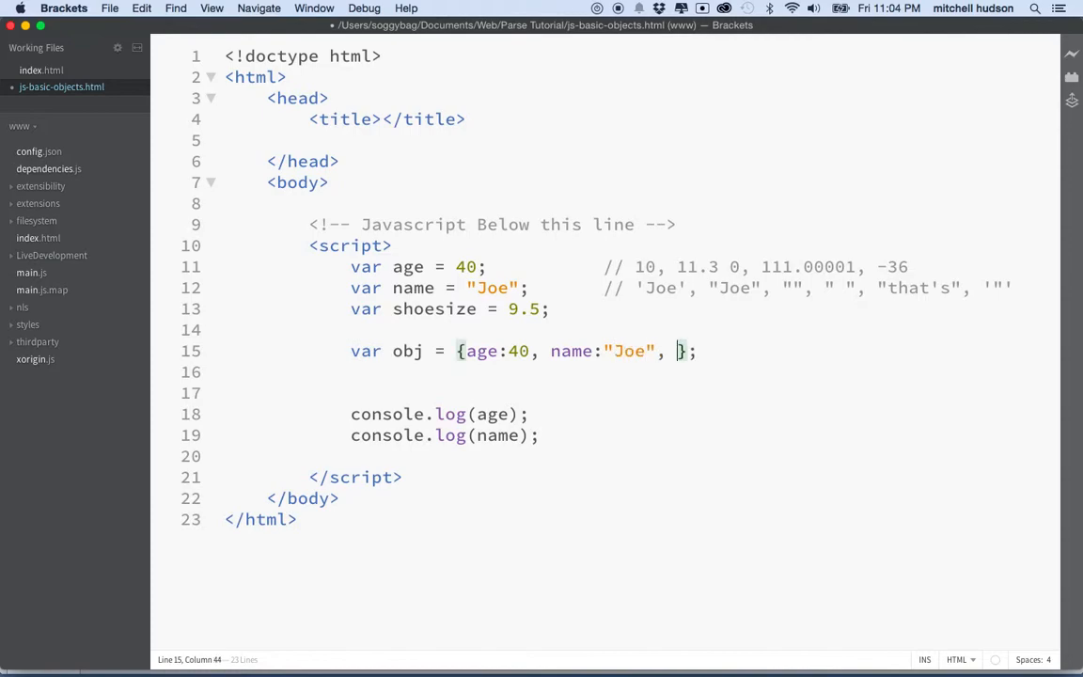
pyautogui.write('showsize:')
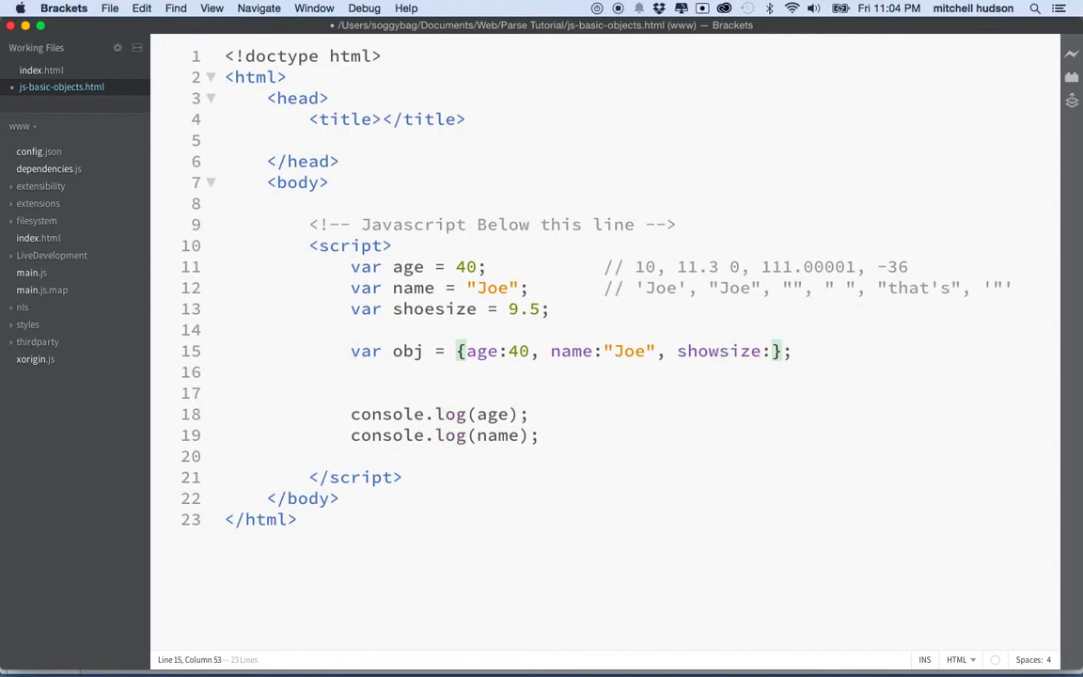
pyautogui.write('9')
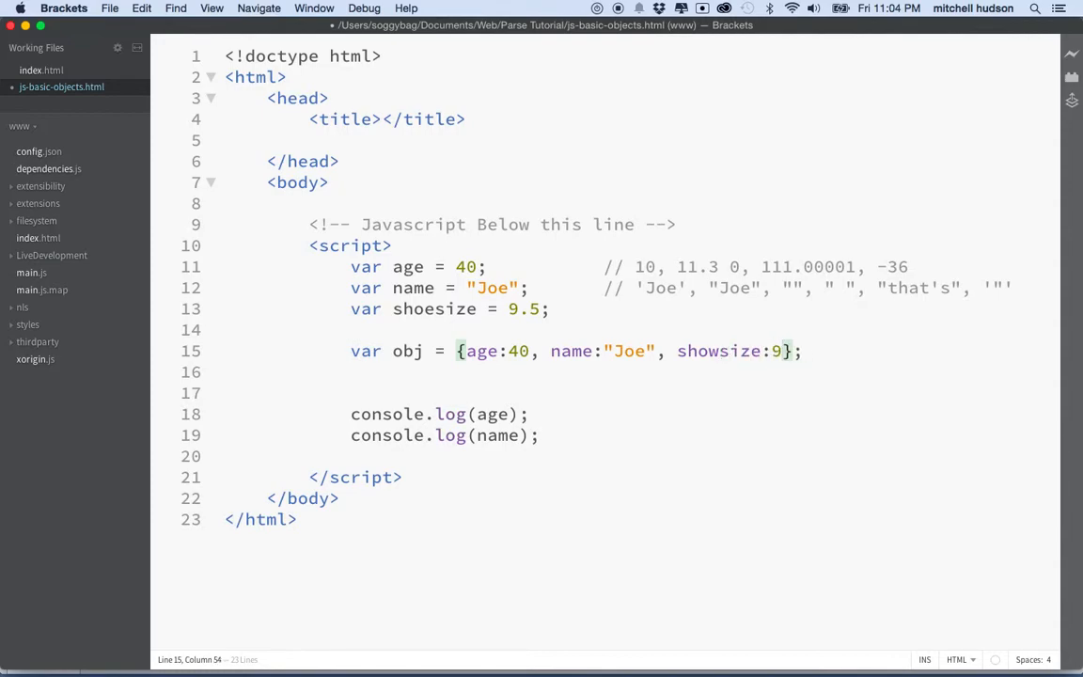
pyautogui.write('.5')
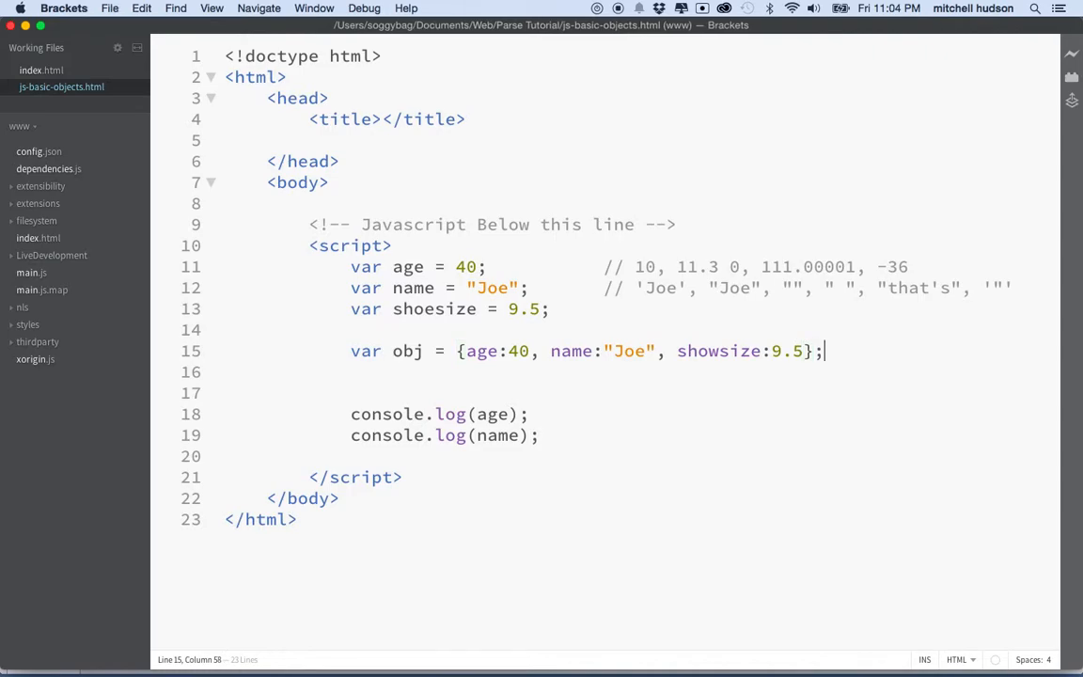
# Highlight the object literal, the age value 40, the log lines and the name obj to explain them.
pyautogui.moveTo(825, 351); pyautogui.dragTo(350, 372)
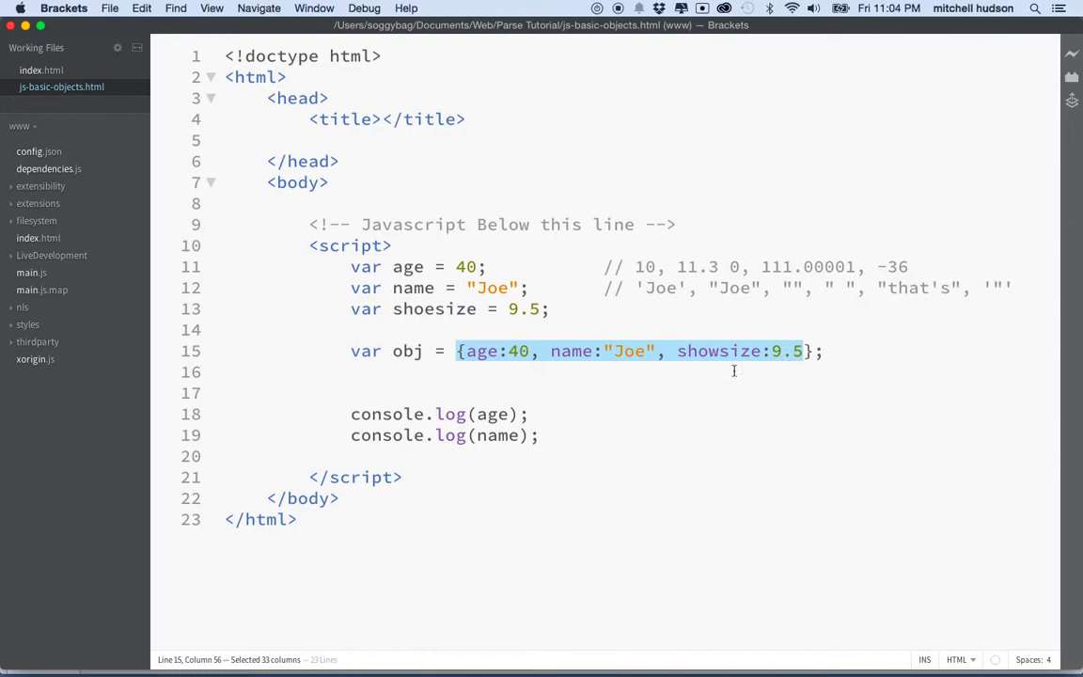
pyautogui.moveTo(643, 393)
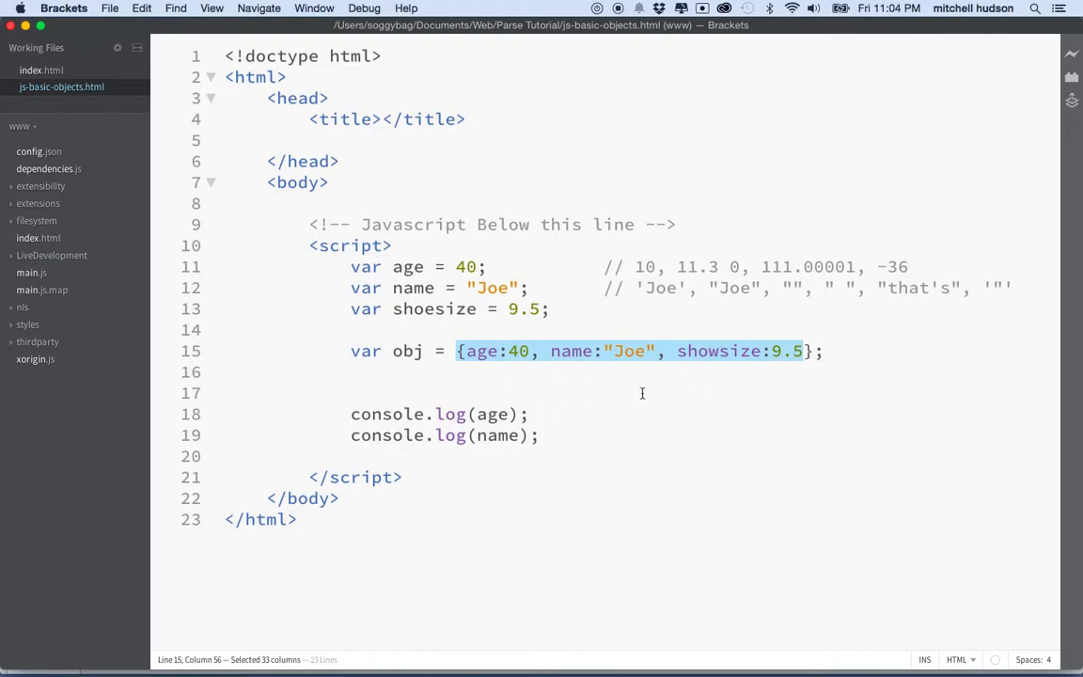
pyautogui.moveTo(519, 368)
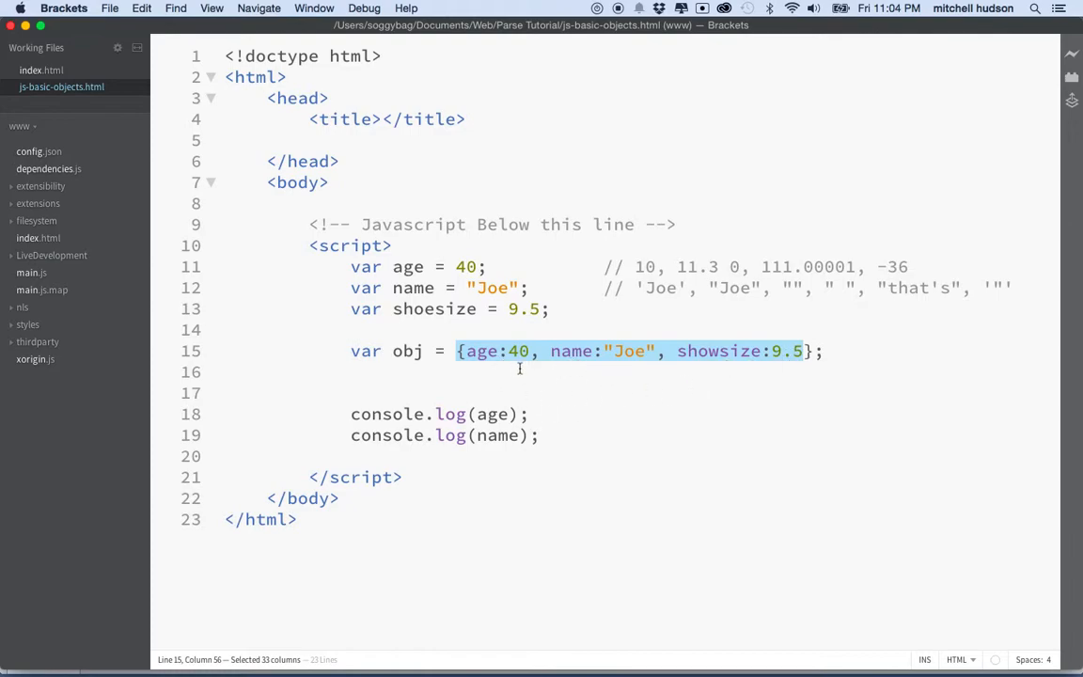
pyautogui.click(770, 352)
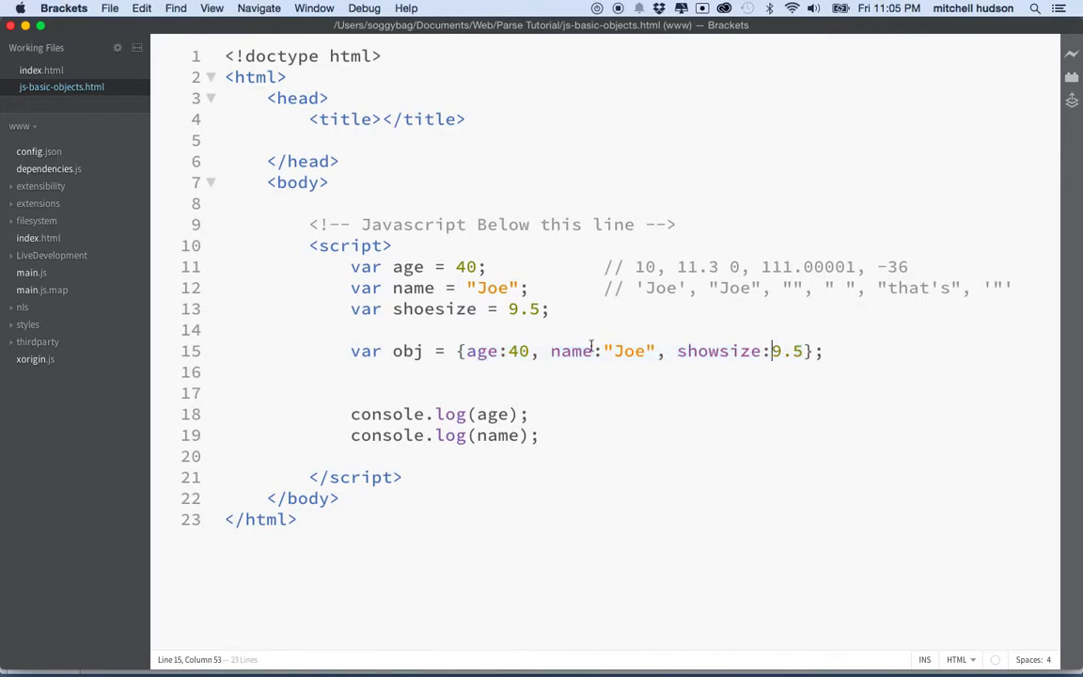
pyautogui.doubleClick(518, 352)
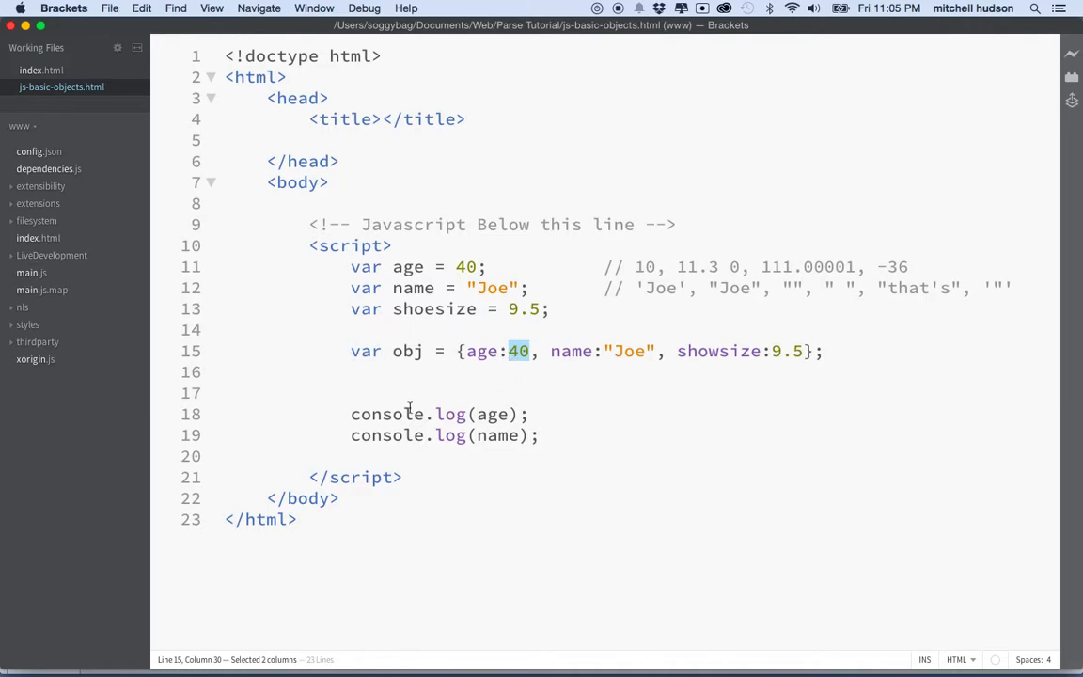
pyautogui.moveTo(350, 414); pyautogui.dragTo(538, 434)
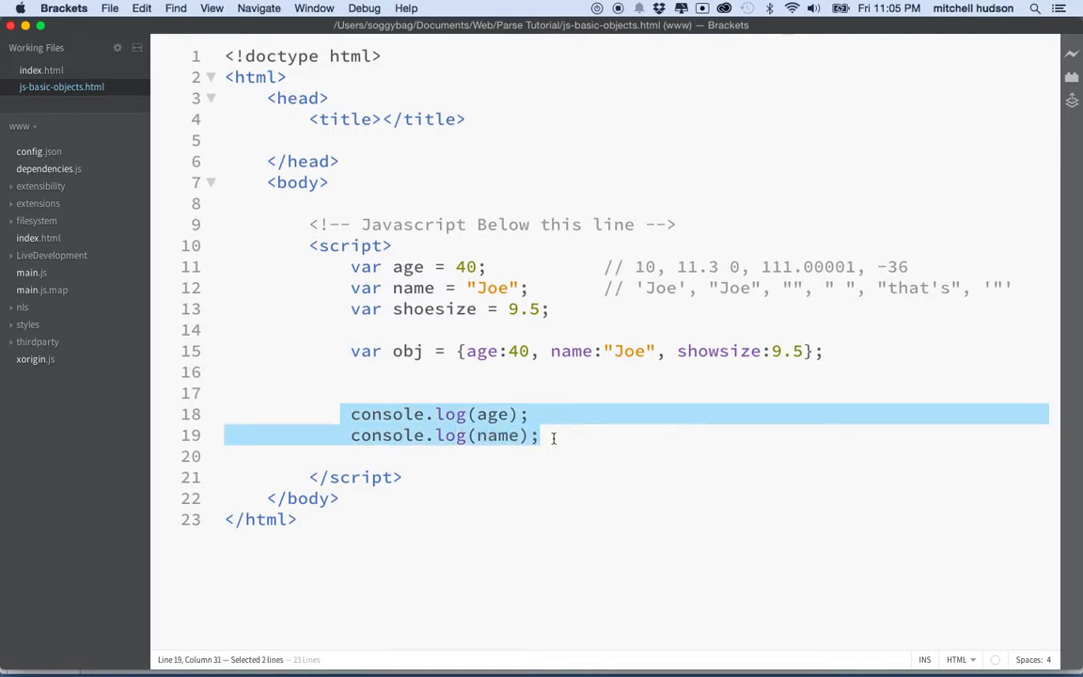
pyautogui.moveTo(572, 649)
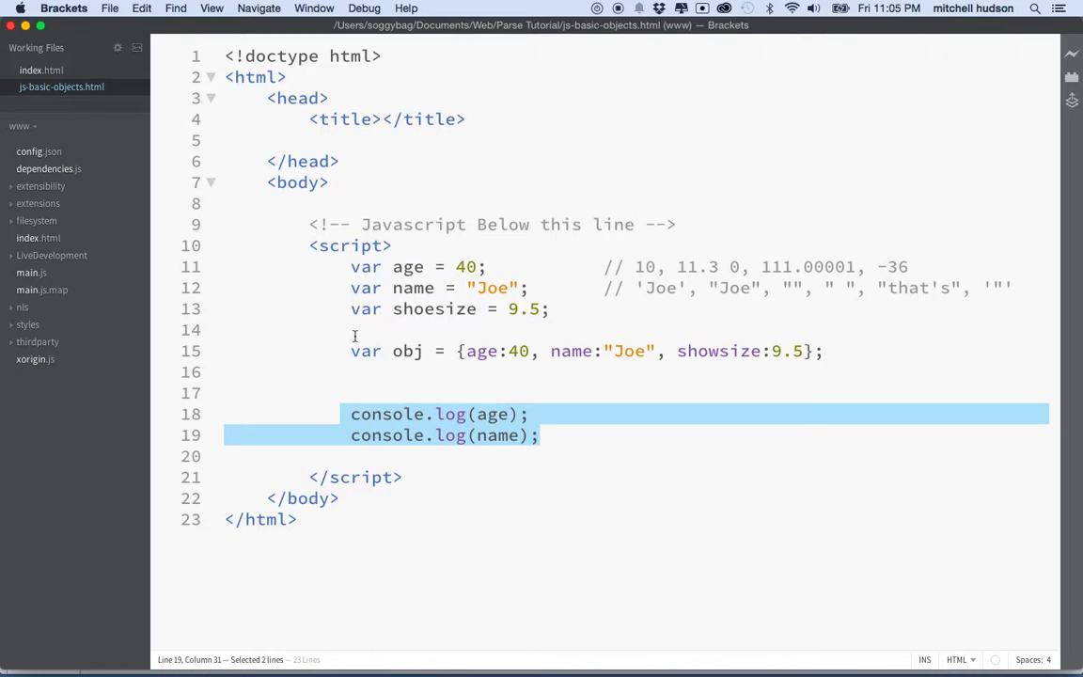
pyautogui.doubleClick(408, 352)
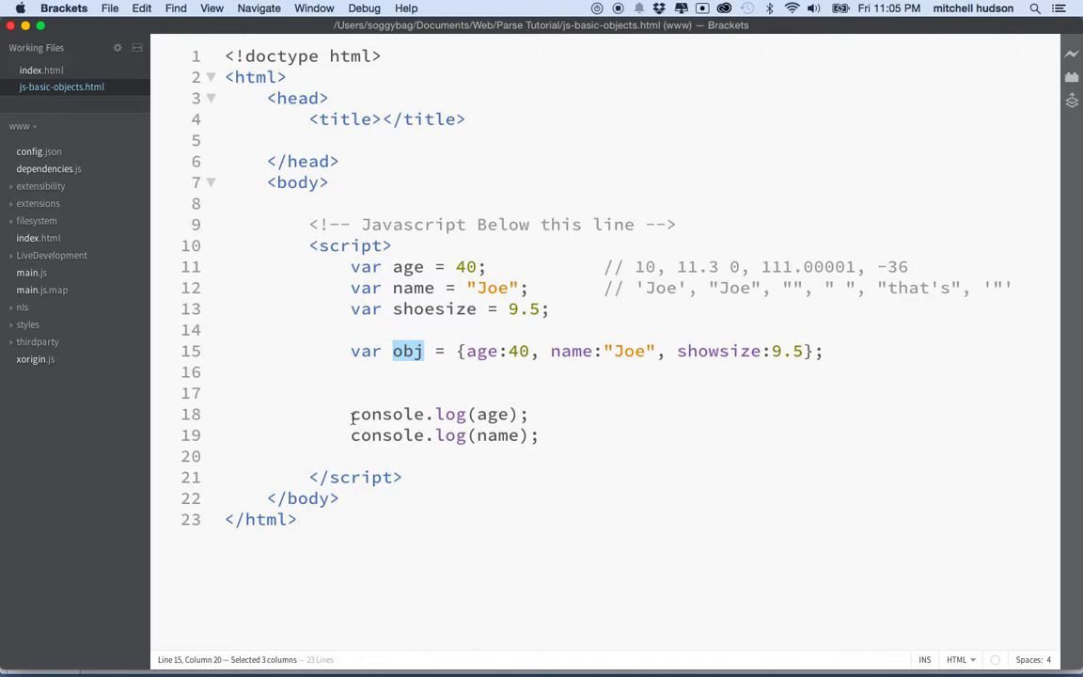
# Add console.log(obj.age); on a new line below the object literal.
pyautogui.press('Return')
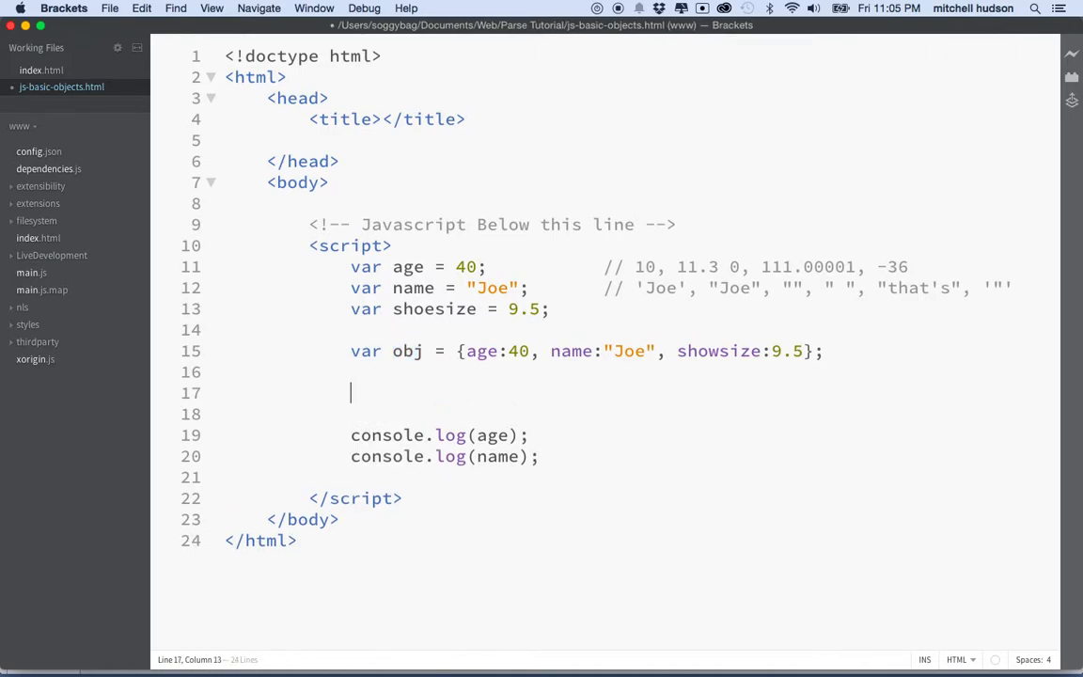
pyautogui.write('console')
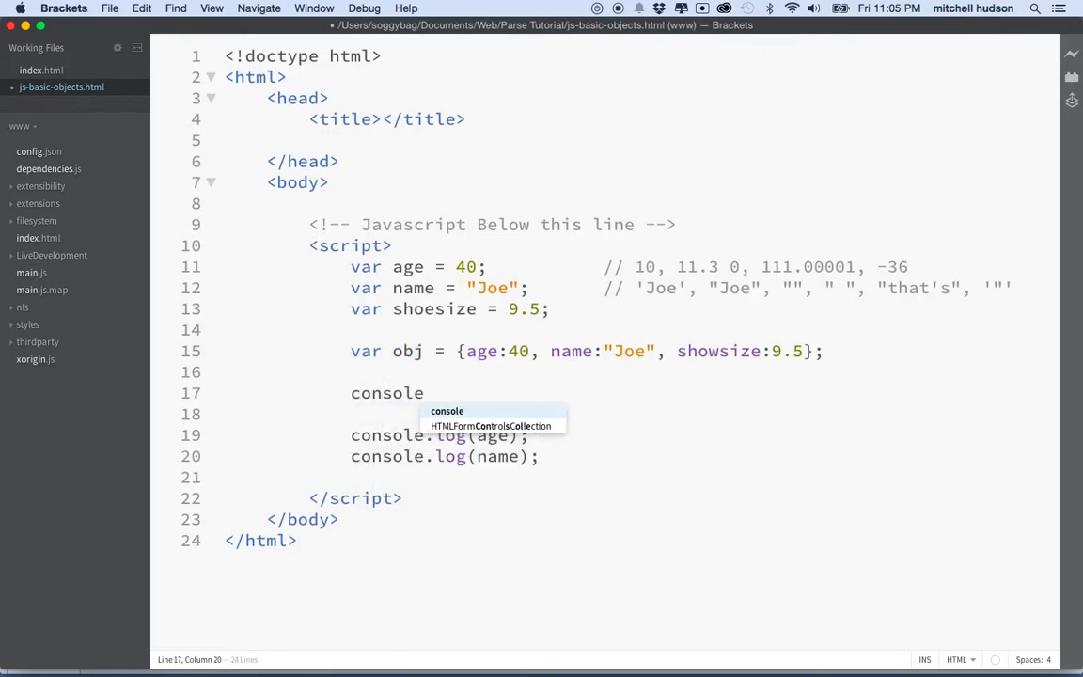
pyautogui.write('.log();')
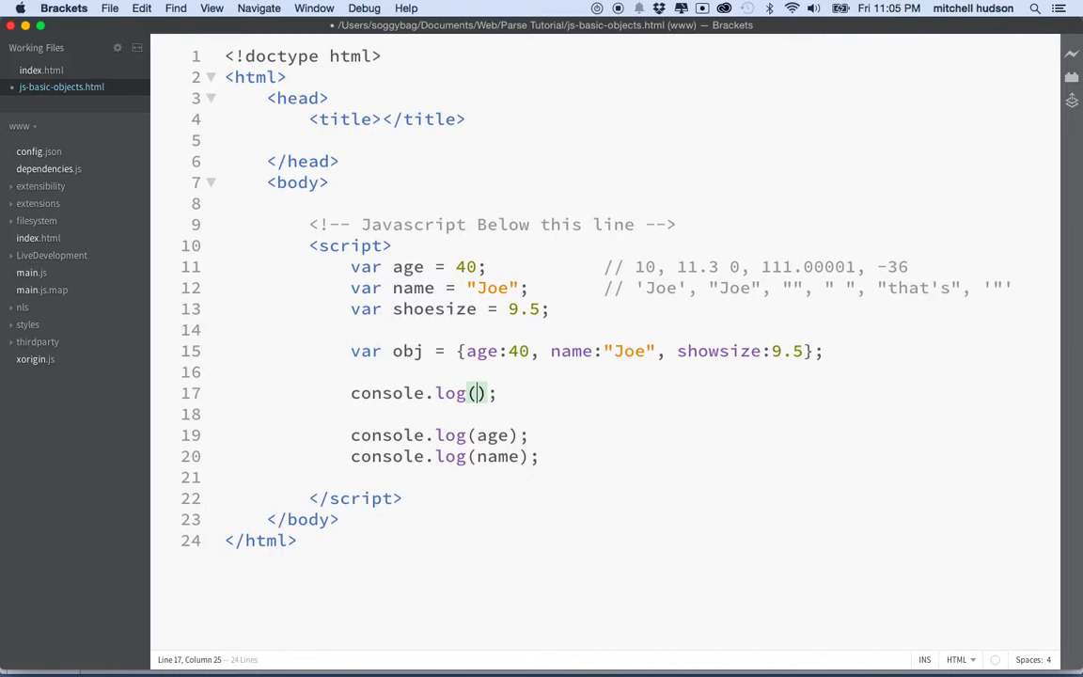
pyautogui.write('obj.')
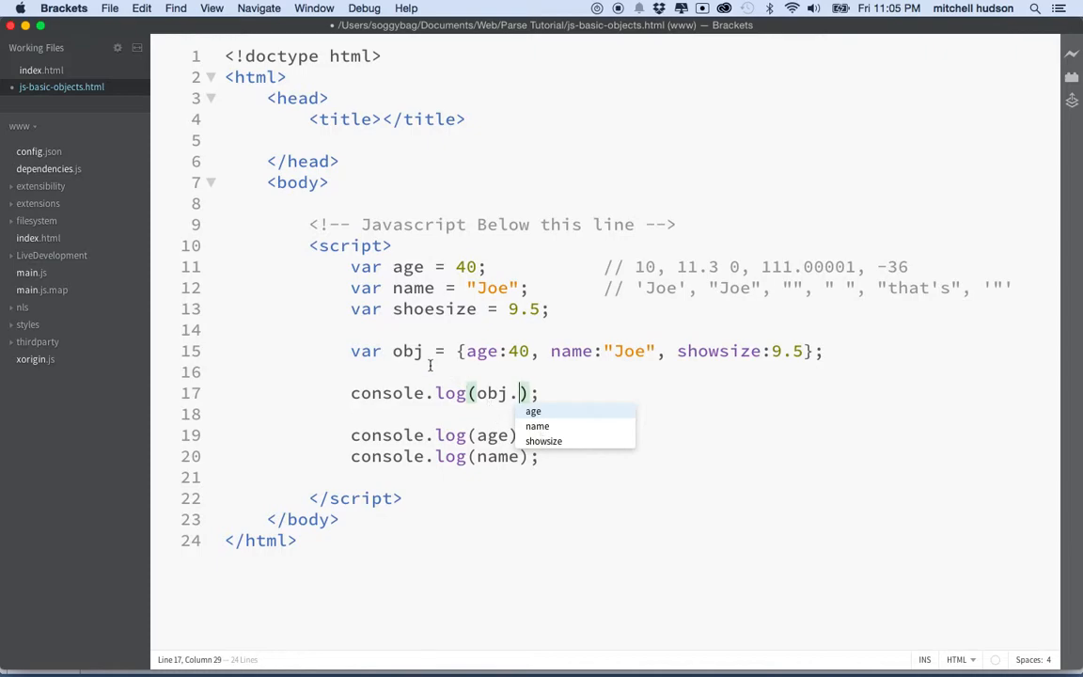
pyautogui.moveTo(684, 361)
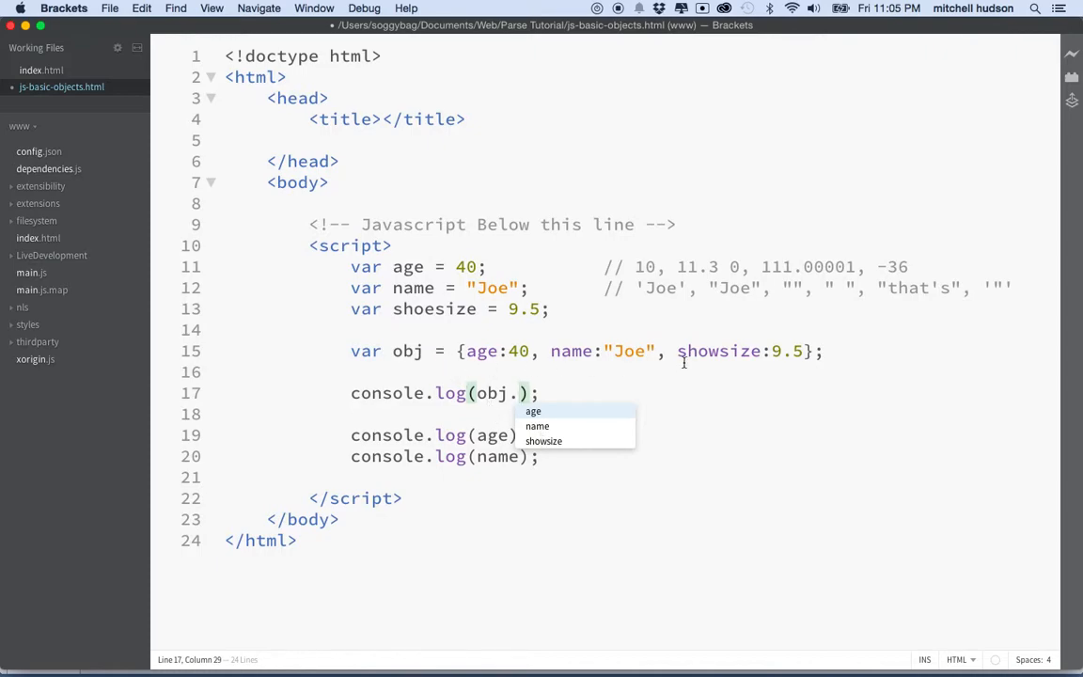
pyautogui.moveTo(545, 410)
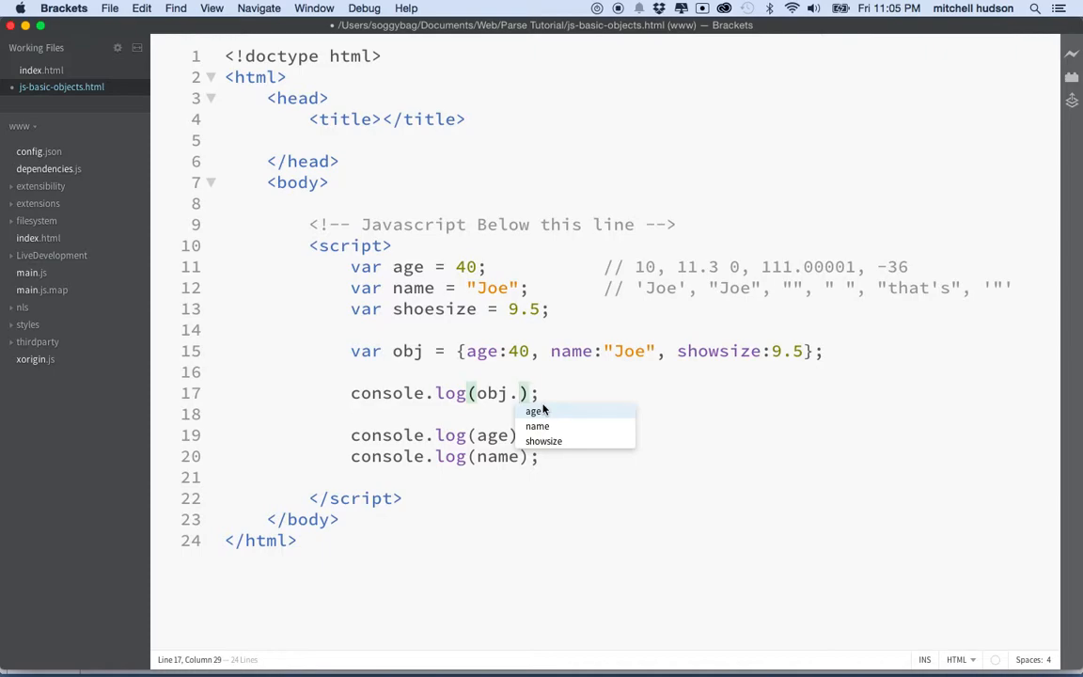
pyautogui.moveTo(547, 418)
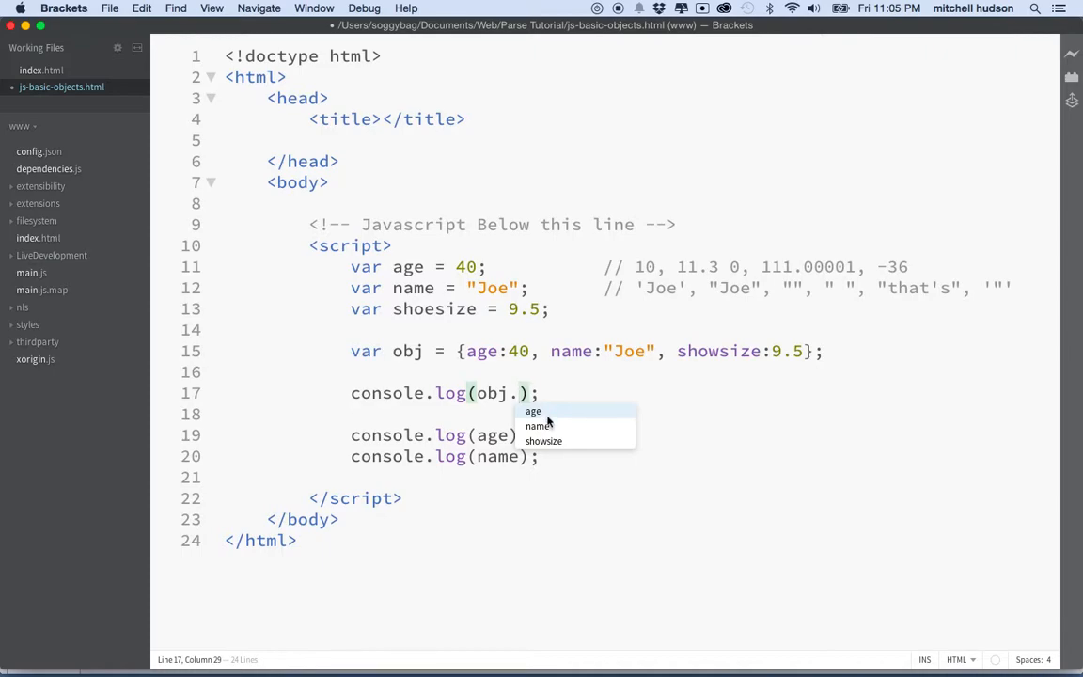
pyautogui.moveTo(544, 453)
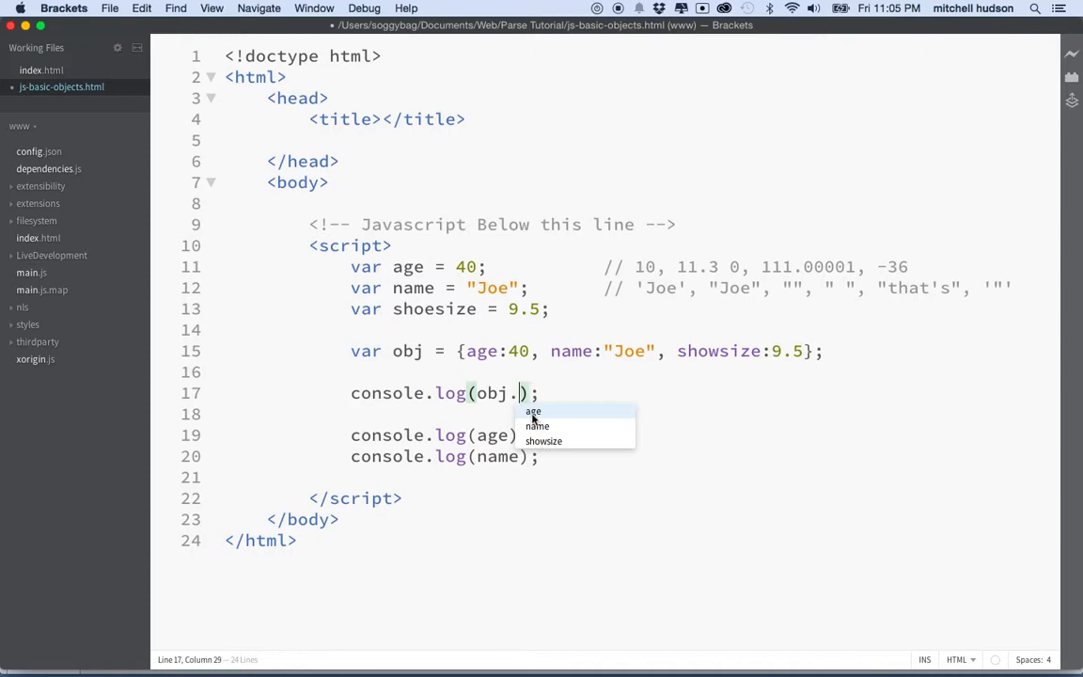
pyautogui.write('age')
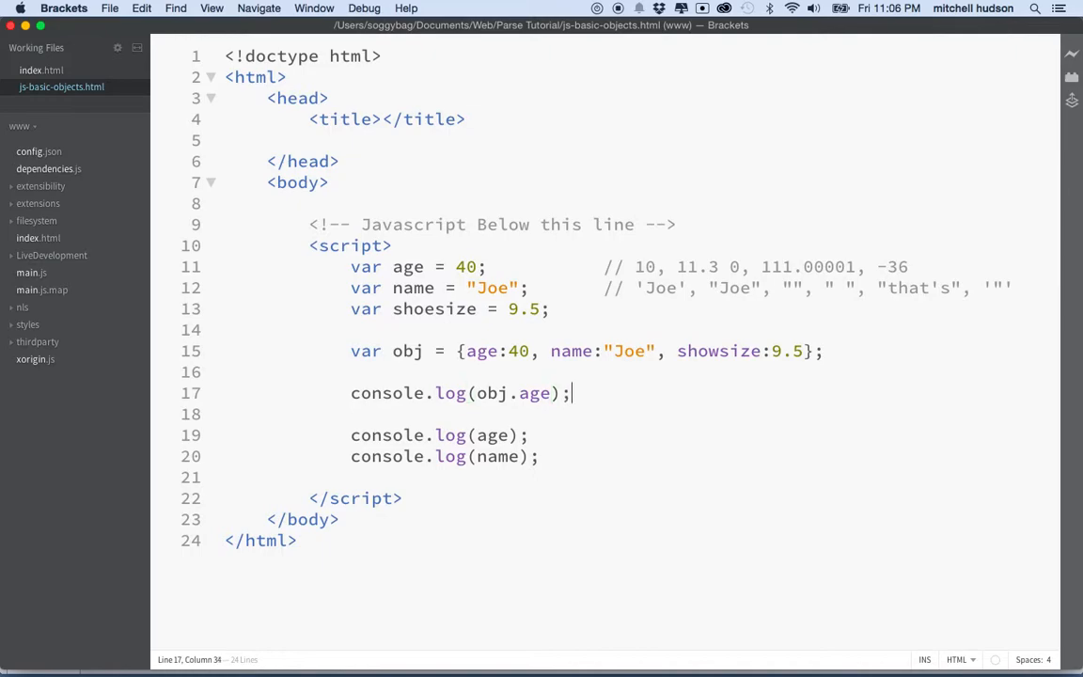
# Add console.log(obj.name); and console.log(obj.showsize); using code hints.
pyautogui.write('confirm')
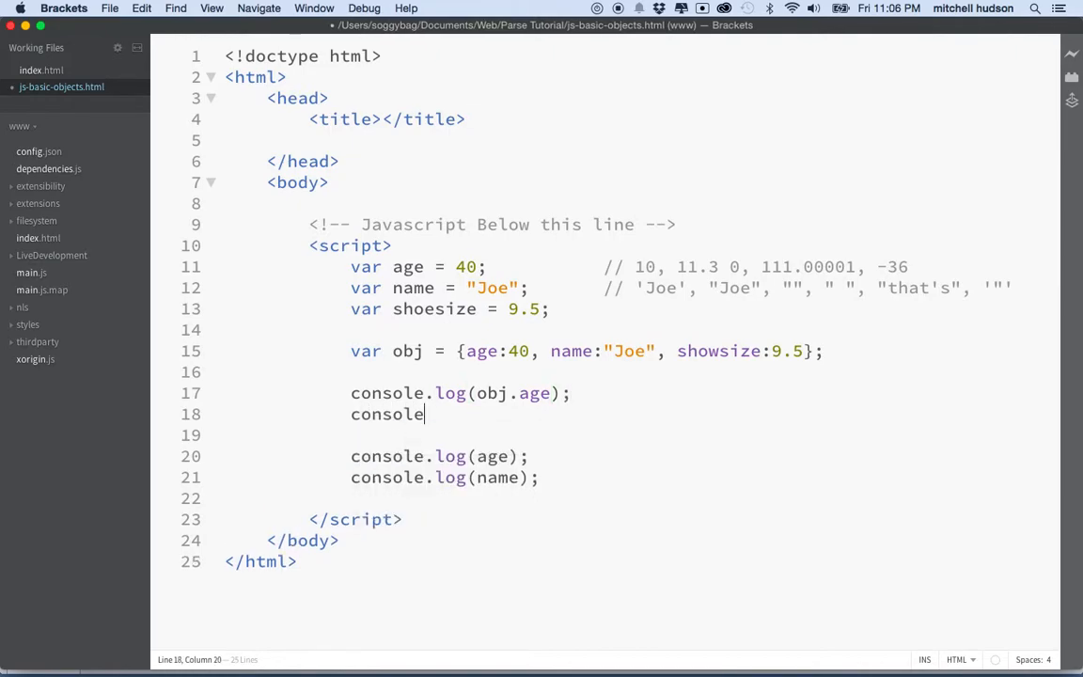
pyautogui.write('.log();')
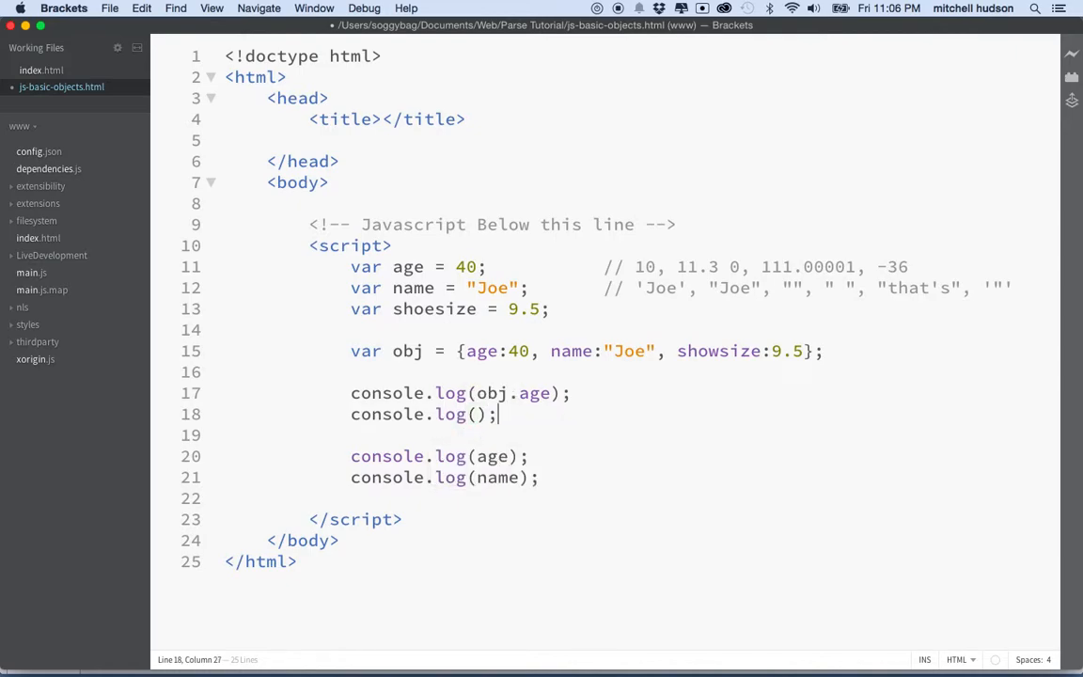
pyautogui.write('o')
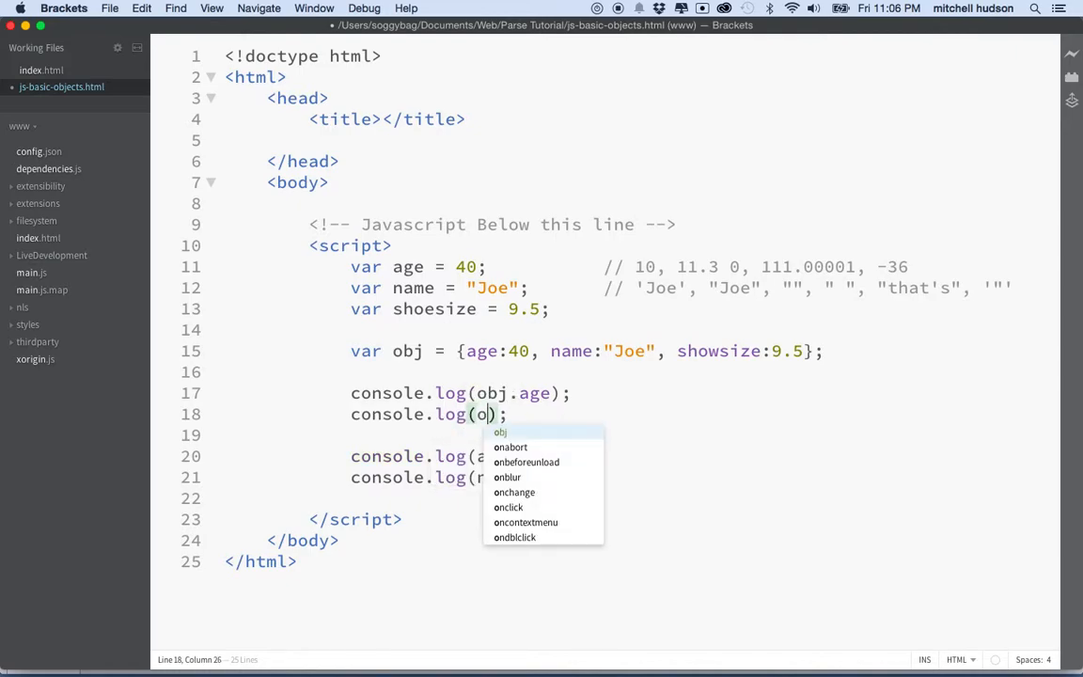
pyautogui.write('obj.name')
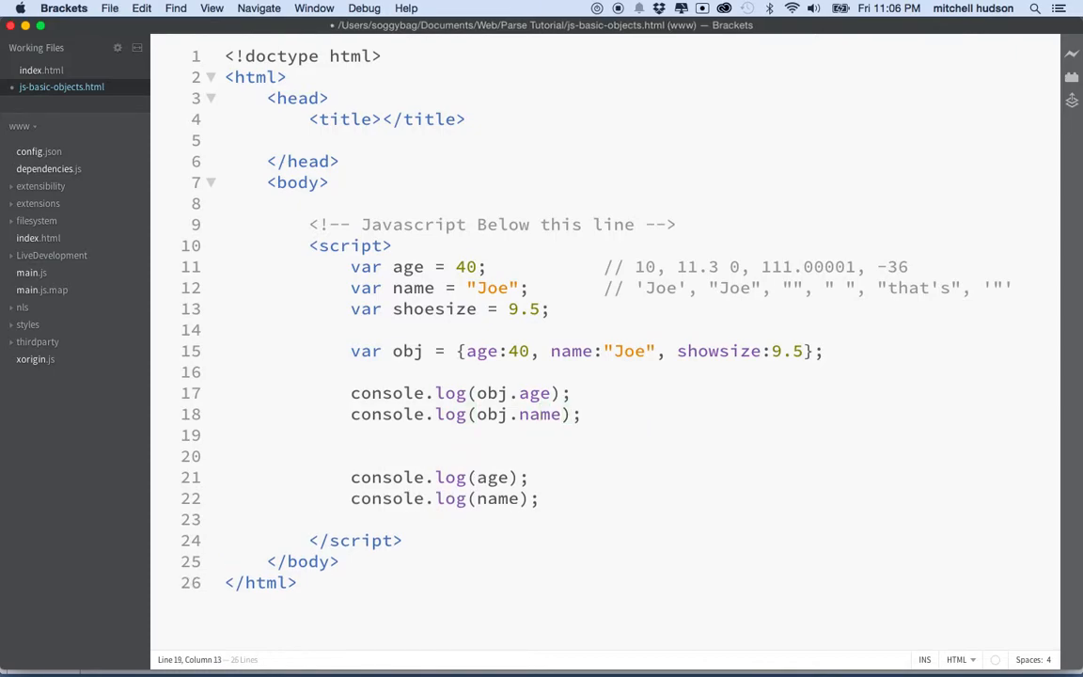
pyautogui.write('console.log(obj.showsize);')
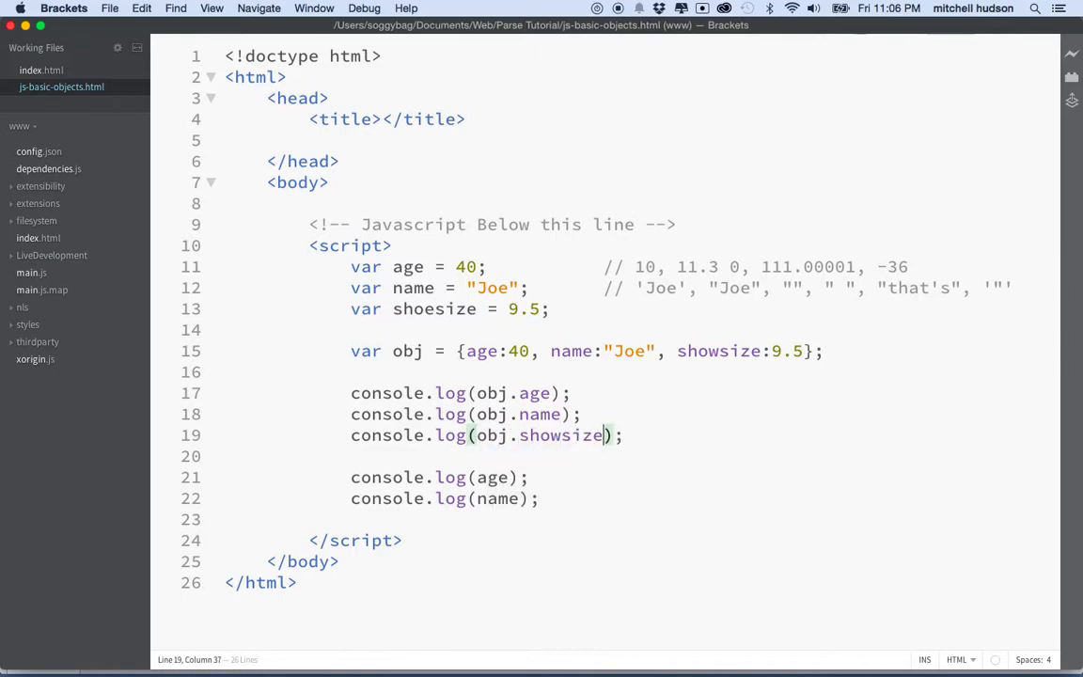
pyautogui.moveTo(437, 358)
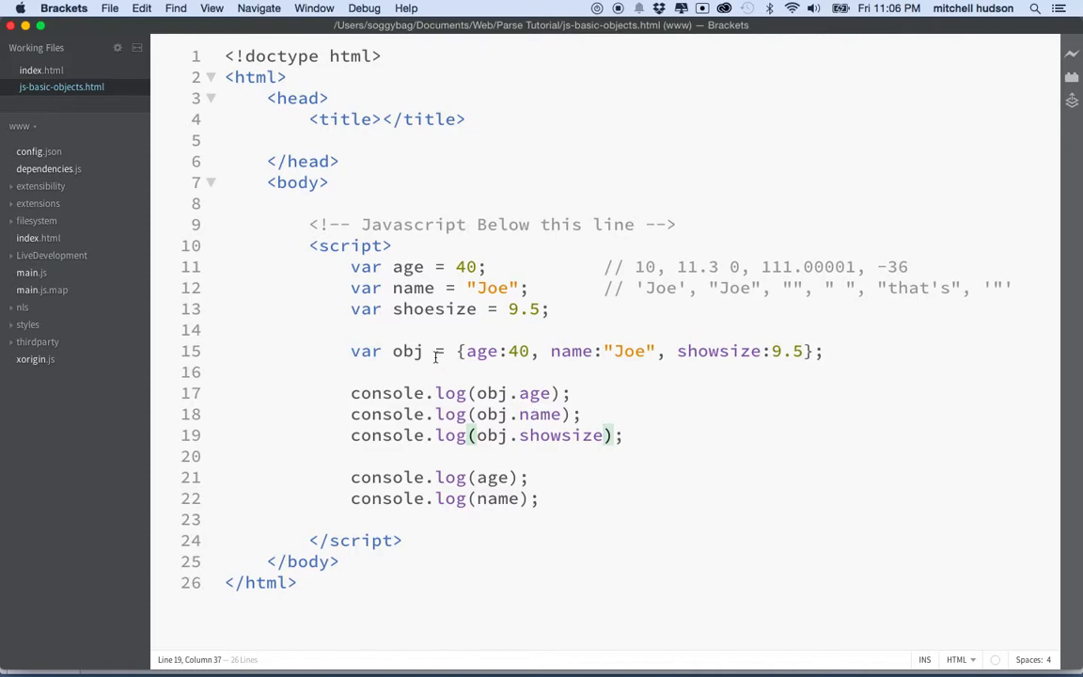
# Start a // comment line under the literal and point at the age:40 property pair.
pyautogui.click(468, 351)
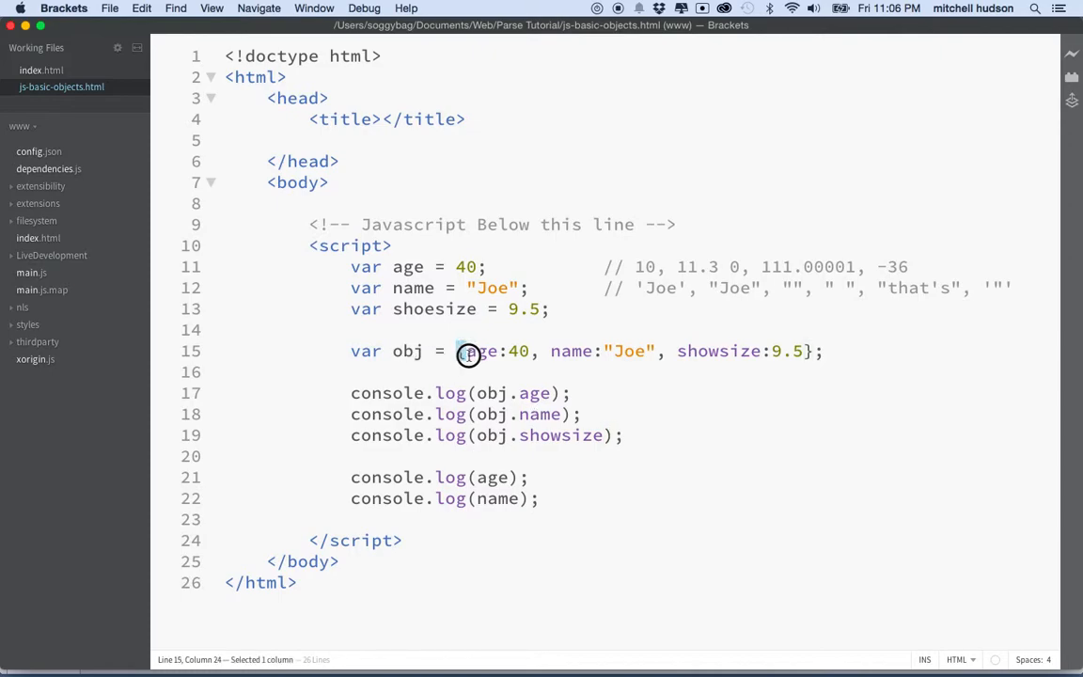
pyautogui.press('Return')
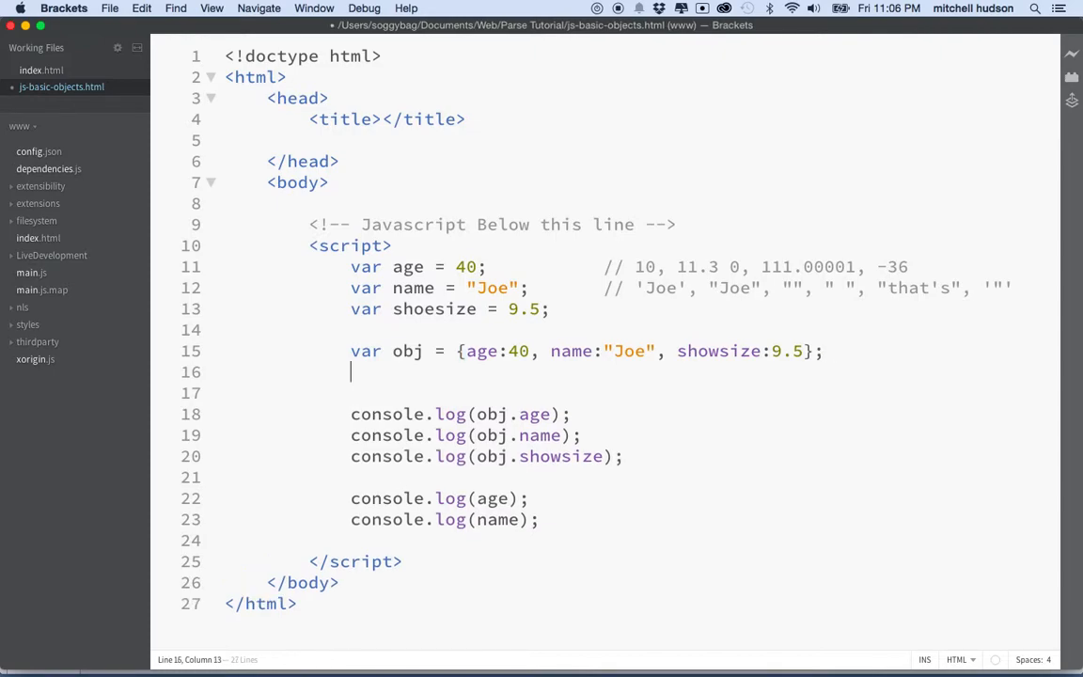
pyautogui.write('//')
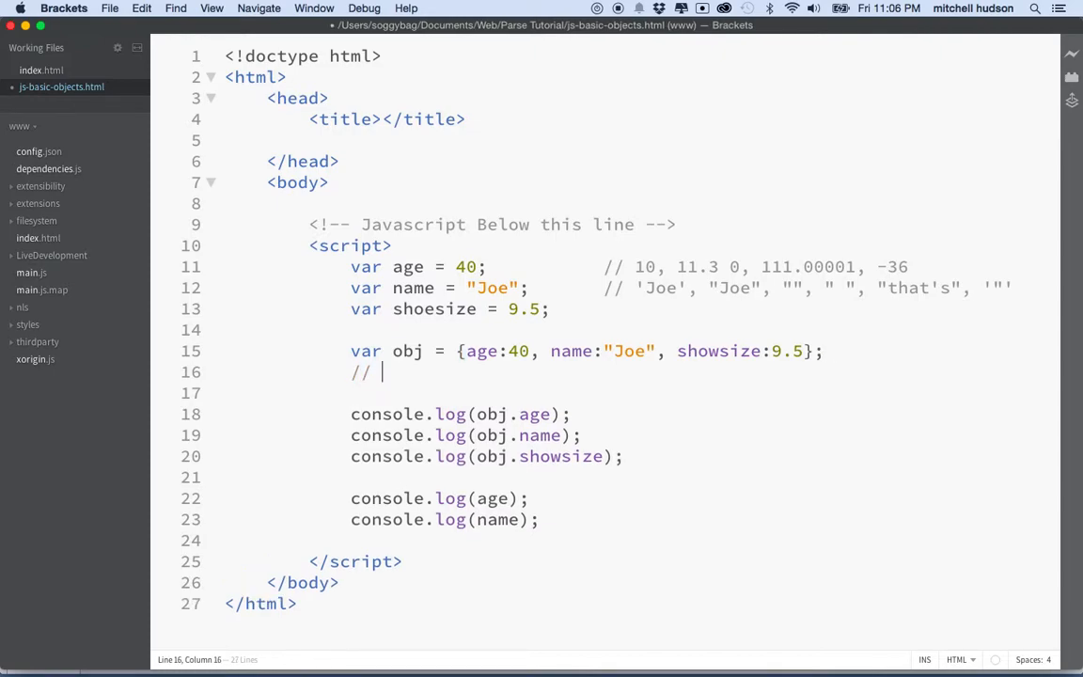
pyautogui.click(536, 352)
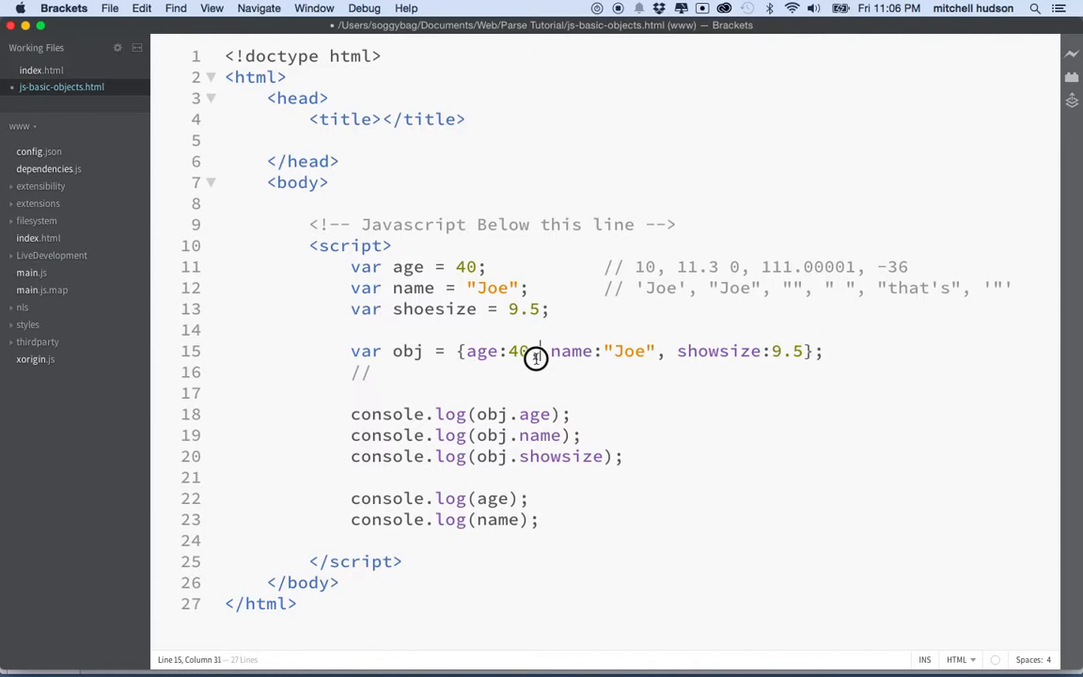
pyautogui.click(473, 351)
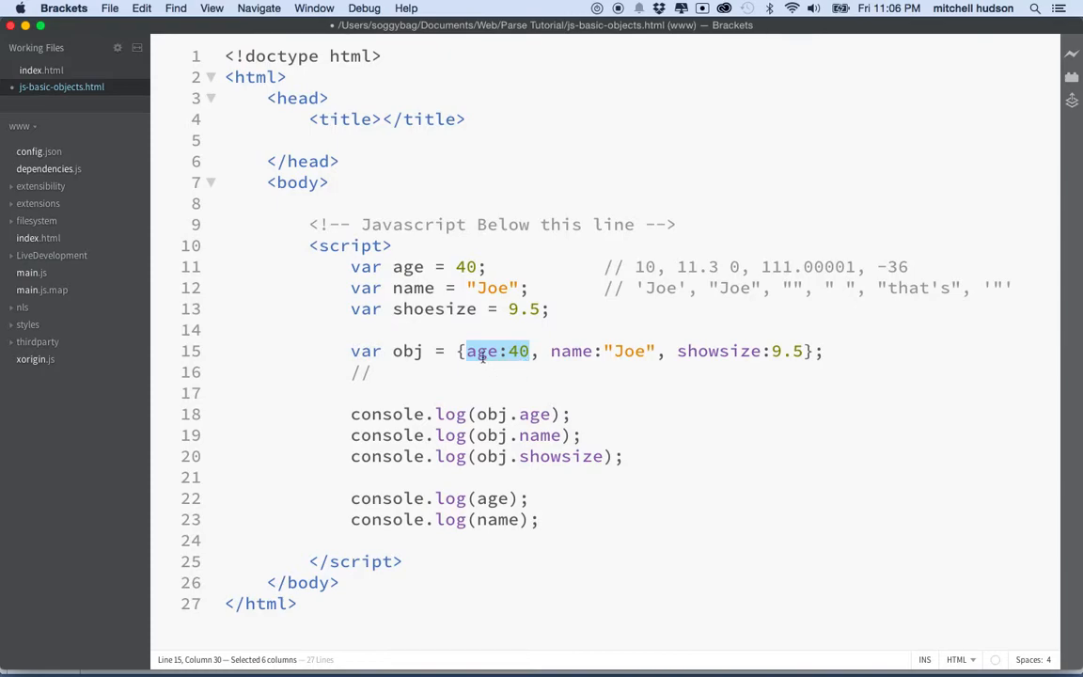
pyautogui.click(500, 352)
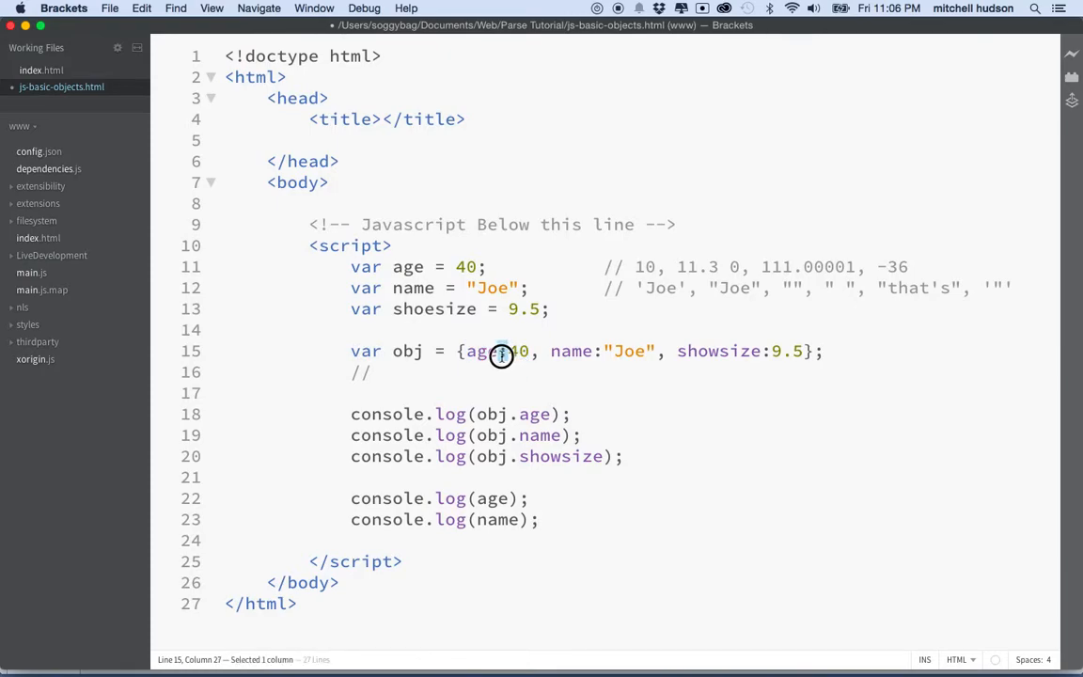
pyautogui.doubleClick(517, 352)
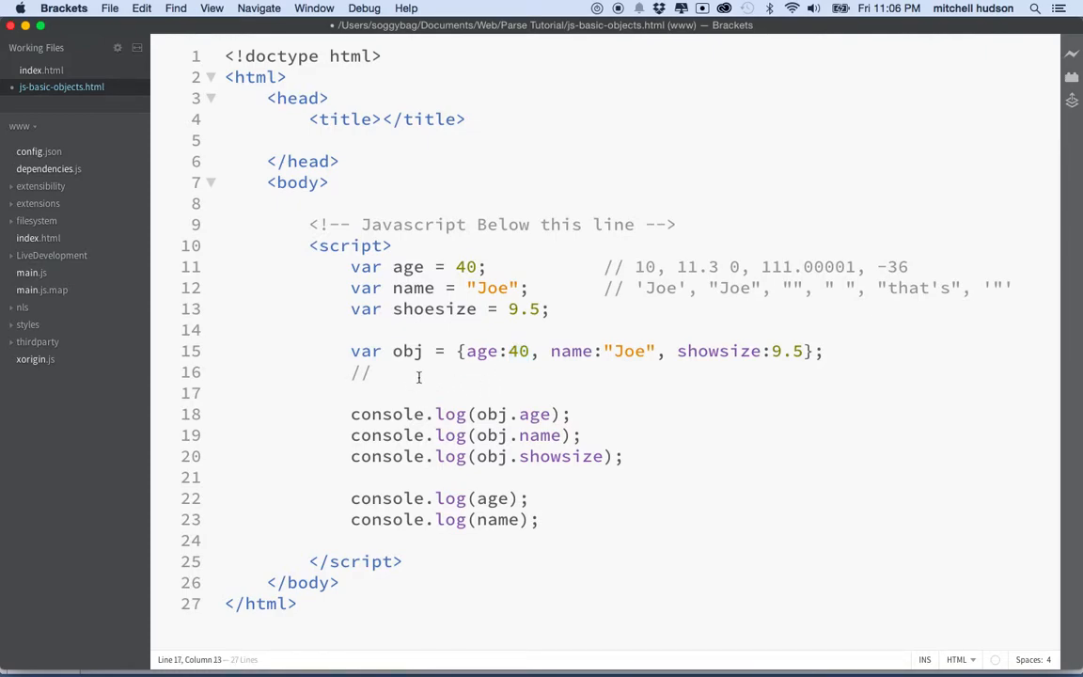
# Complete the comment as // {p:v, p2:v2} sketching object syntax.
pyautogui.write('{}')
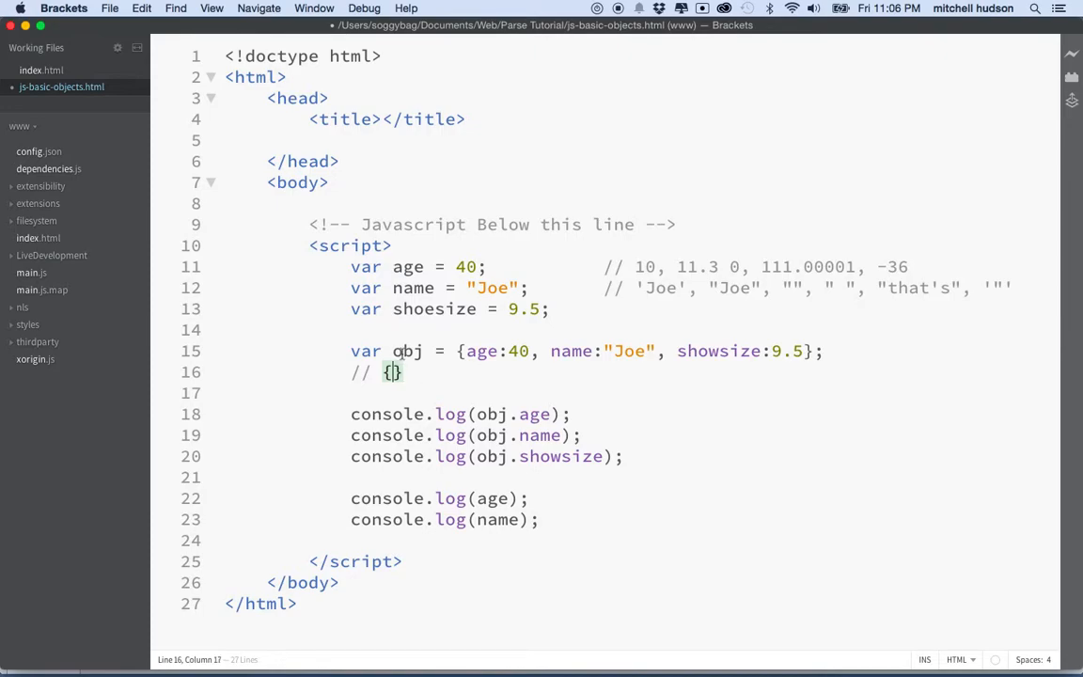
pyautogui.write('p:v')
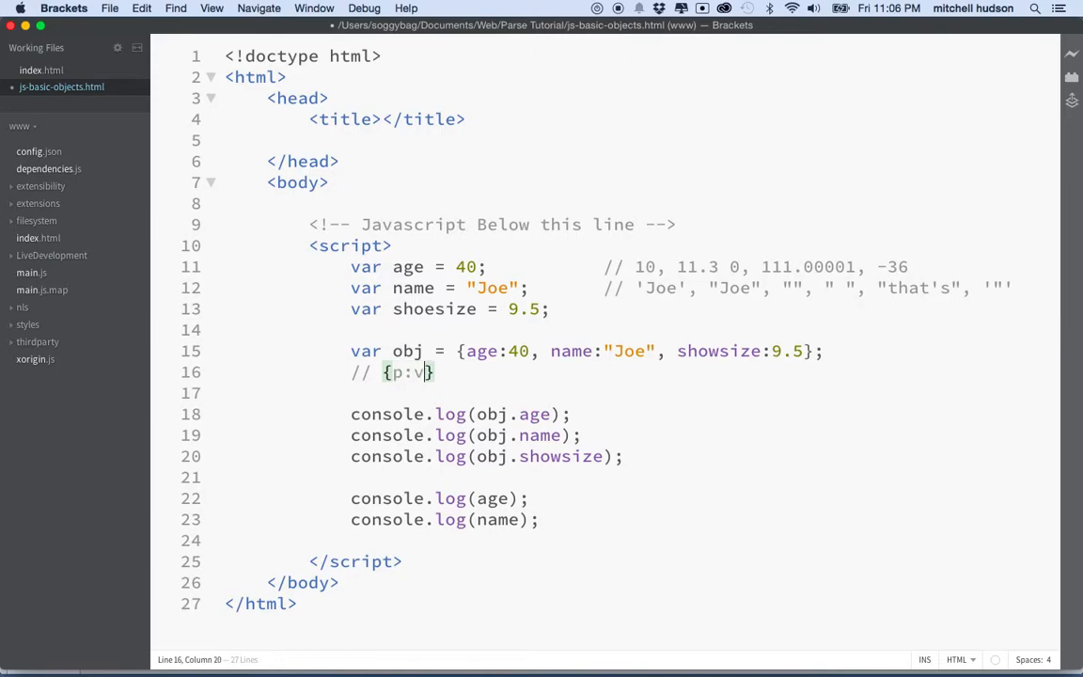
pyautogui.write(',')
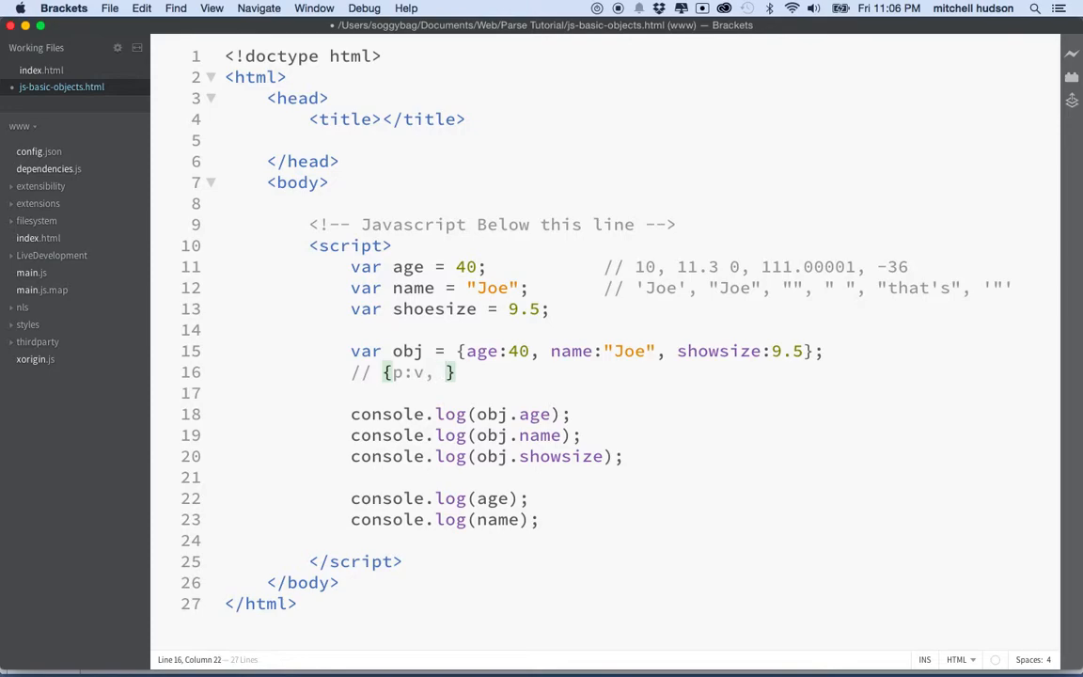
pyautogui.write('2')
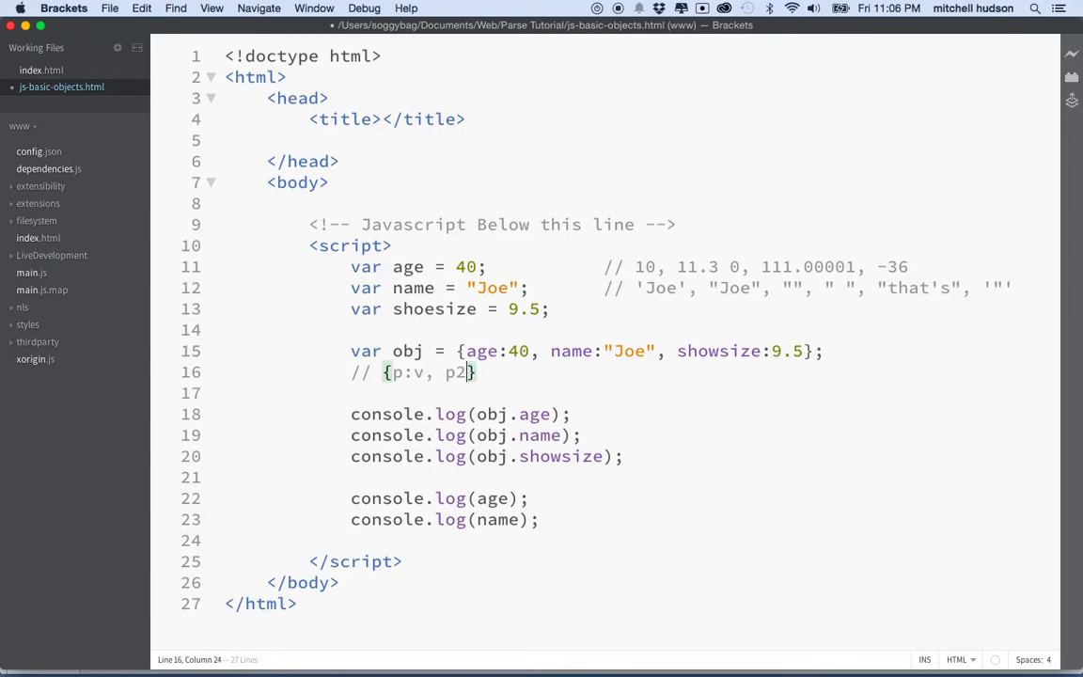
pyautogui.write(':v2')
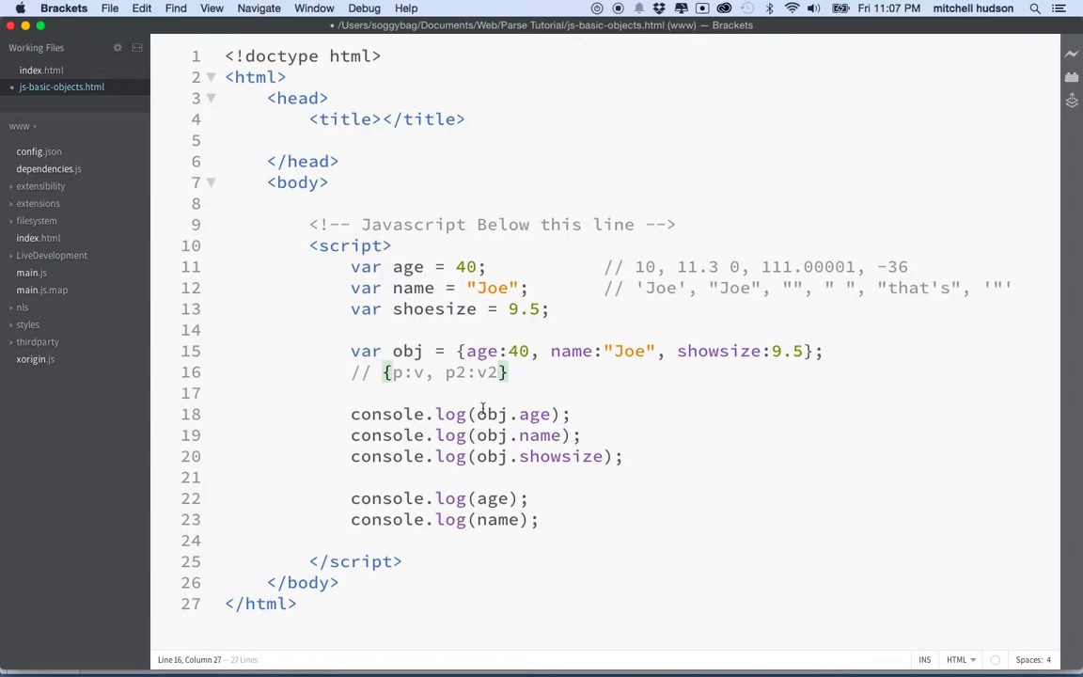
pyautogui.doubleClick(488, 414)
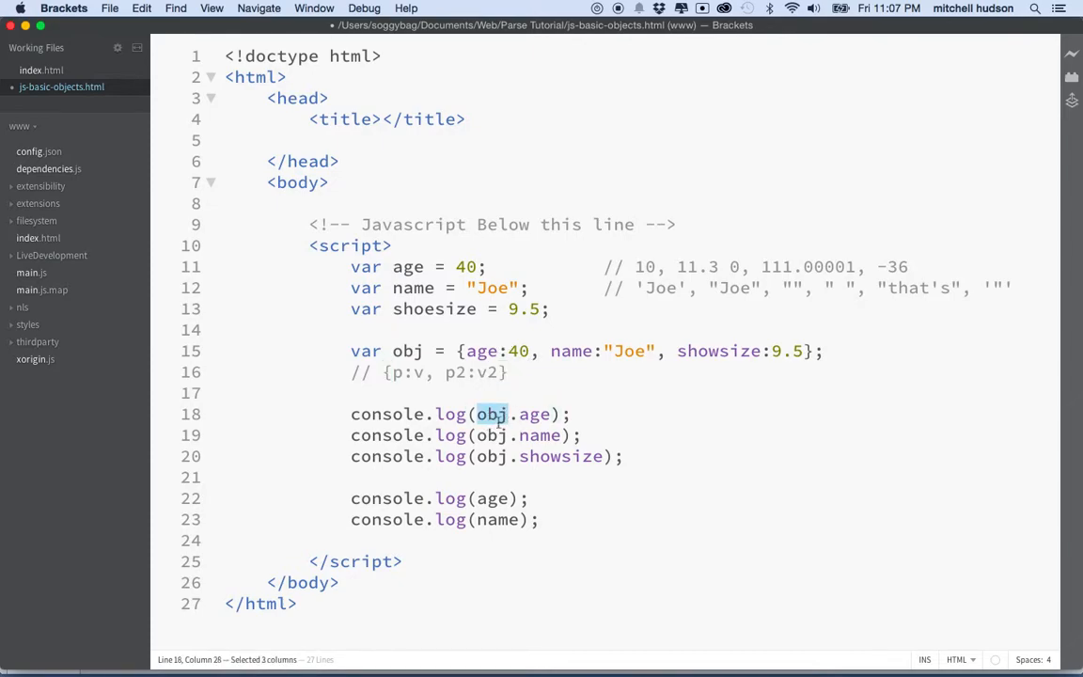
pyautogui.click(512, 413)
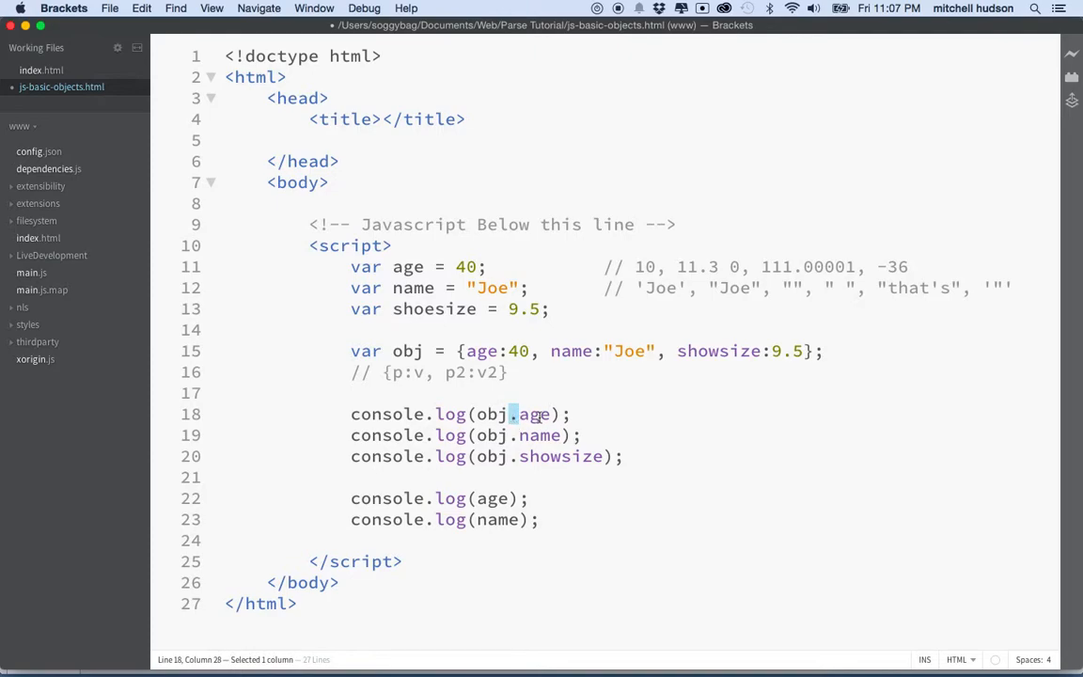
pyautogui.doubleClick(534, 413)
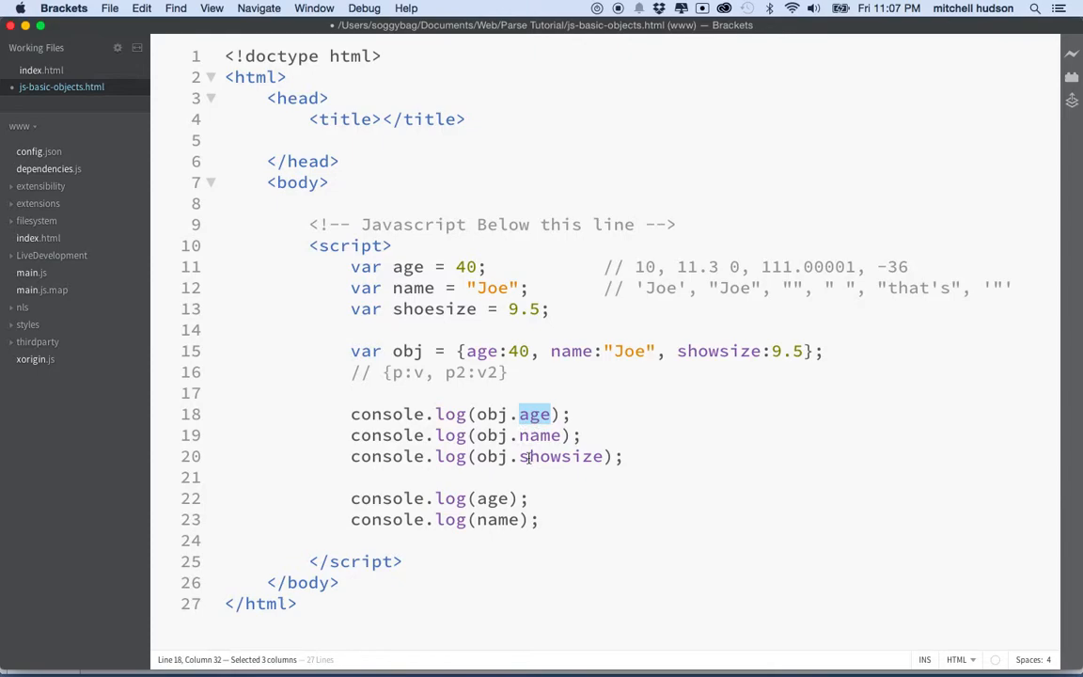
pyautogui.moveTo(497, 651)
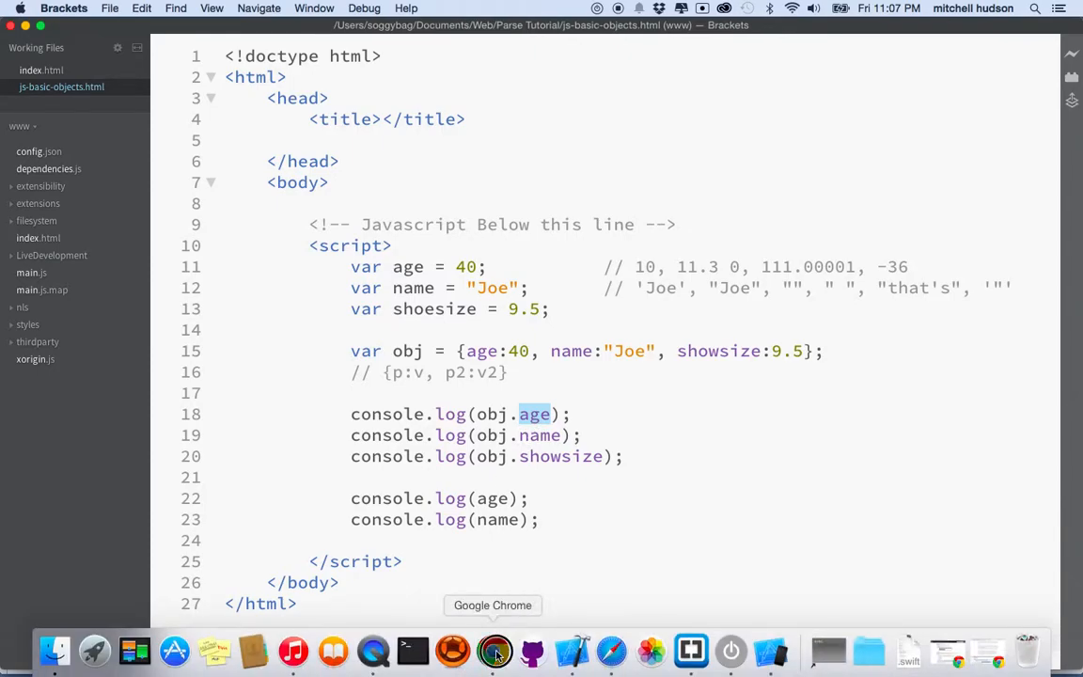
# Check Chrome's console showing 40, Joe, 9.5, then 40 and Joe.
pyautogui.click(496, 650)
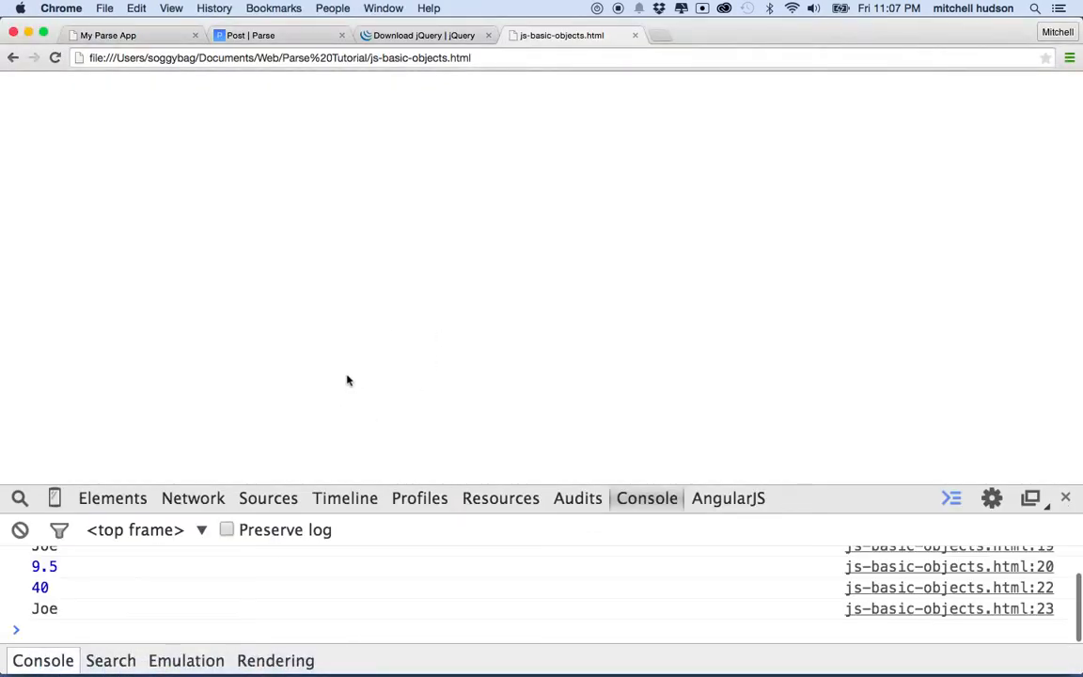
pyautogui.scroll(3)
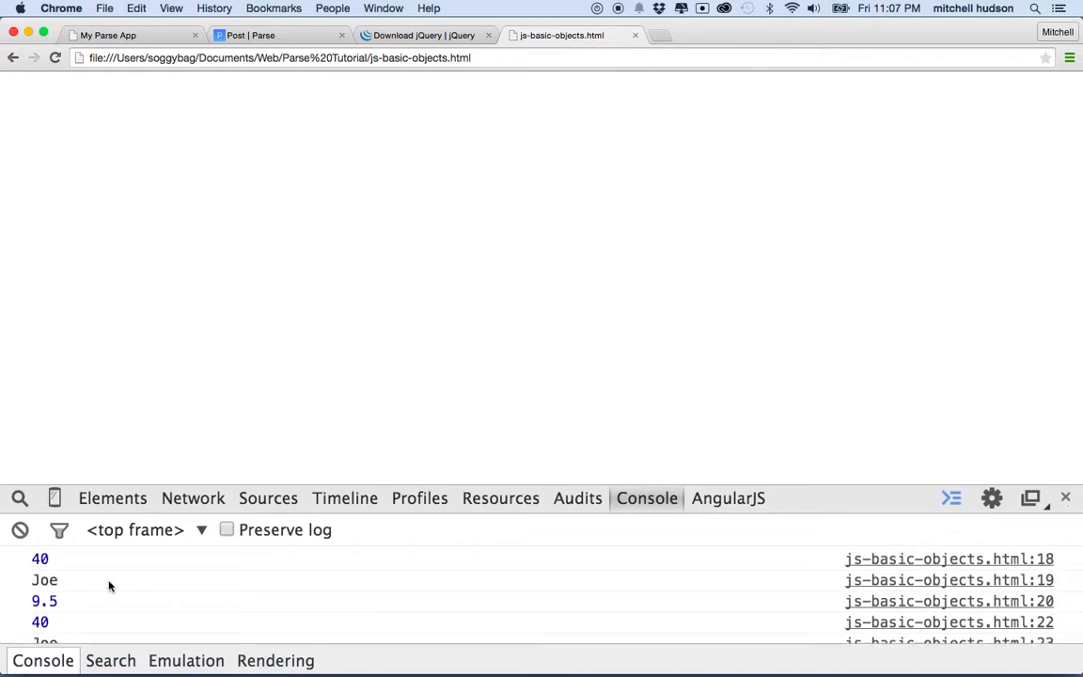
pyautogui.moveTo(53, 567)
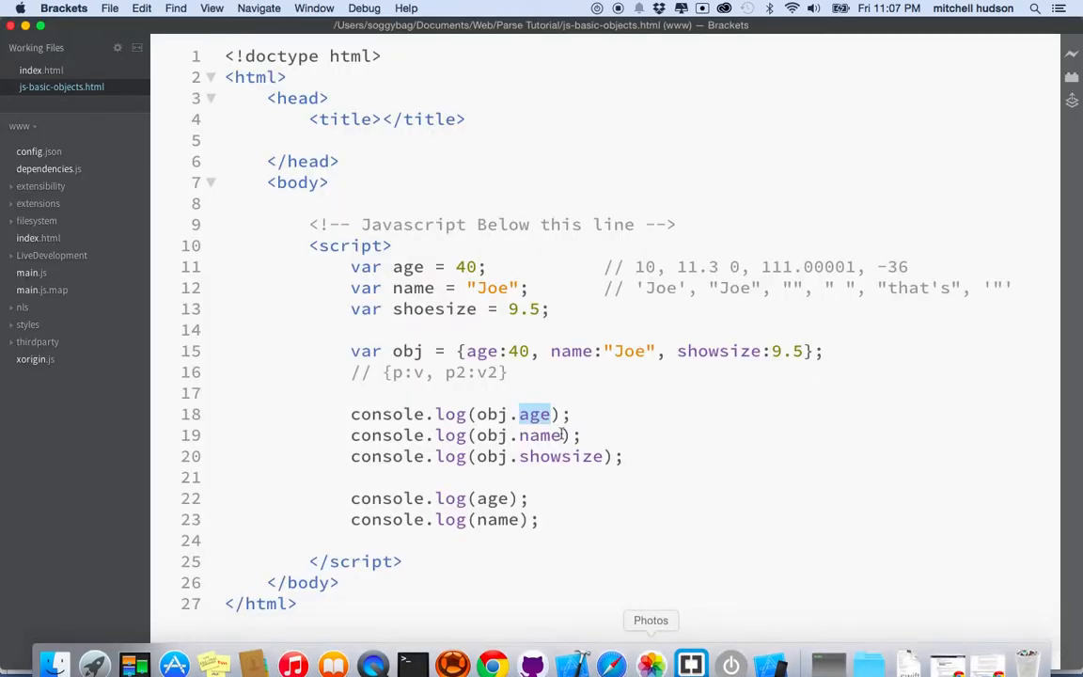
pyautogui.click(555, 413)
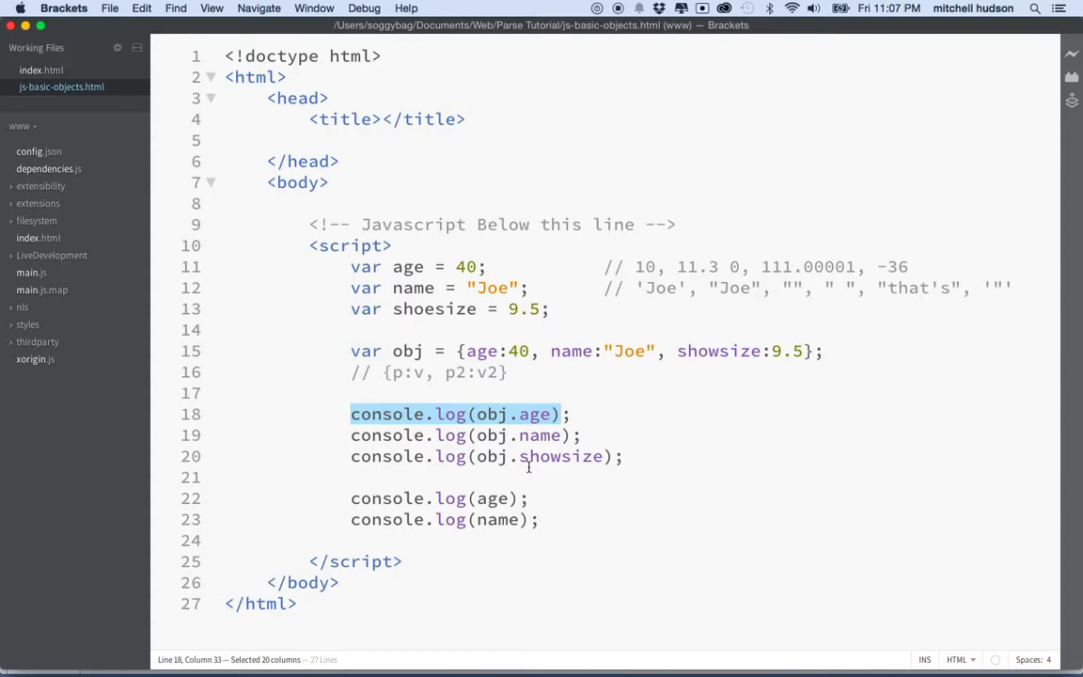
pyautogui.moveTo(336, 299)
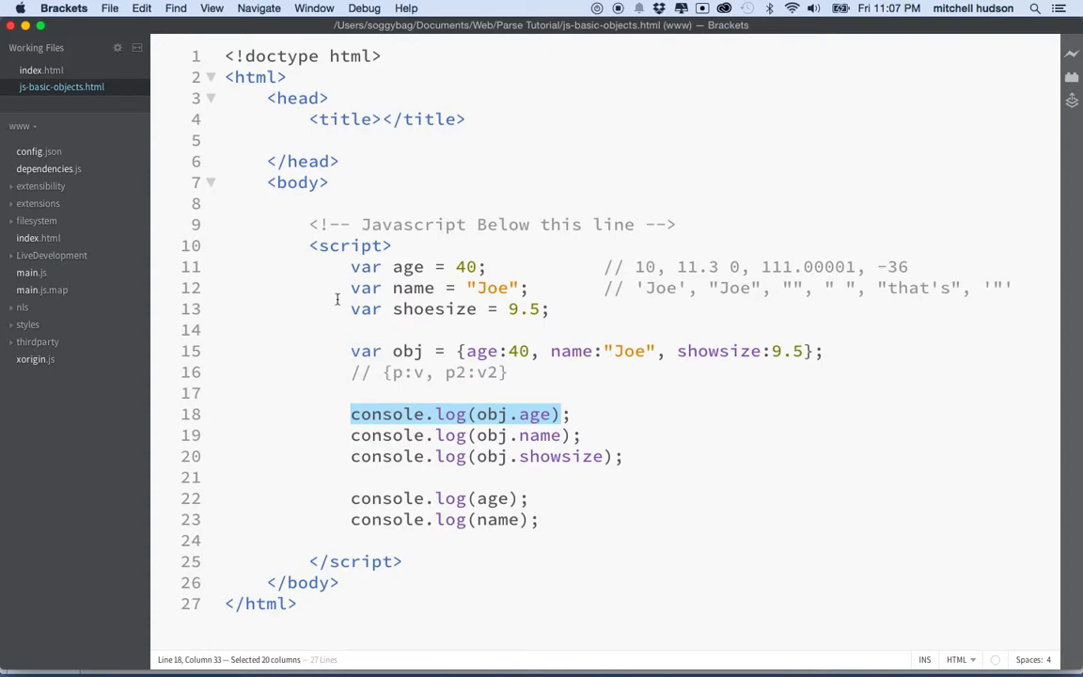